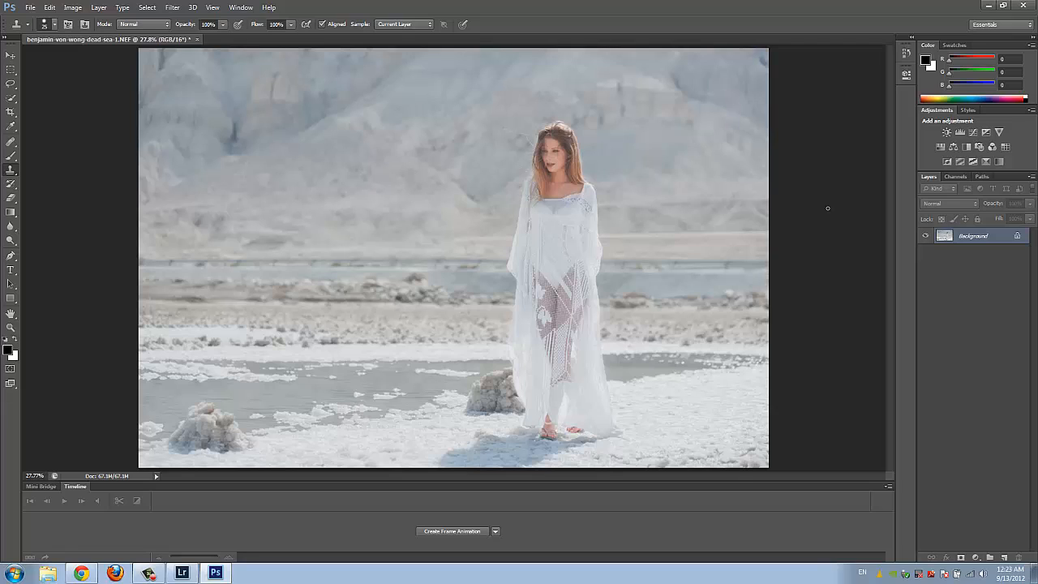
pyautogui.moveTo(525, 172)
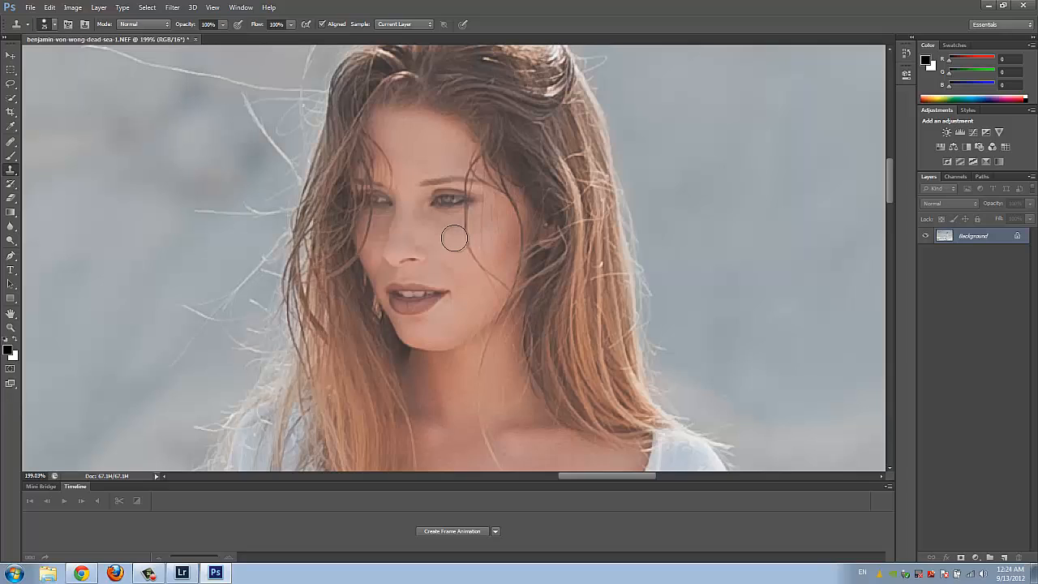
pyautogui.moveTo(447, 237)
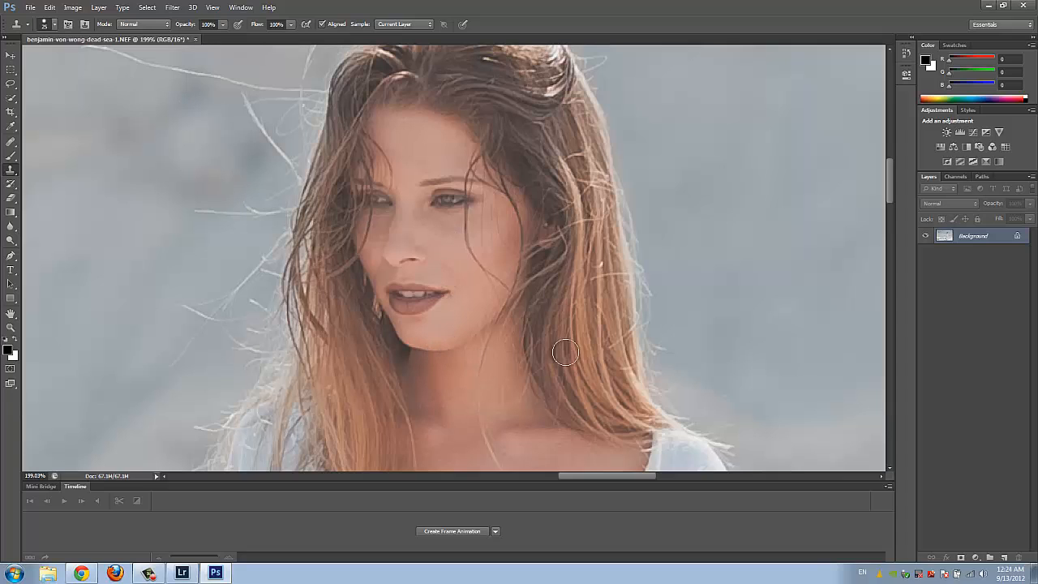
pyautogui.moveTo(464, 347)
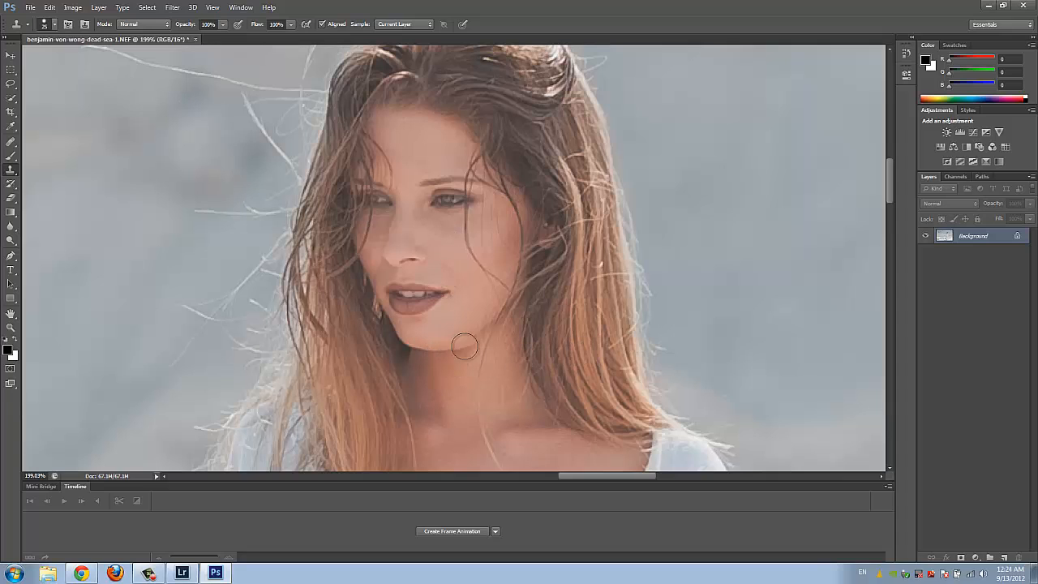
pyautogui.moveTo(454, 382)
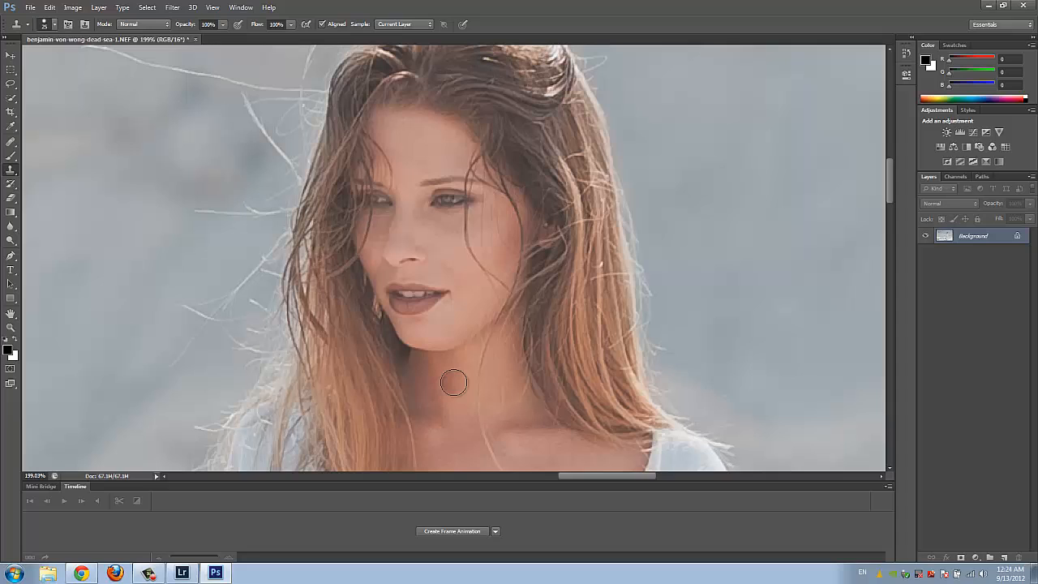
pyautogui.moveTo(434, 351)
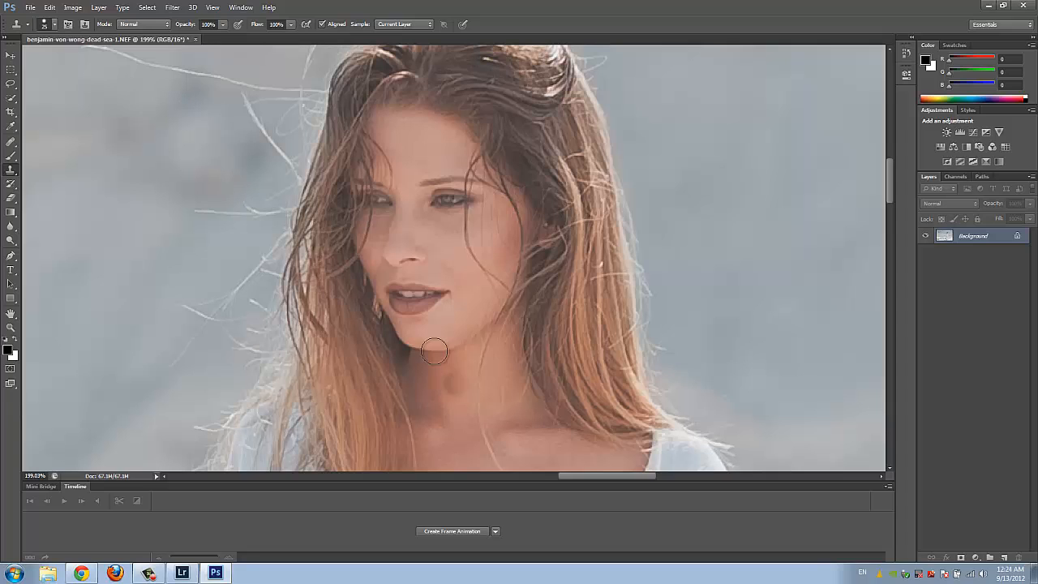
# - Bring up the Filter menu after the cheek and neck touch-up
pyautogui.click(172, 6)
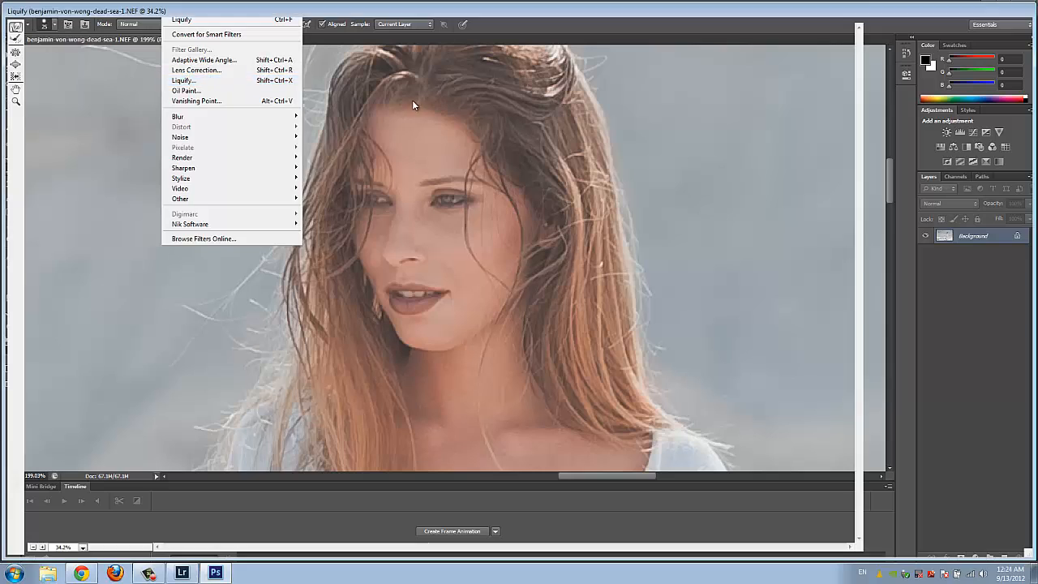
# - Push in the contour beneath the chin with Liquify's Forward Warp brush and apply it
pyautogui.click(185, 81)
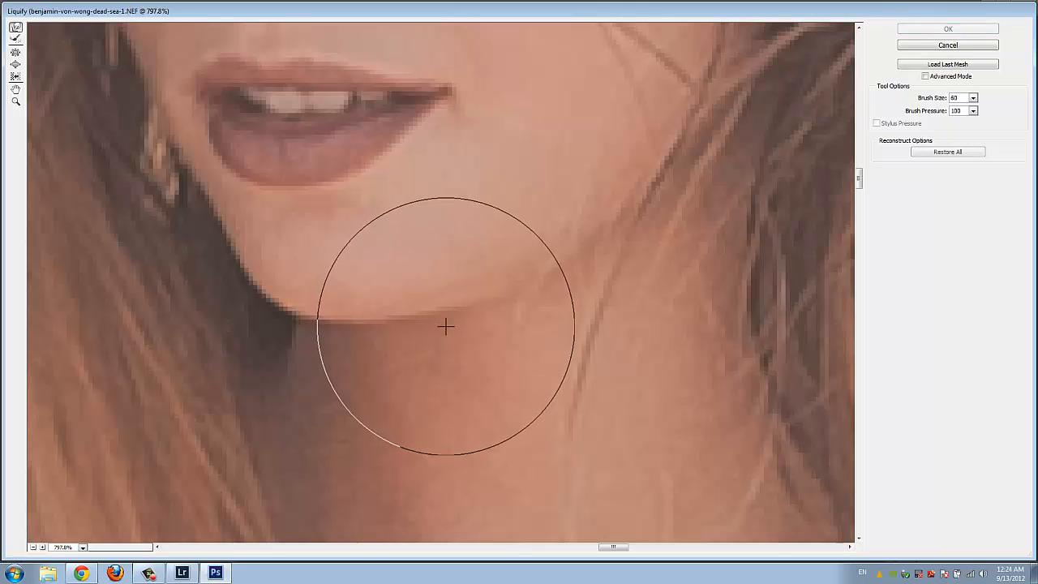
pyautogui.click(947, 29)
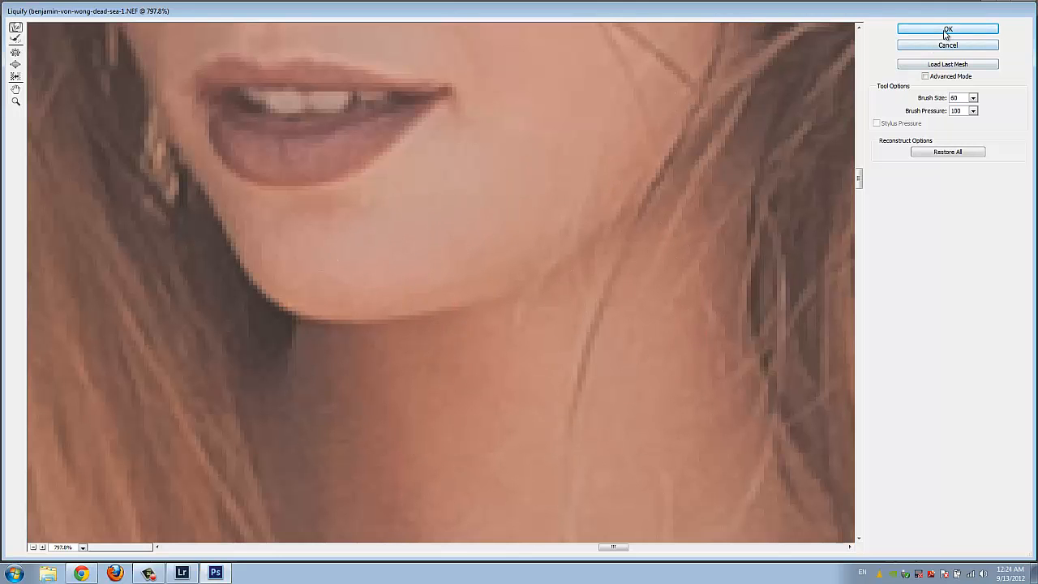
pyautogui.click(947, 29)
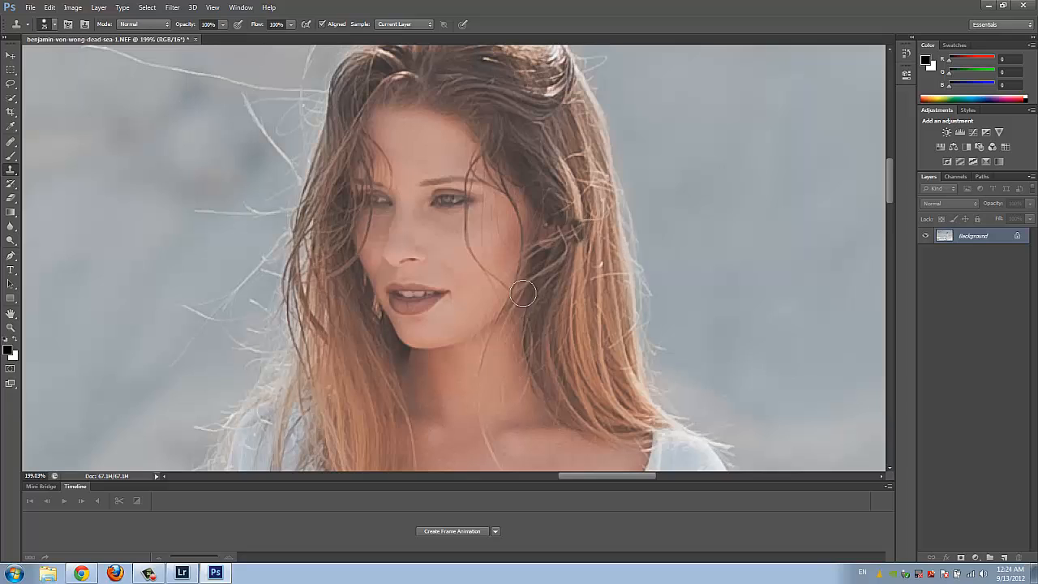
pyautogui.moveTo(568, 305)
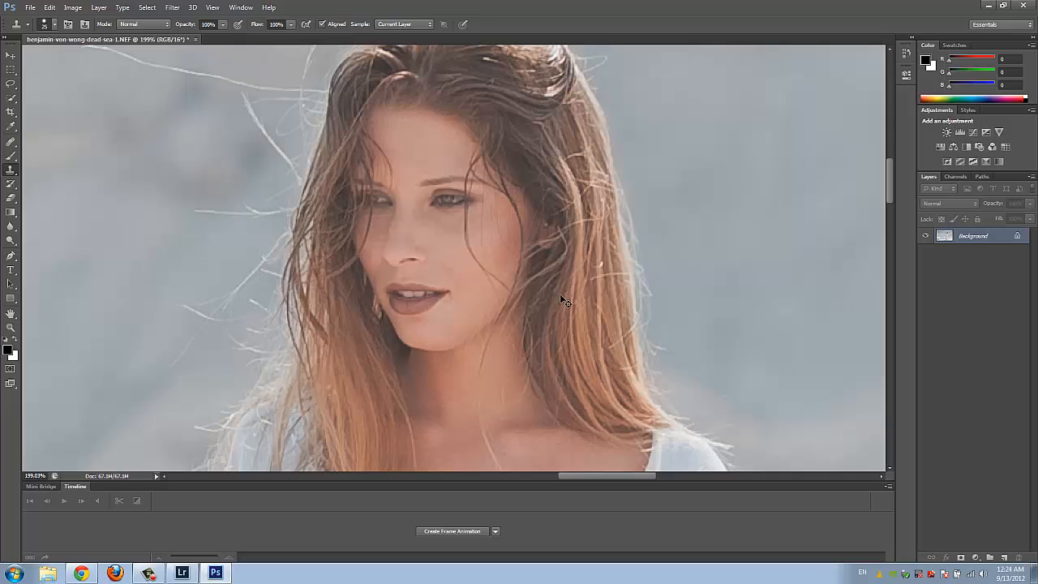
pyautogui.moveTo(560, 293)
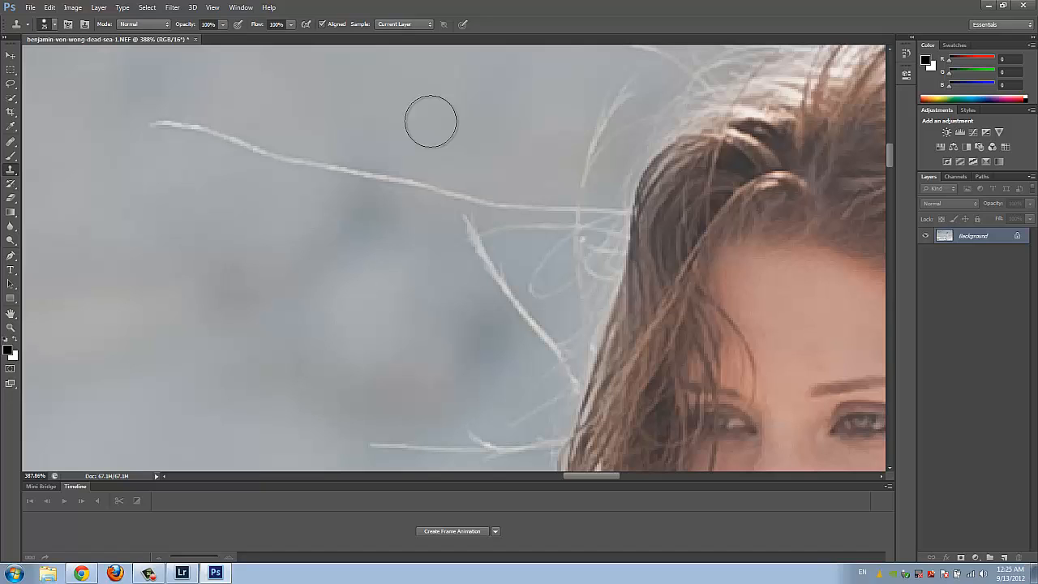
pyautogui.moveTo(16, 180)
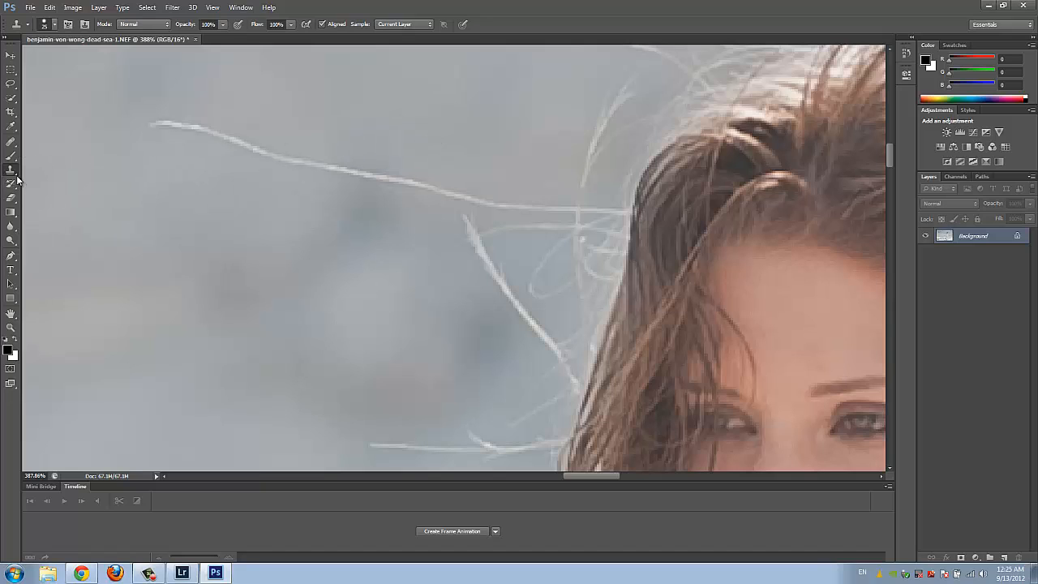
pyautogui.moveTo(11, 170)
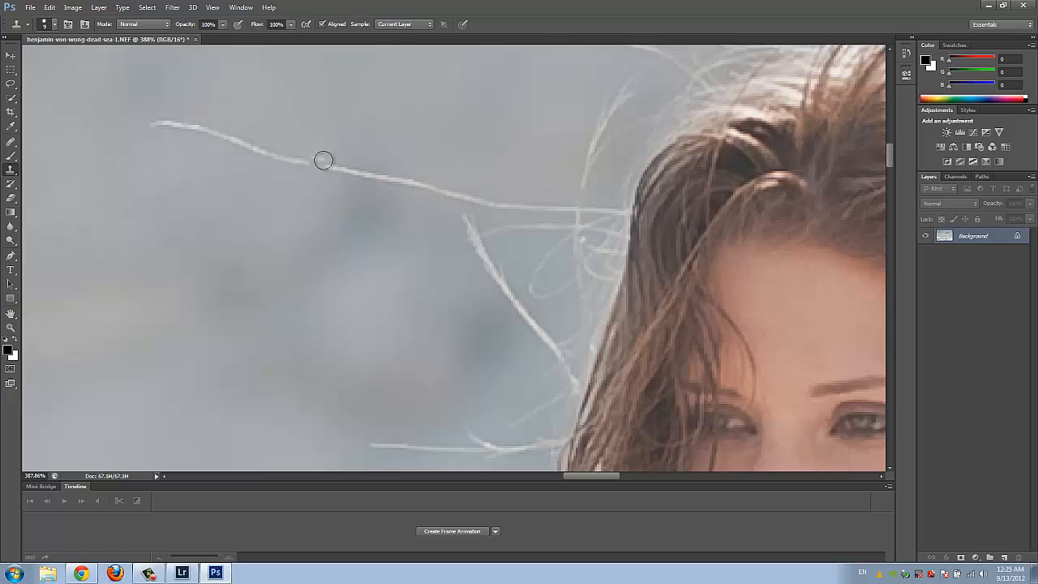
pyautogui.moveTo(383, 142)
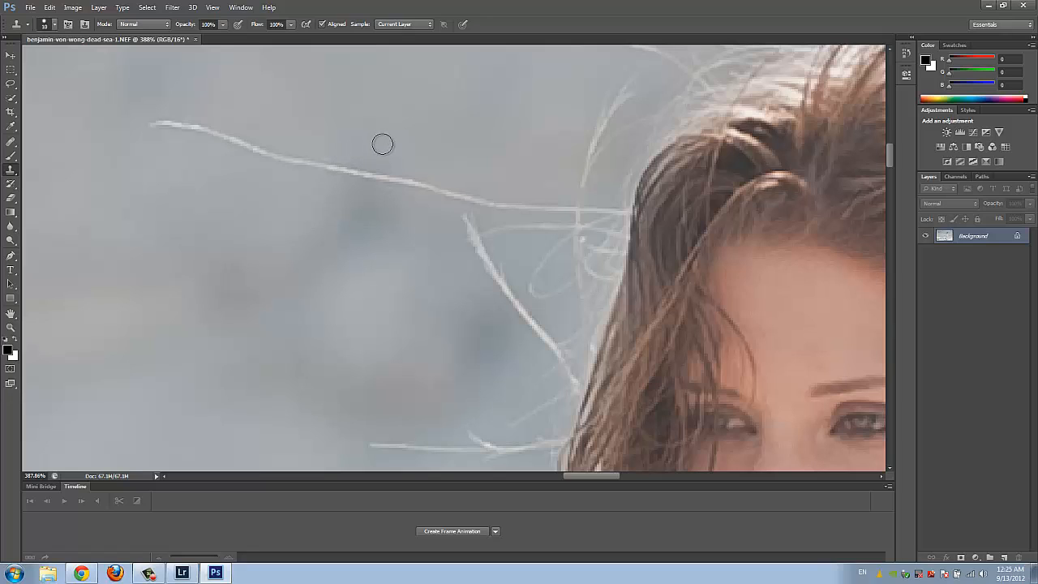
pyautogui.moveTo(386, 146)
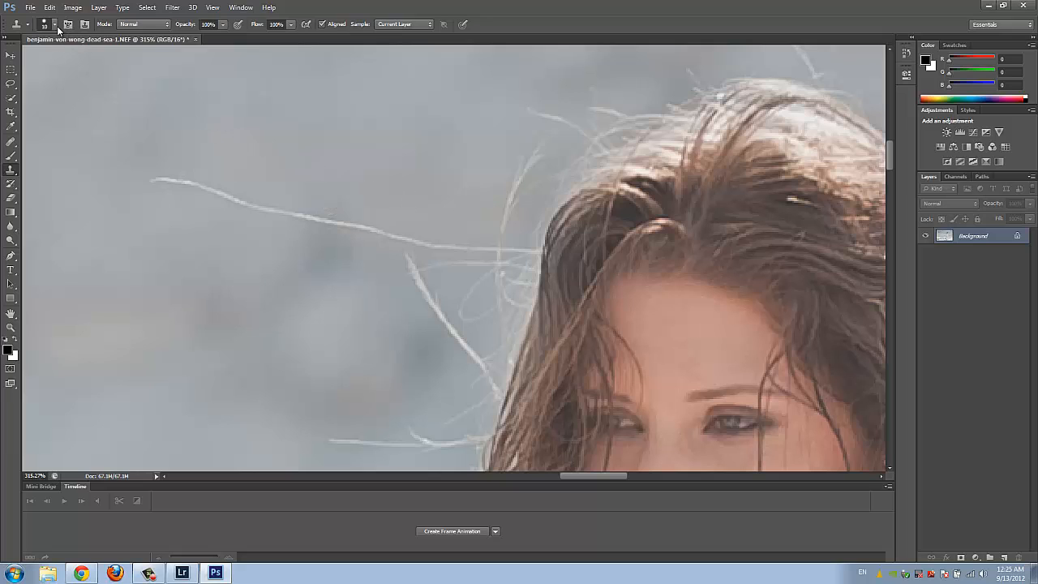
# - Clone smooth gray sky over the long stray hair strand beside her head
pyautogui.click(46, 24)
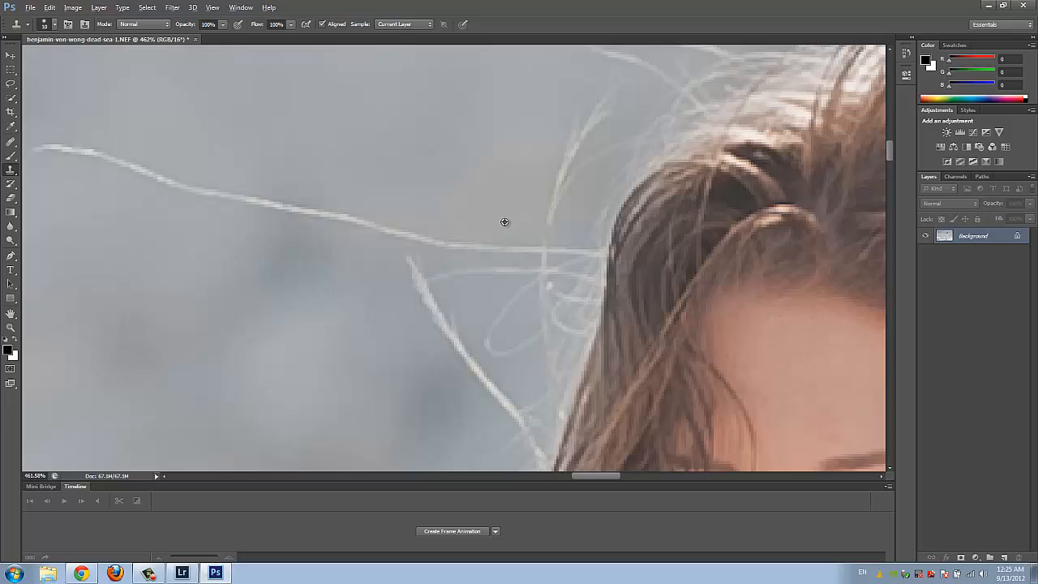
pyautogui.moveTo(532, 246)
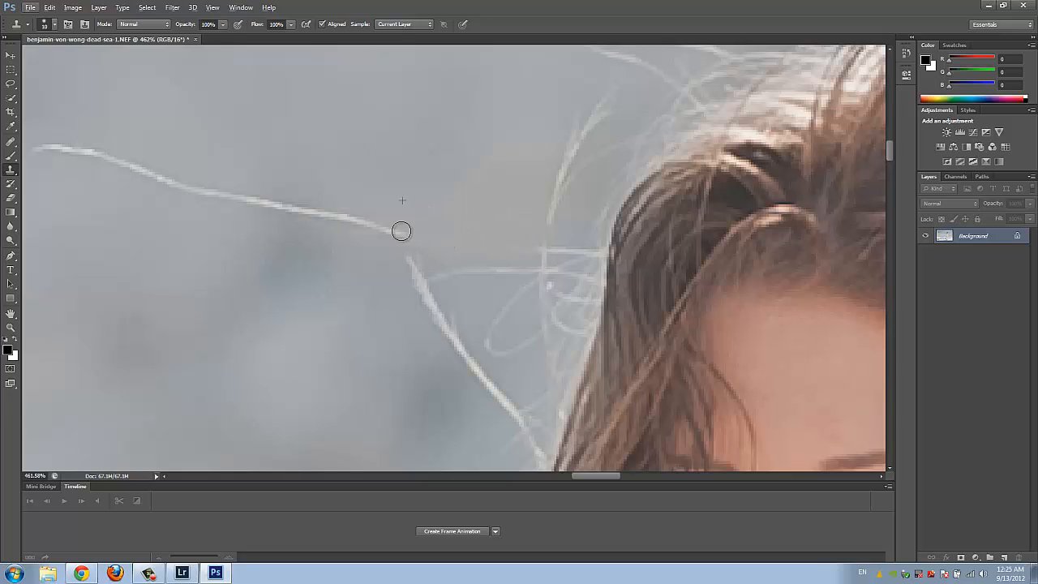
pyautogui.moveTo(402, 230); pyautogui.dragTo(180, 185)
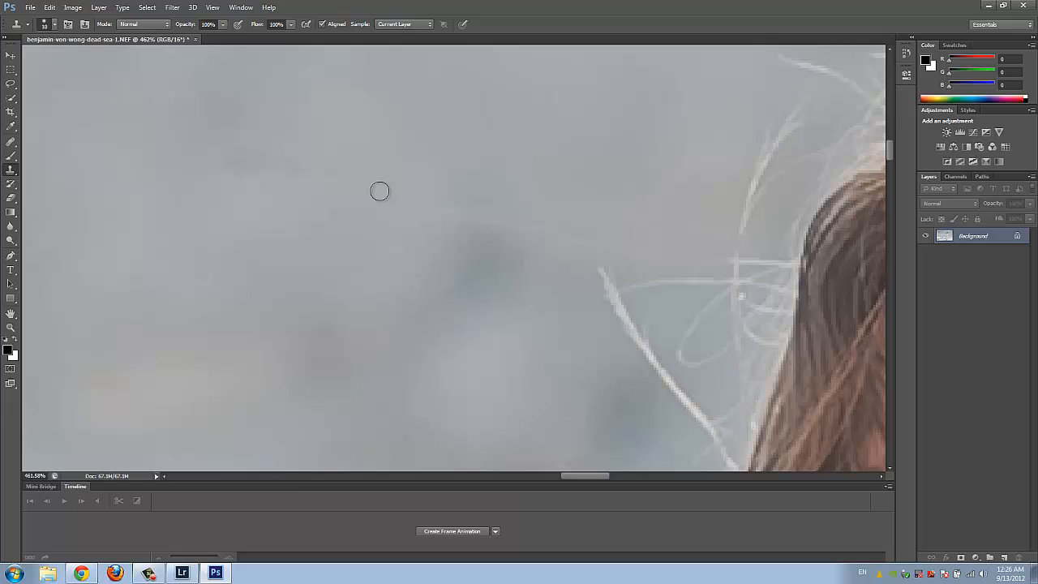
pyautogui.moveTo(537, 229)
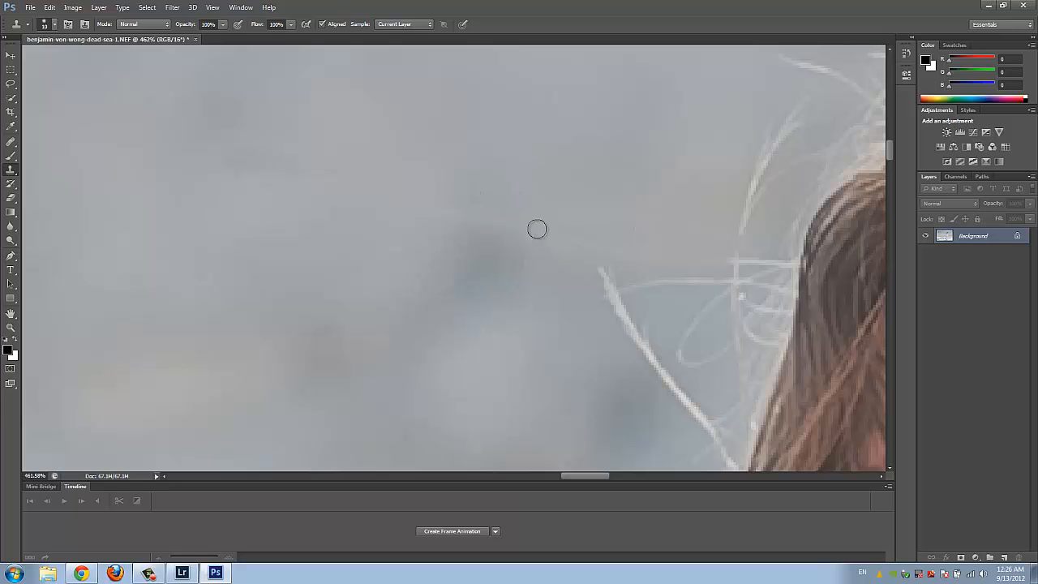
pyautogui.moveTo(473, 208)
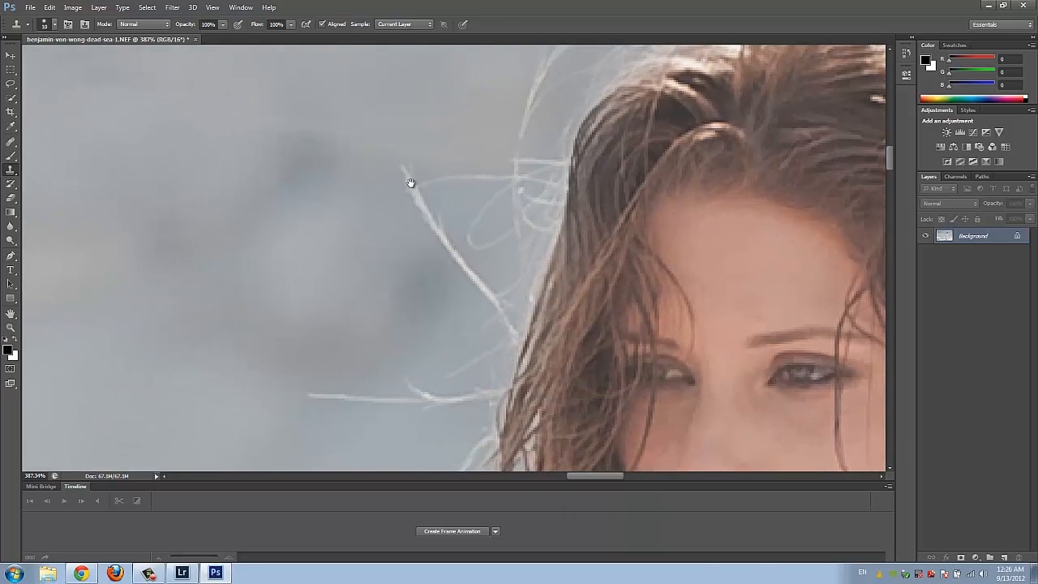
# - Choose the Spot Healing Brush set to Content-Aware and edit its brush tip Angle
pyautogui.click(11, 142)
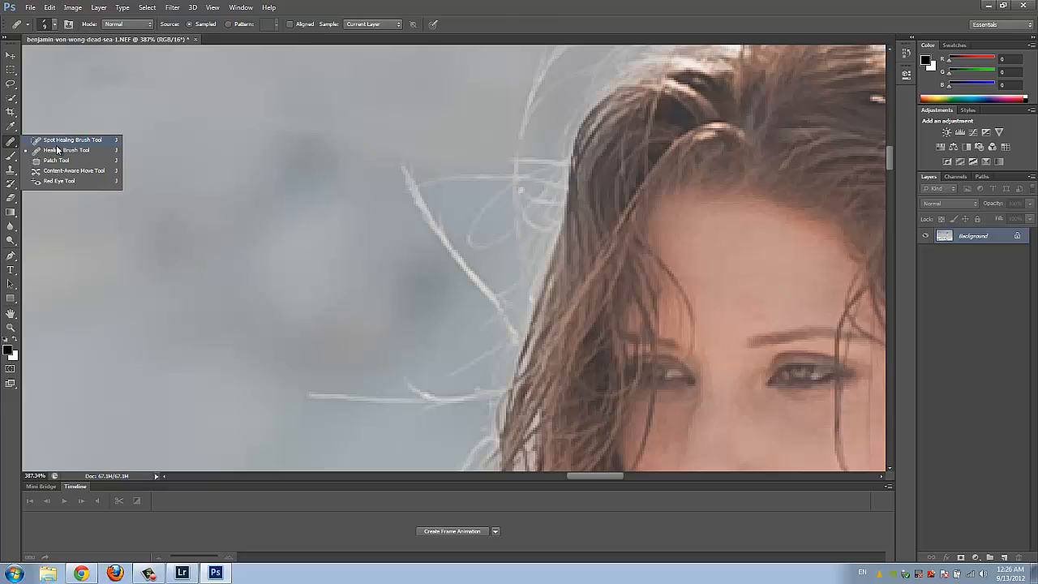
pyautogui.click(72, 140)
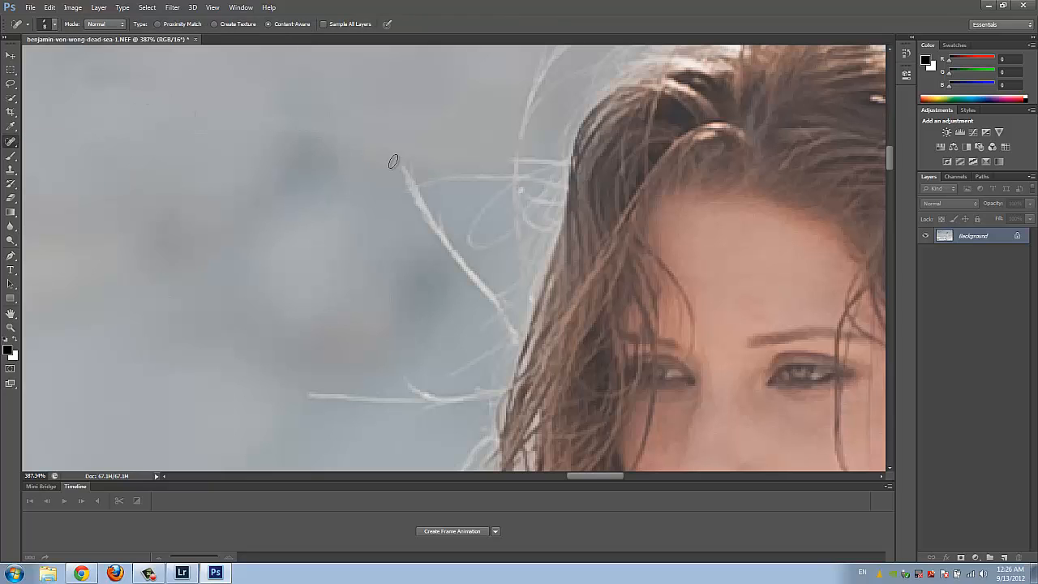
pyautogui.moveTo(397, 167)
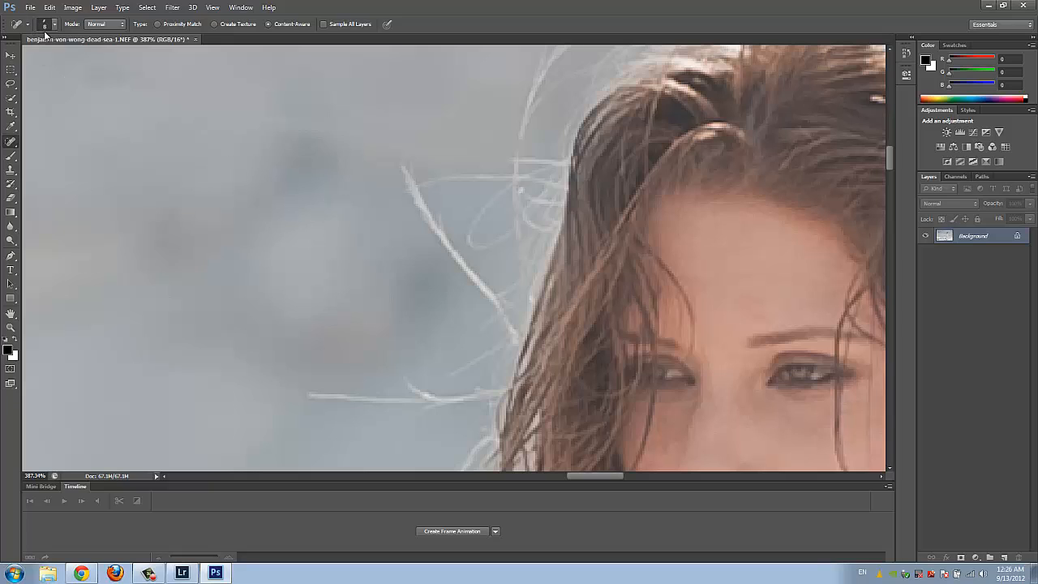
pyautogui.click(45, 24)
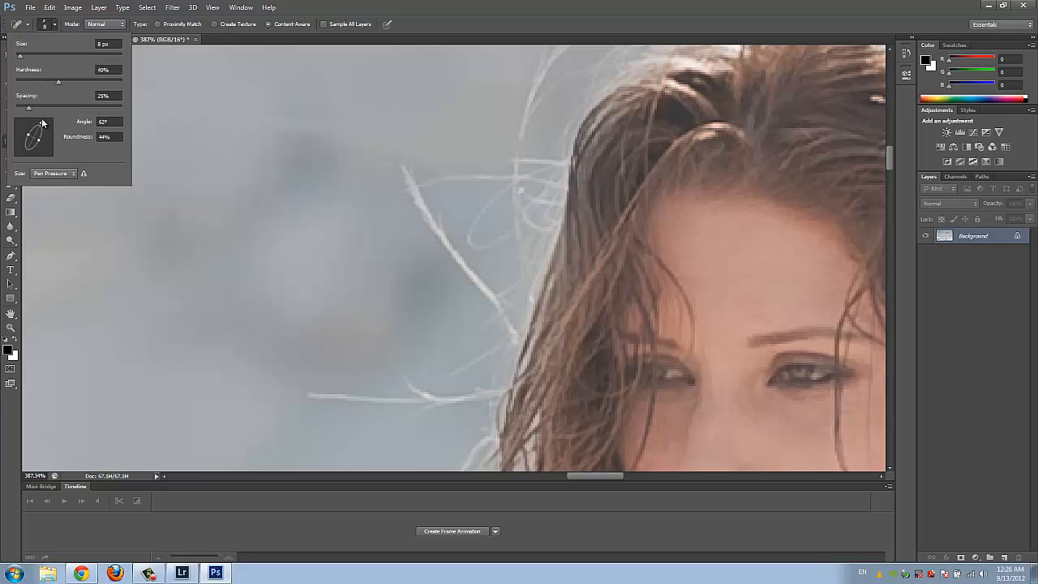
pyautogui.tripleClick(110, 121)
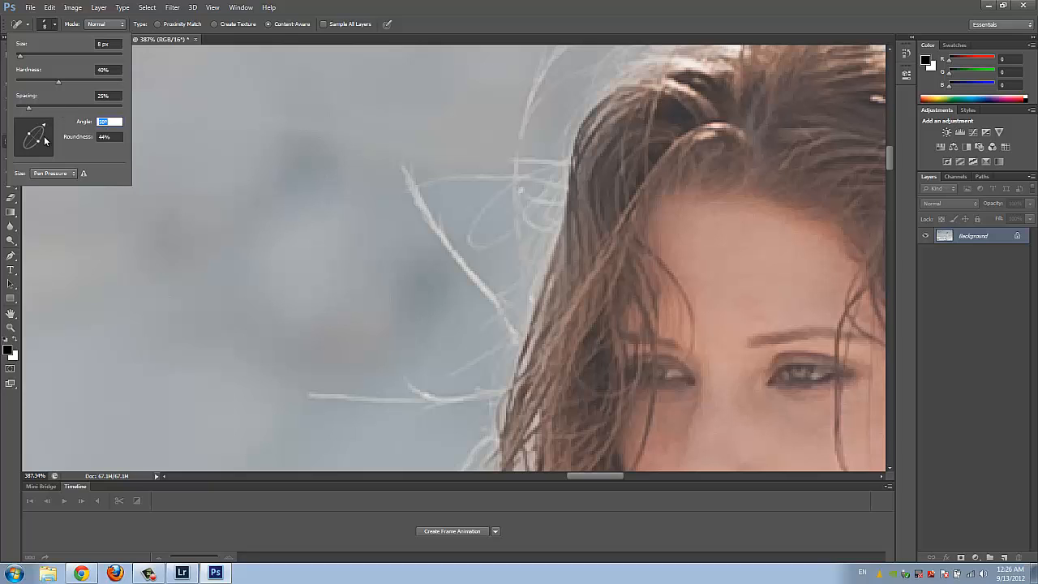
pyautogui.moveTo(127, 161)
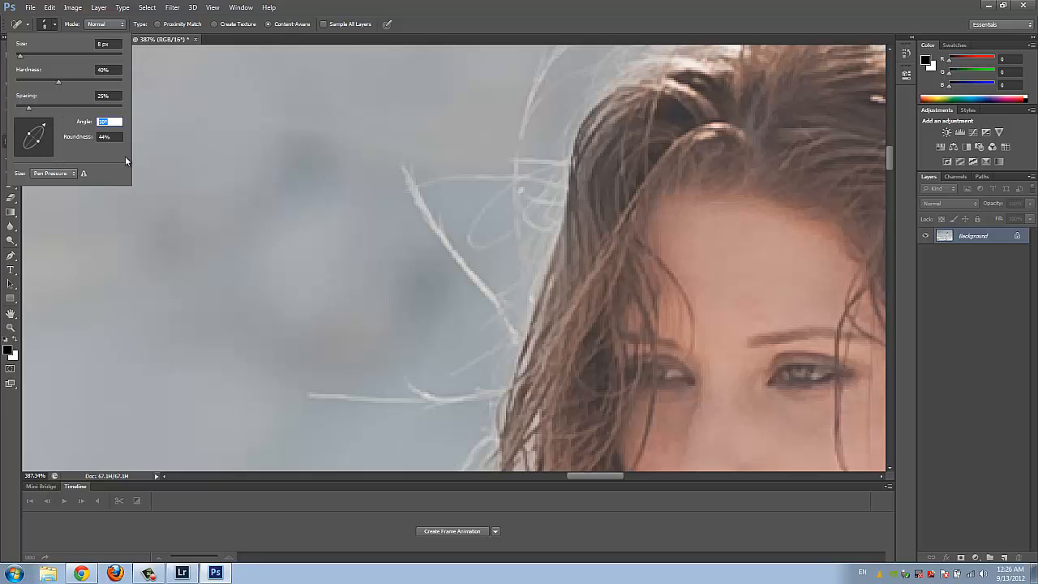
pyautogui.moveTo(39, 144)
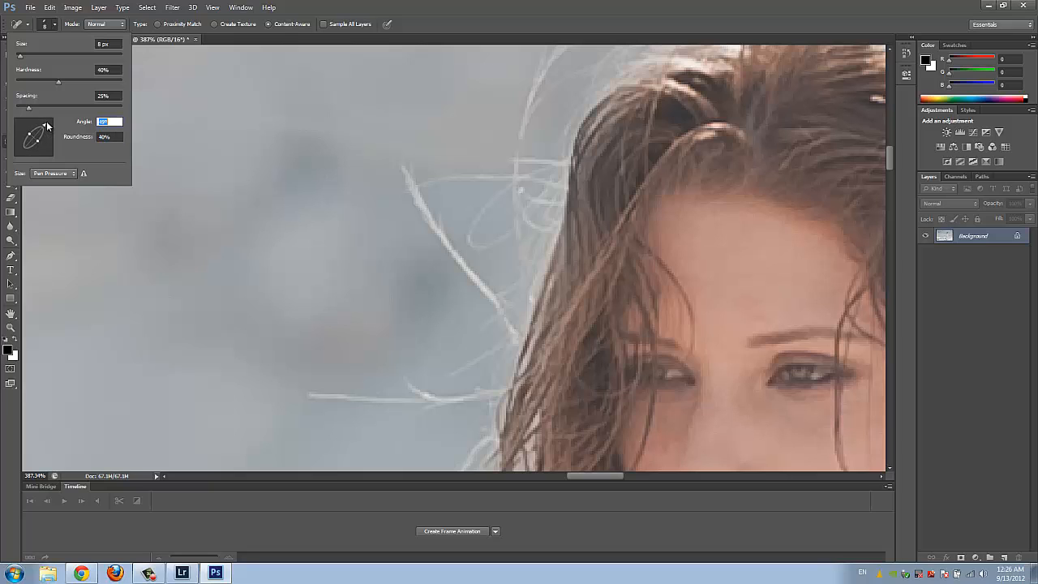
pyautogui.moveTo(397, 155)
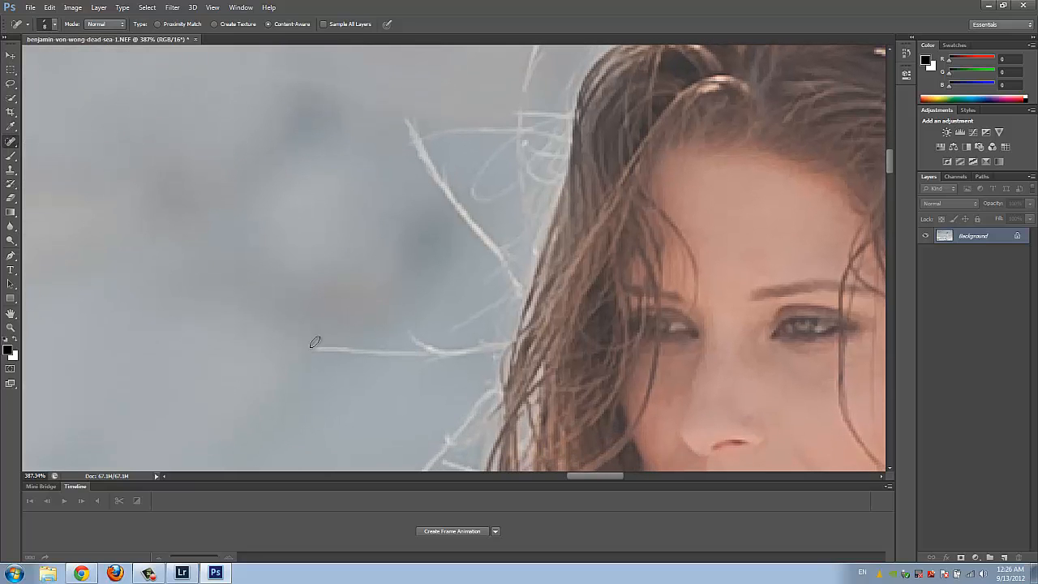
# - Spot-heal the stray strand left of her face and the dark speck beside her hair
pyautogui.moveTo(314, 340); pyautogui.dragTo(413, 352)
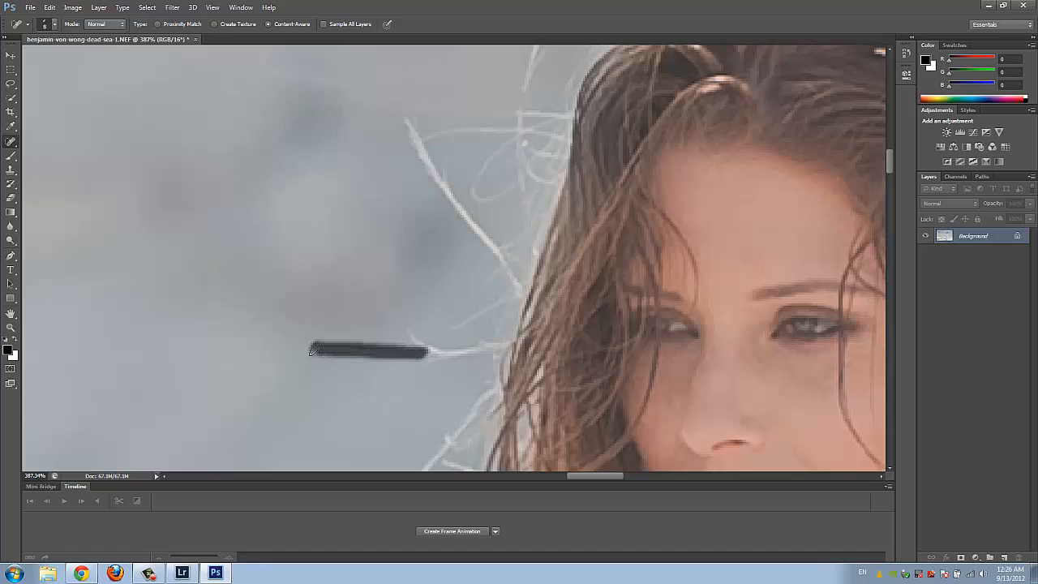
pyautogui.moveTo(311, 350); pyautogui.dragTo(451, 349)
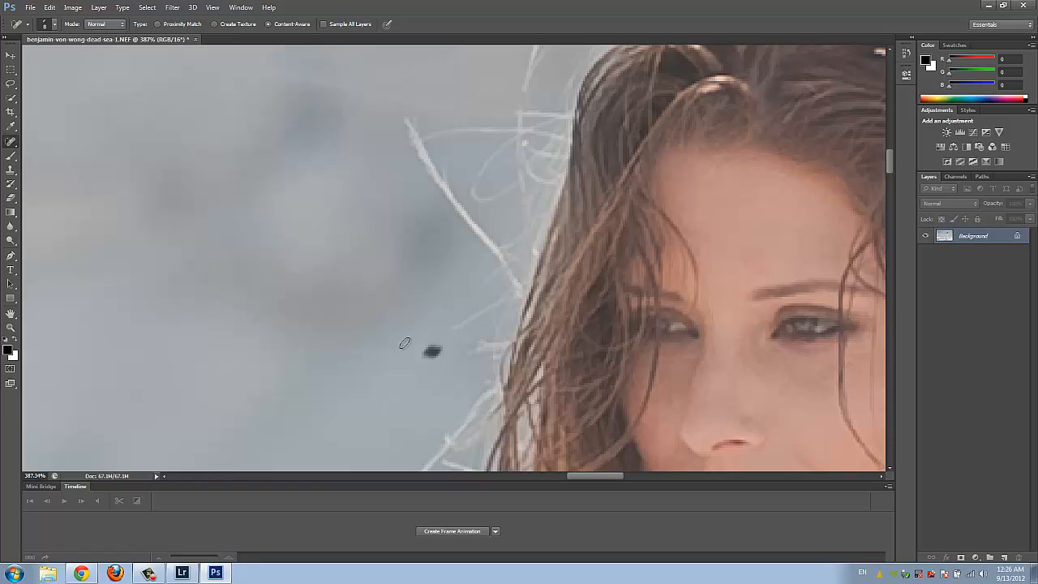
pyautogui.click(432, 350)
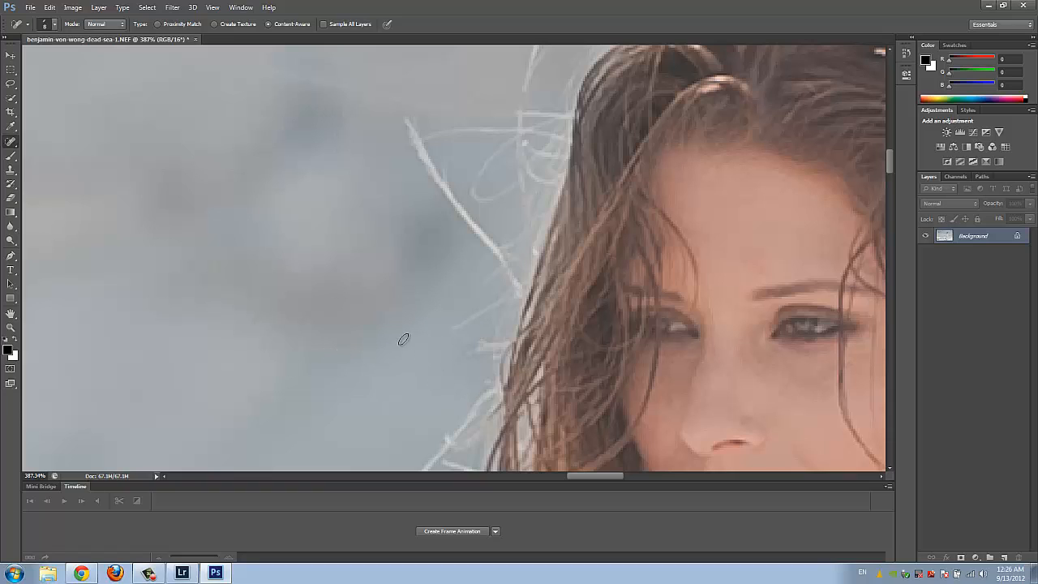
pyautogui.moveTo(493, 360)
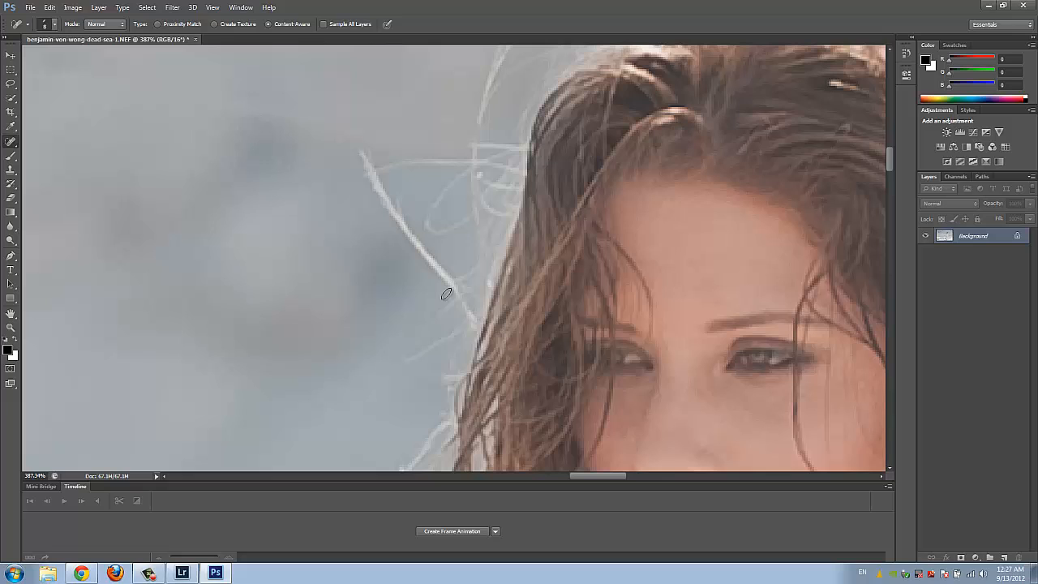
# - Heal the flyaway strands left of her head and along the hair edge up to the crown
pyautogui.moveTo(413, 230); pyautogui.dragTo(451, 292)
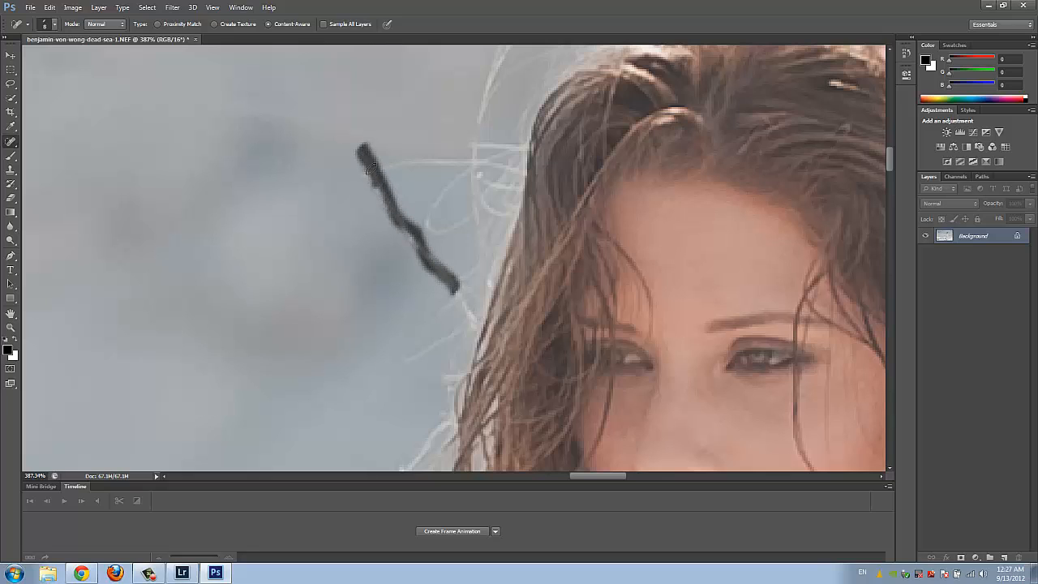
pyautogui.moveTo(370, 162); pyautogui.dragTo(389, 191)
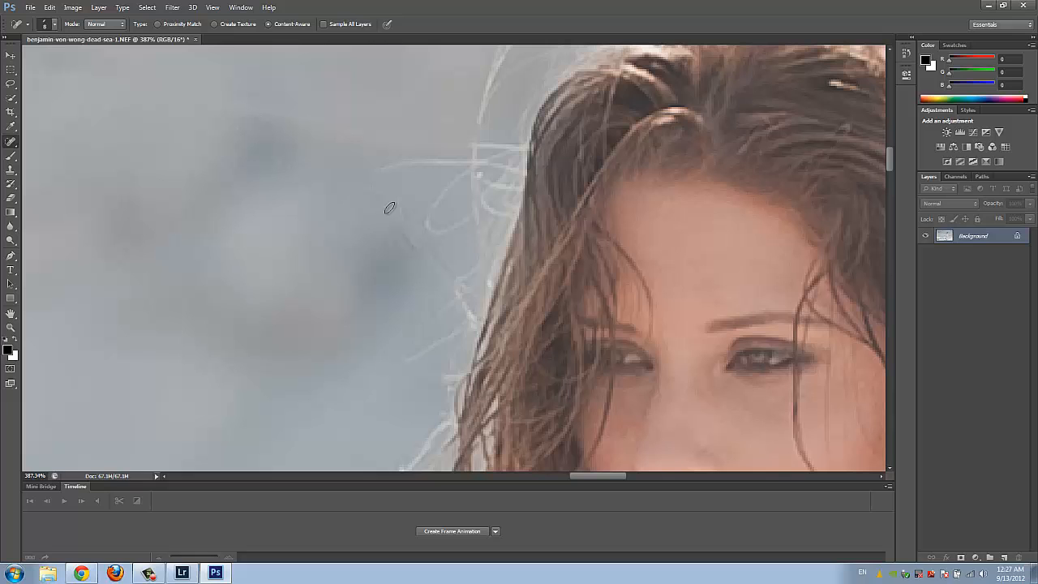
pyautogui.moveTo(389, 207); pyautogui.dragTo(525, 227)
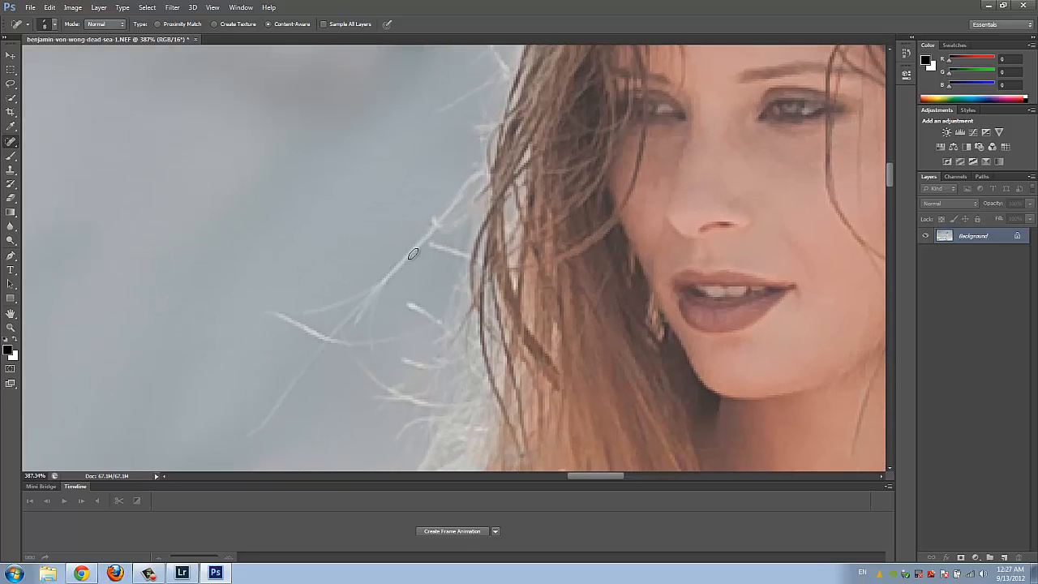
pyautogui.moveTo(554, 171)
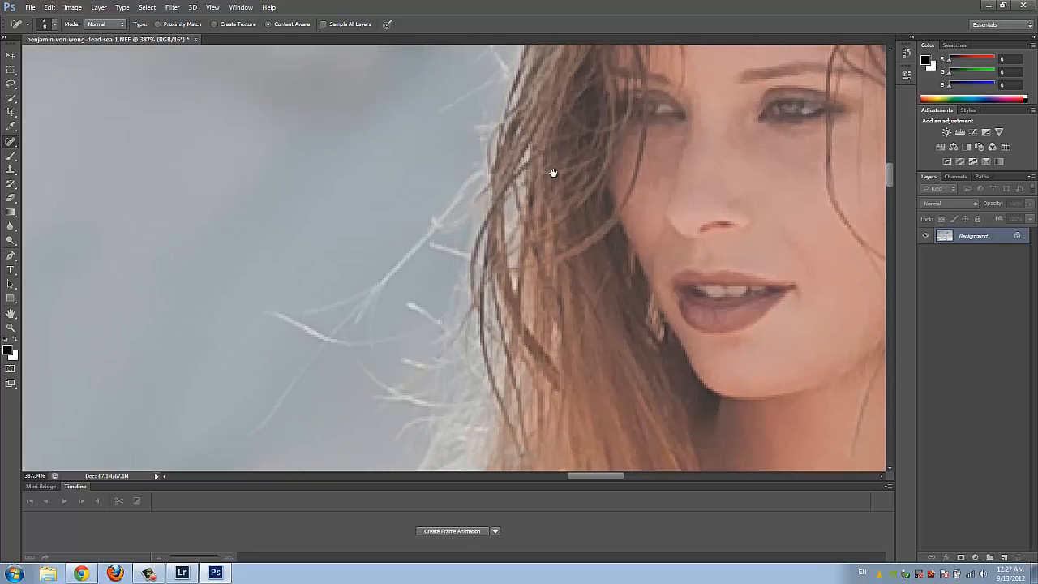
pyautogui.moveTo(554, 172); pyautogui.dragTo(664, 189)
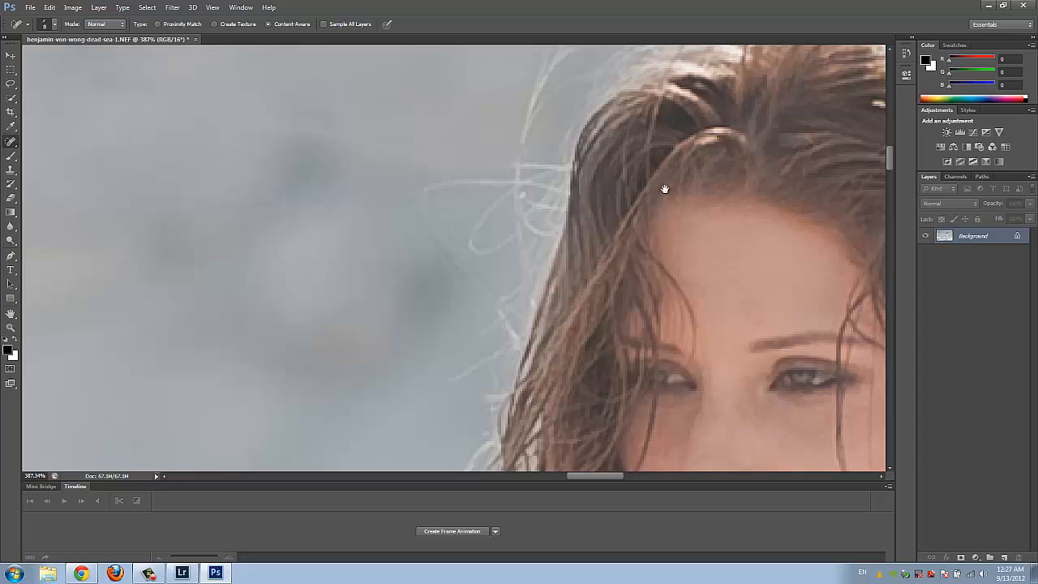
pyautogui.moveTo(411, 167)
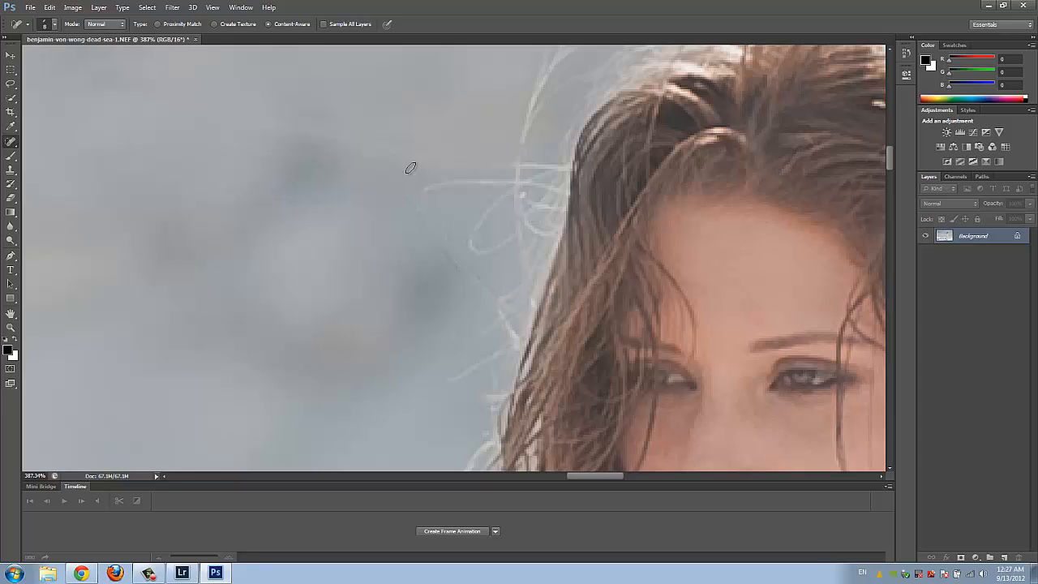
pyautogui.moveTo(415, 204)
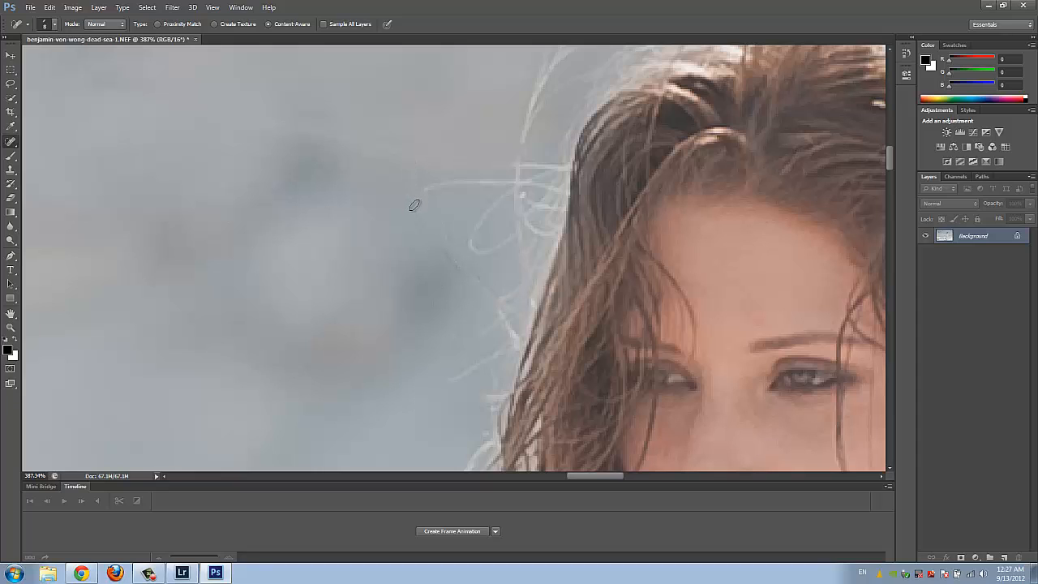
pyautogui.moveTo(26, 160)
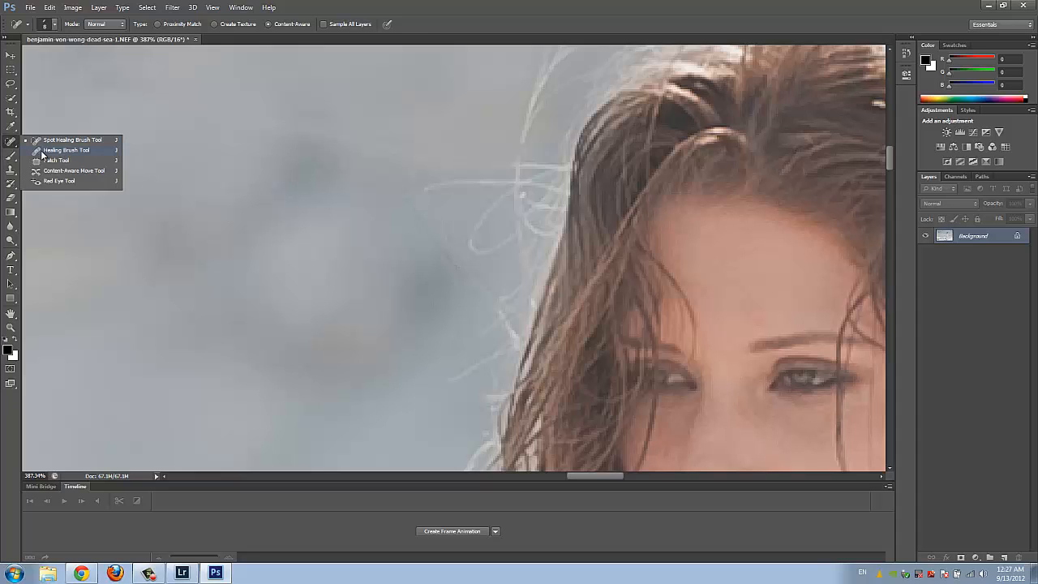
# - Switch to the Healing Brush and lower its Size value for fine hair wisps
pyautogui.click(66, 149)
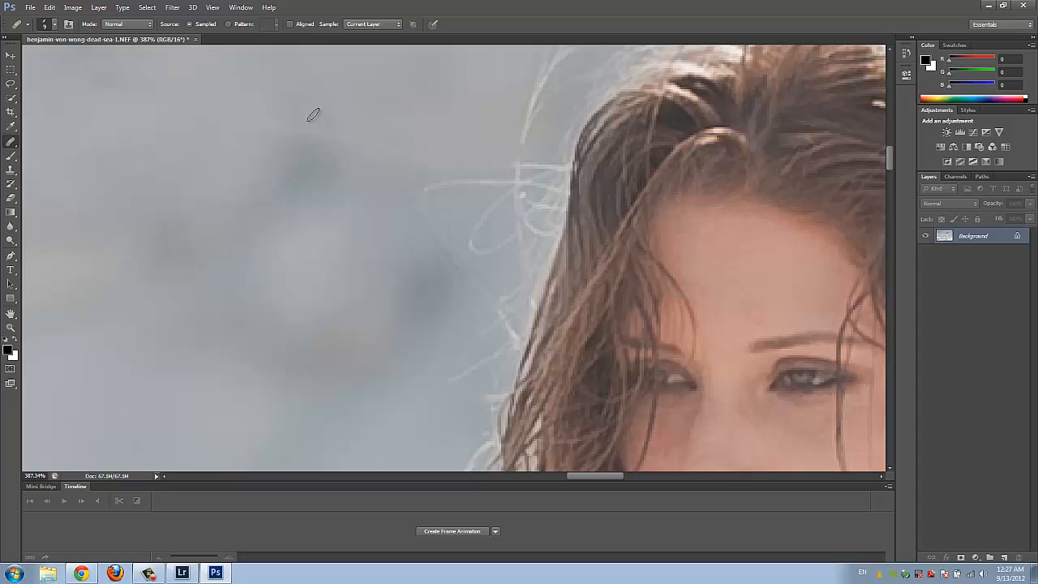
pyautogui.moveTo(120, 79)
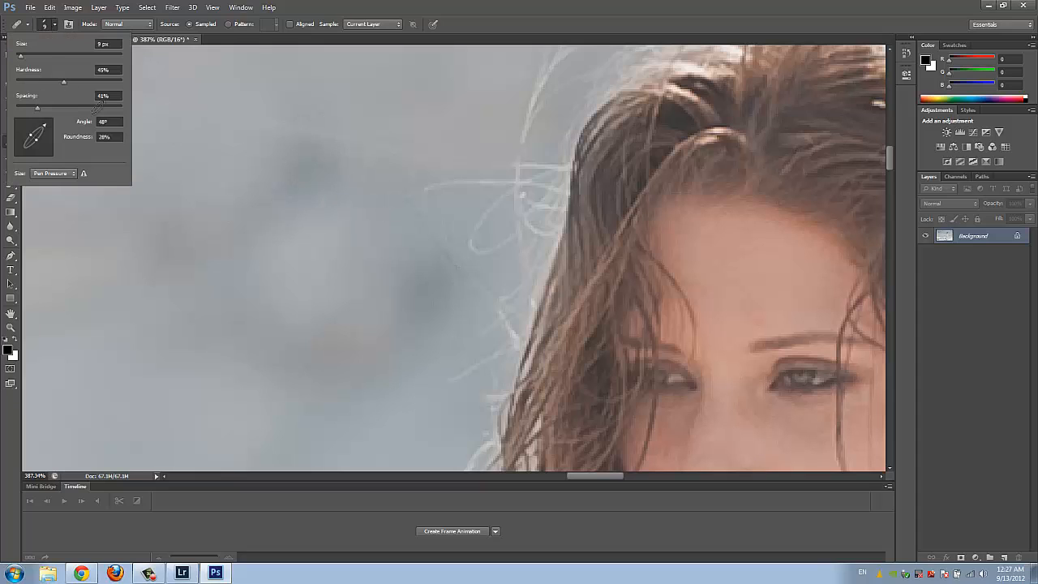
pyautogui.tripleClick(105, 122)
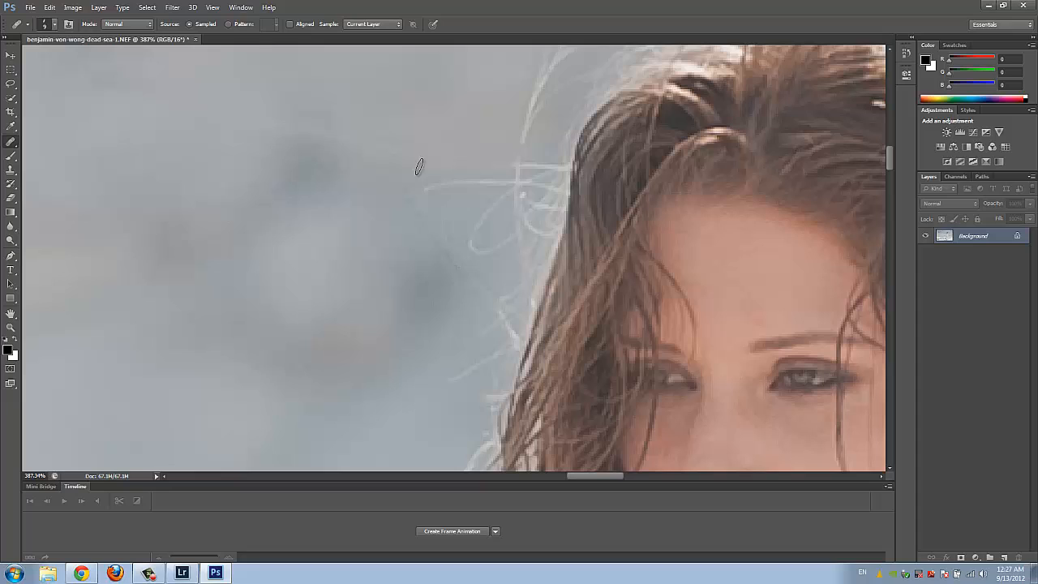
pyautogui.moveTo(420, 181)
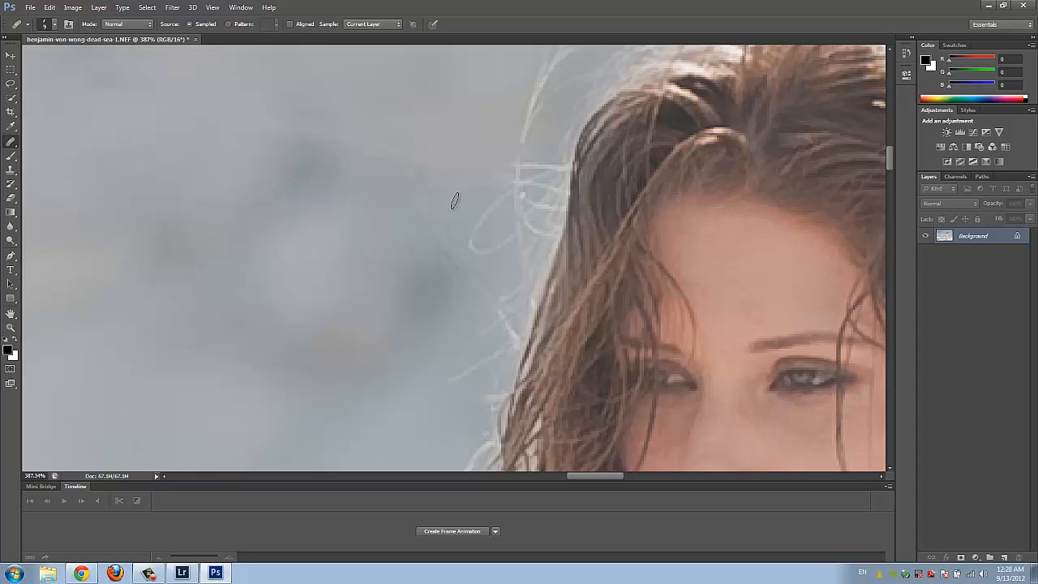
pyautogui.moveTo(516, 172)
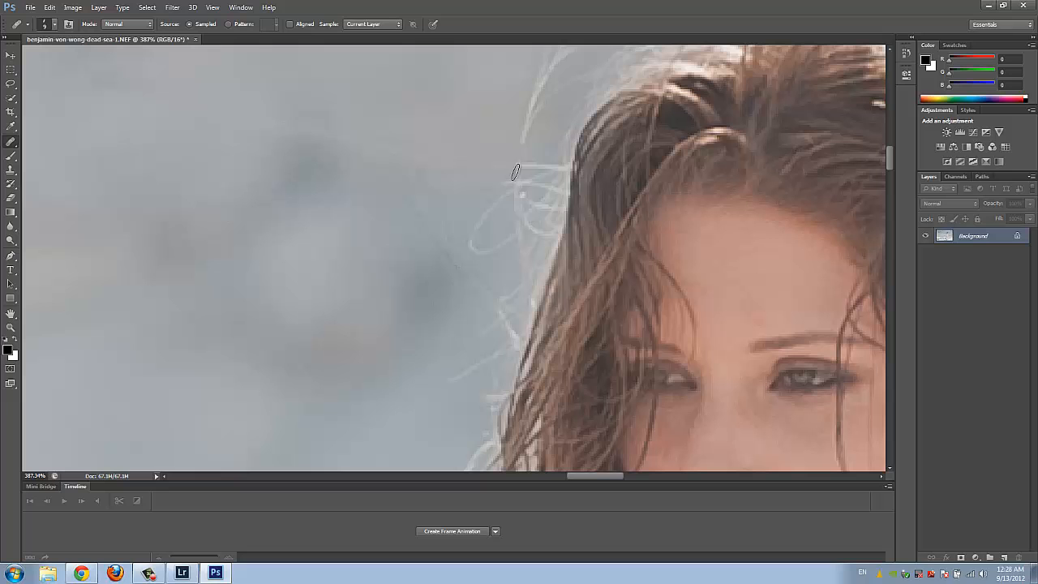
pyautogui.moveTo(545, 98)
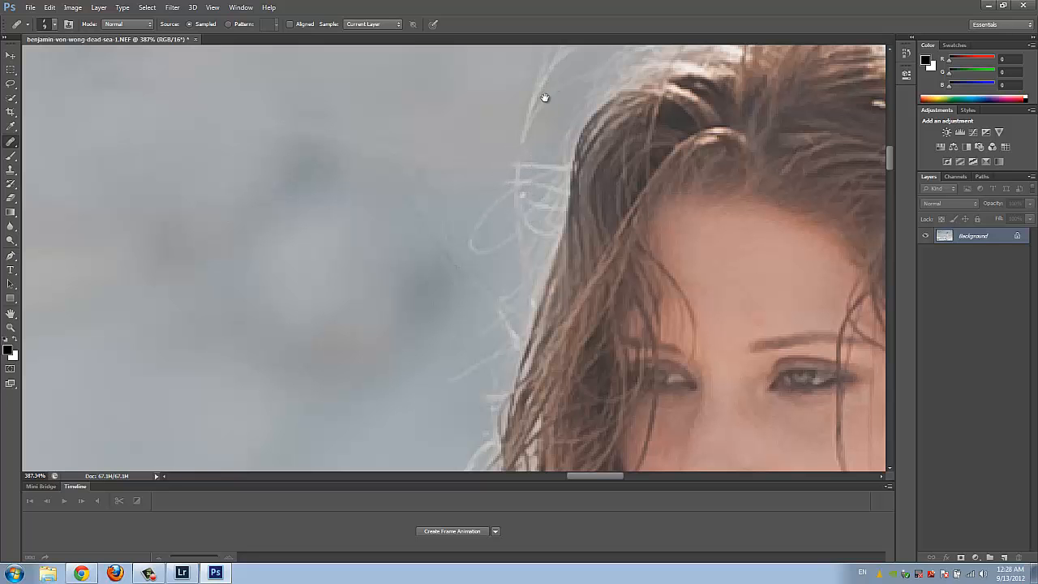
# - Heal a stray strand near the top of her hair using sampled clean sky
pyautogui.moveTo(545, 97); pyautogui.dragTo(318, 236)
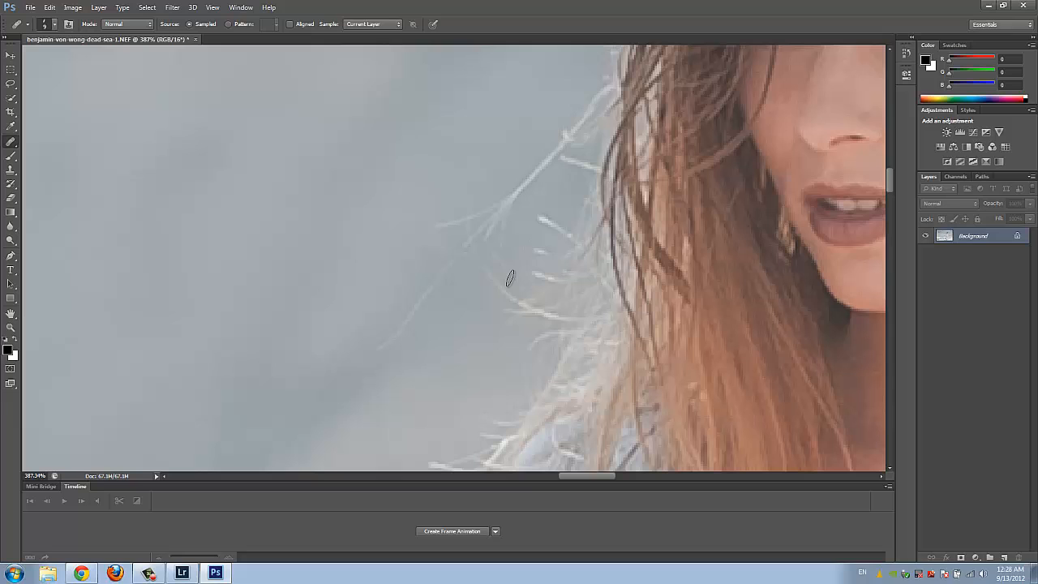
pyautogui.moveTo(564, 243)
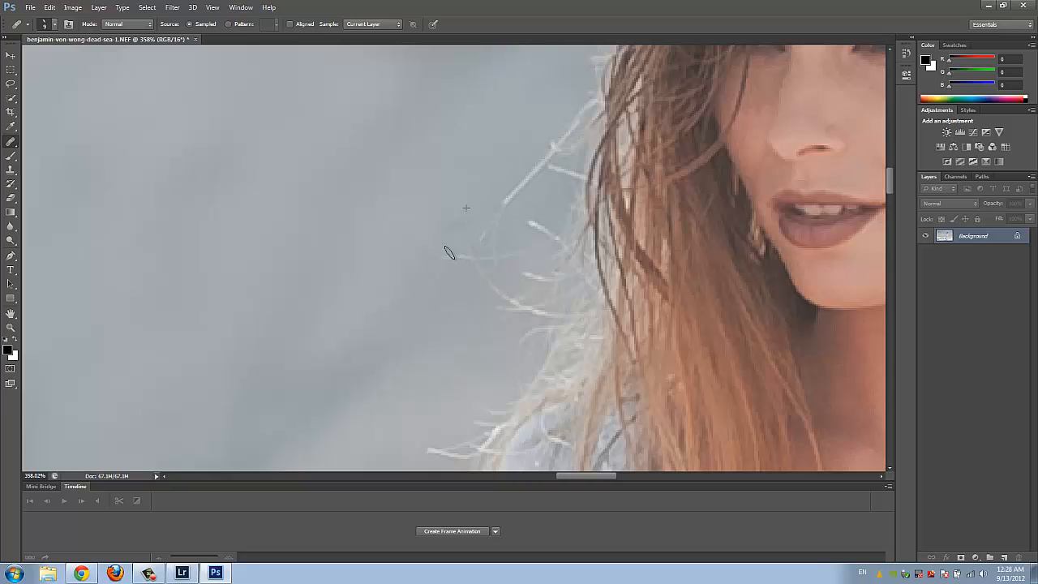
pyautogui.moveTo(485, 223)
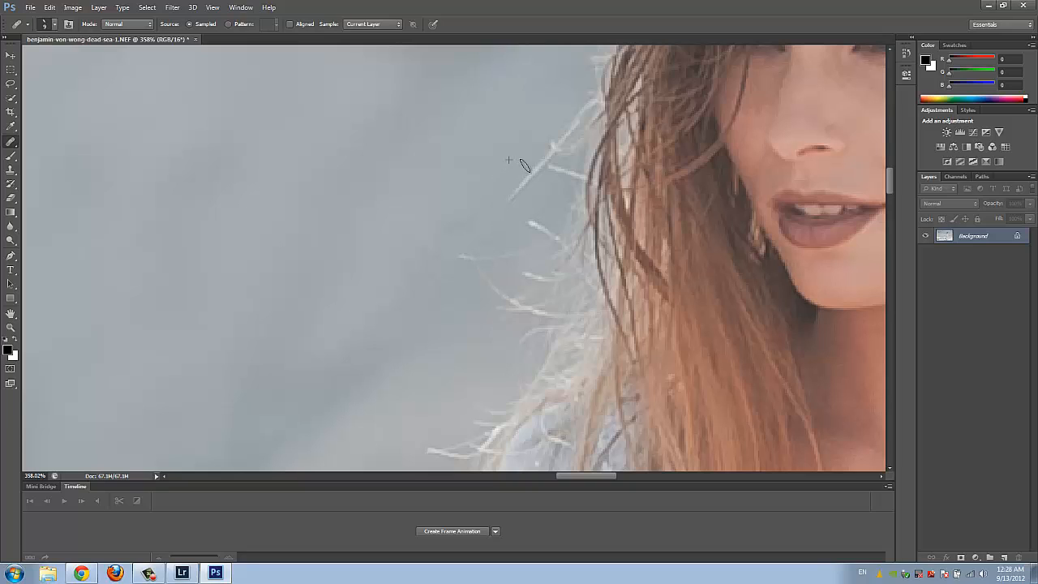
pyautogui.moveTo(535, 159)
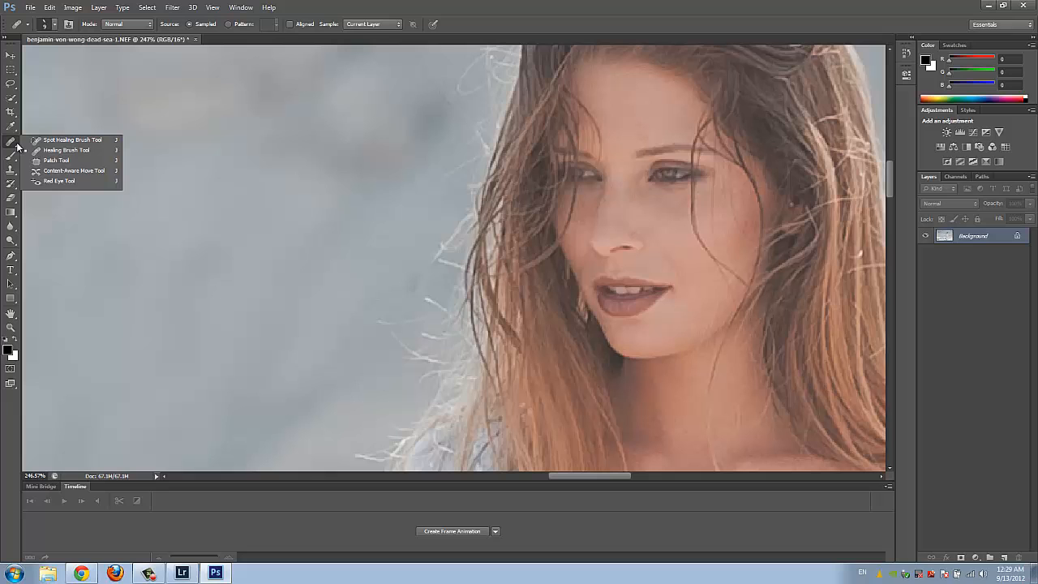
pyautogui.moveTo(13, 157)
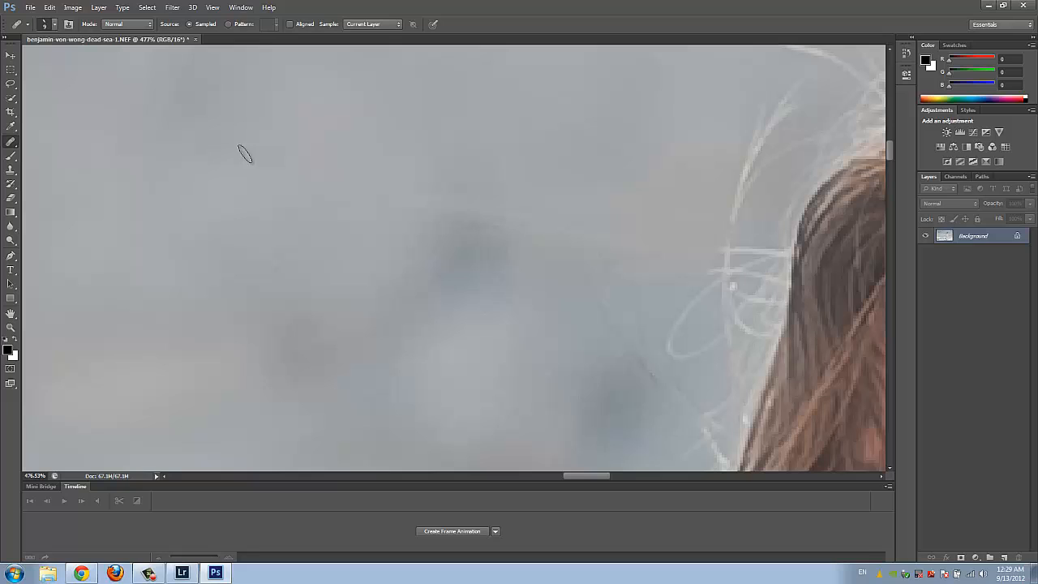
pyautogui.moveTo(312, 124)
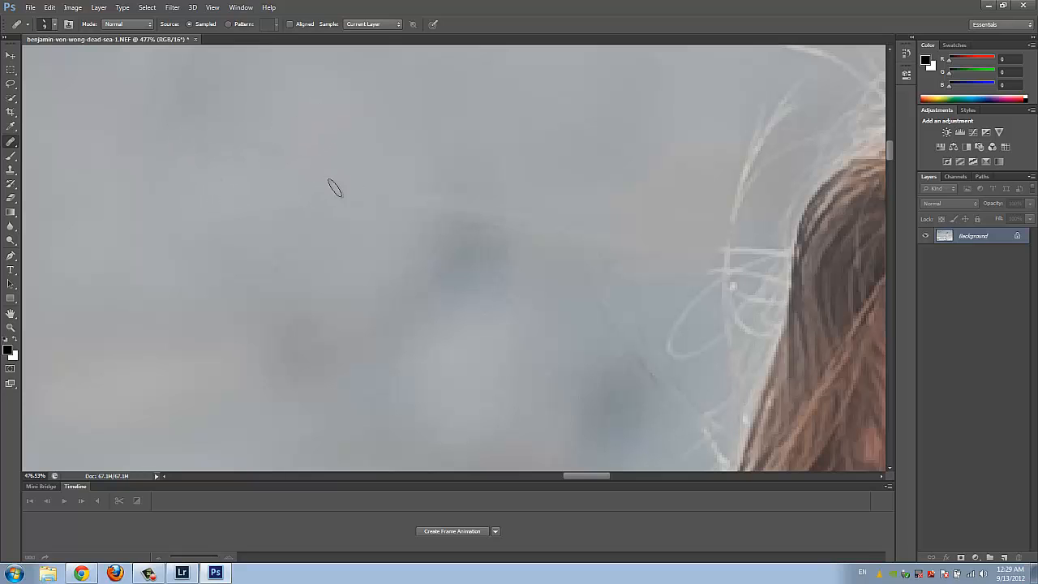
pyautogui.moveTo(431, 186)
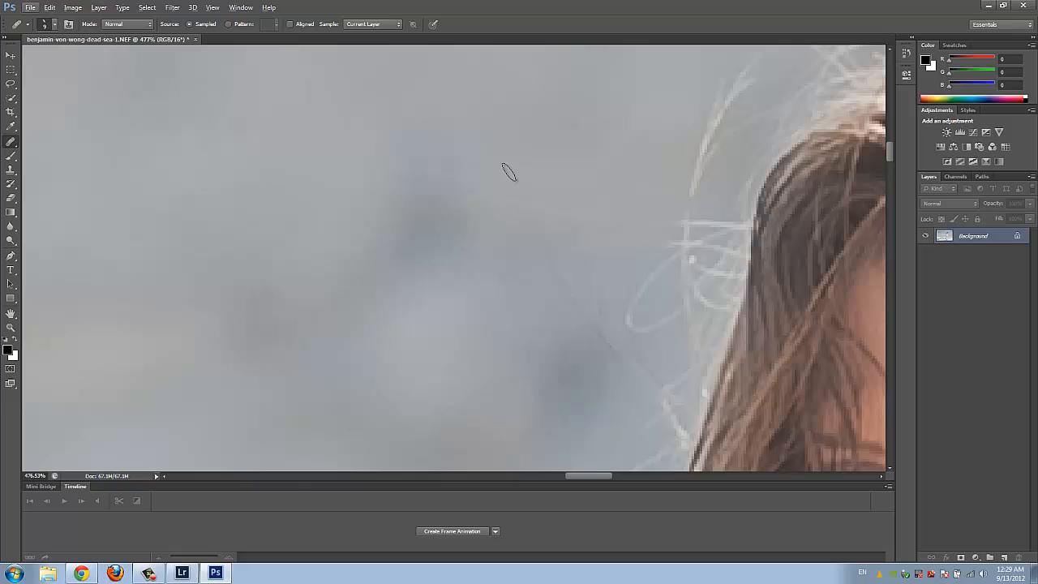
# - Heal a stray strand and a small blemish in the sky around her crown
pyautogui.moveTo(509, 172); pyautogui.dragTo(453, 141)
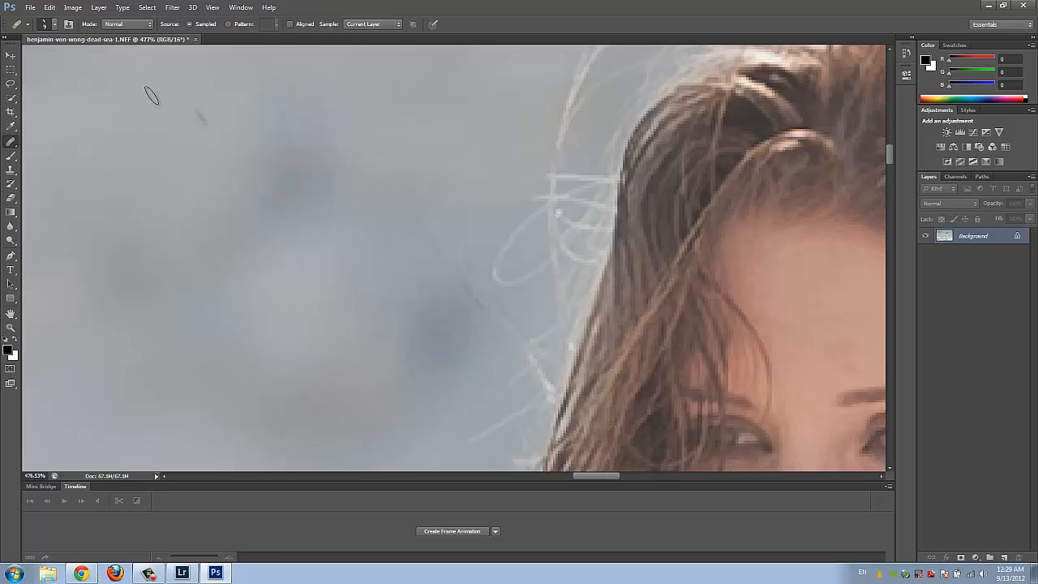
pyautogui.click(39, 25)
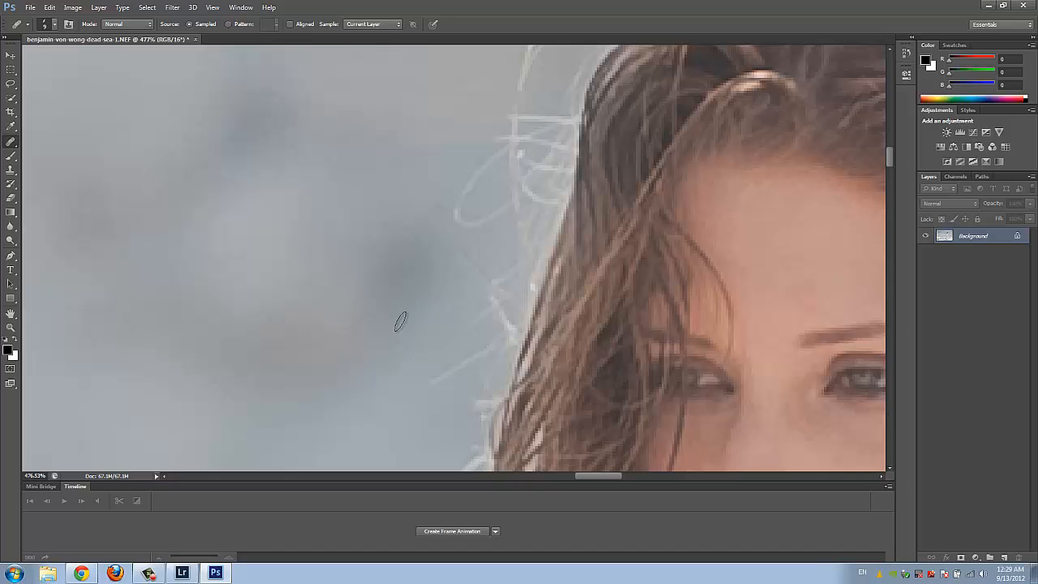
pyautogui.moveTo(479, 275)
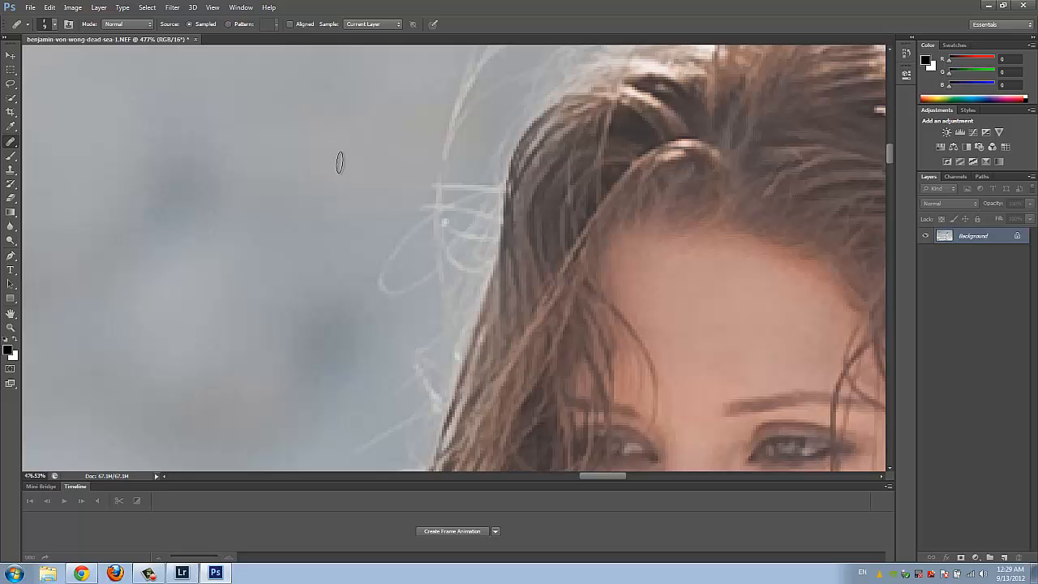
pyautogui.moveTo(324, 146)
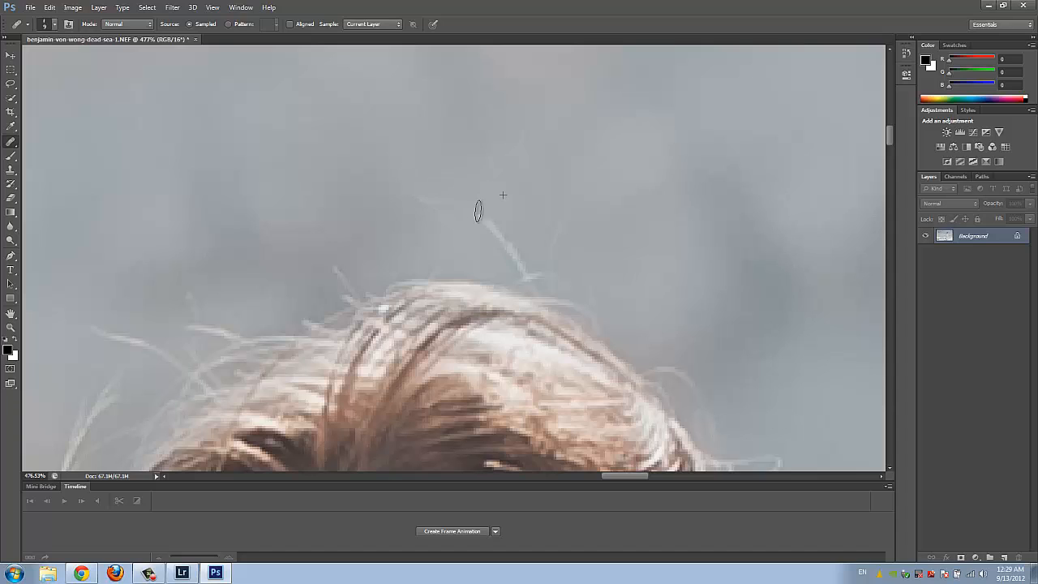
pyautogui.moveTo(506, 243)
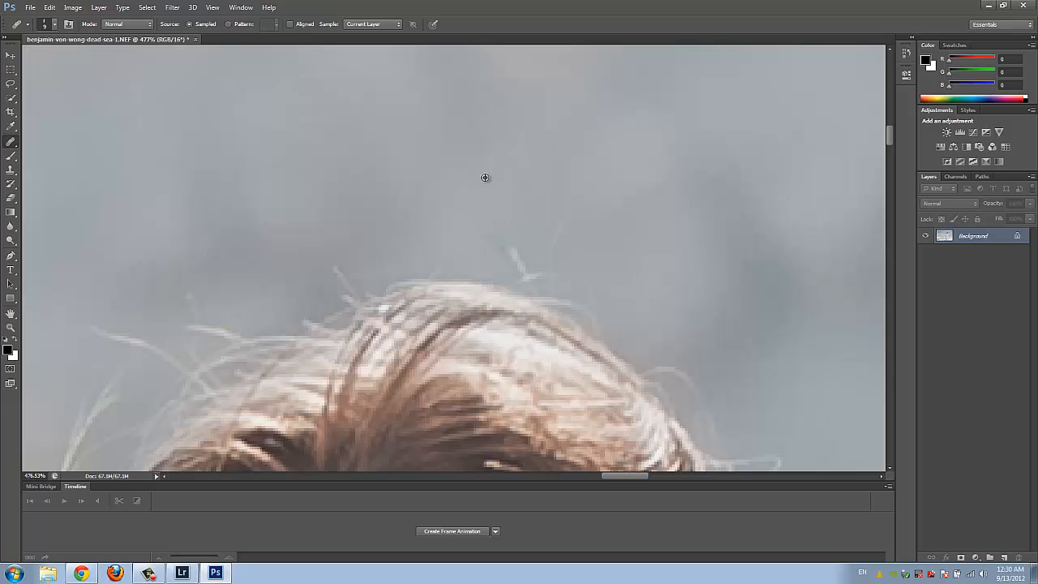
pyautogui.moveTo(519, 245)
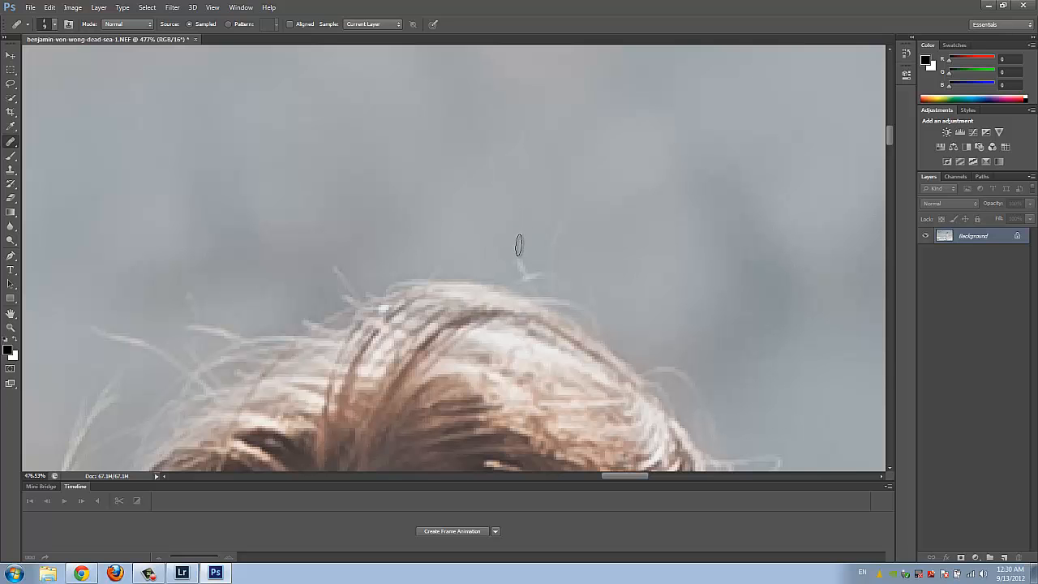
# - Heal the tall flyaway strand above her head and another wisp in the sky
pyautogui.moveTo(519, 245); pyautogui.dragTo(538, 182)
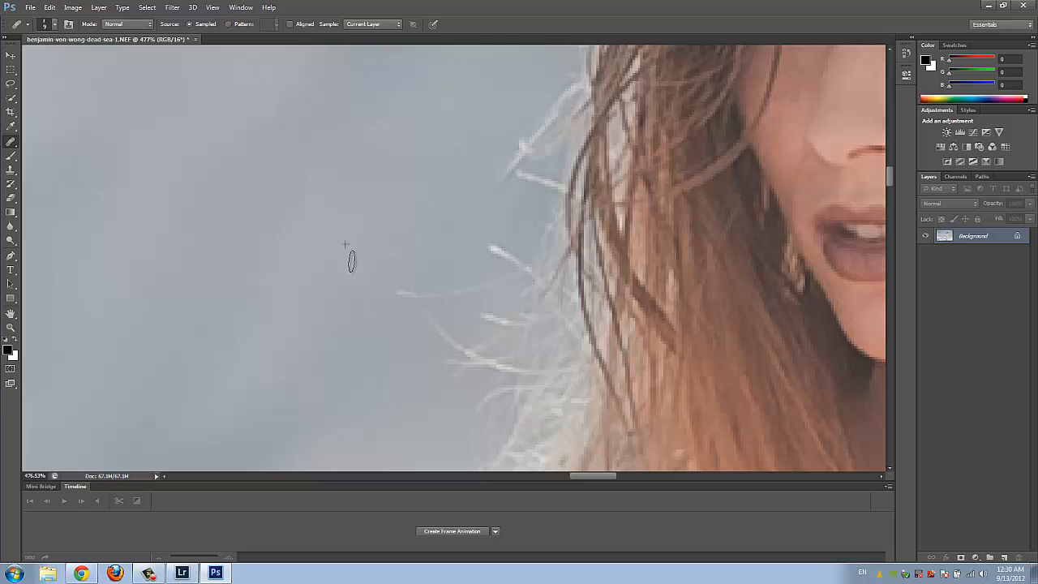
pyautogui.moveTo(444, 215)
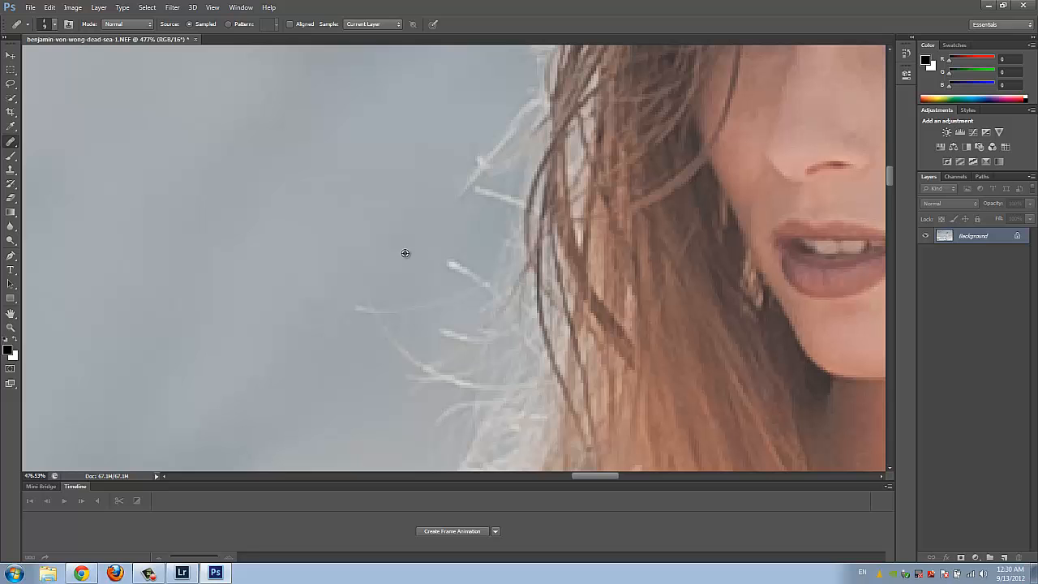
pyautogui.moveTo(266, 230)
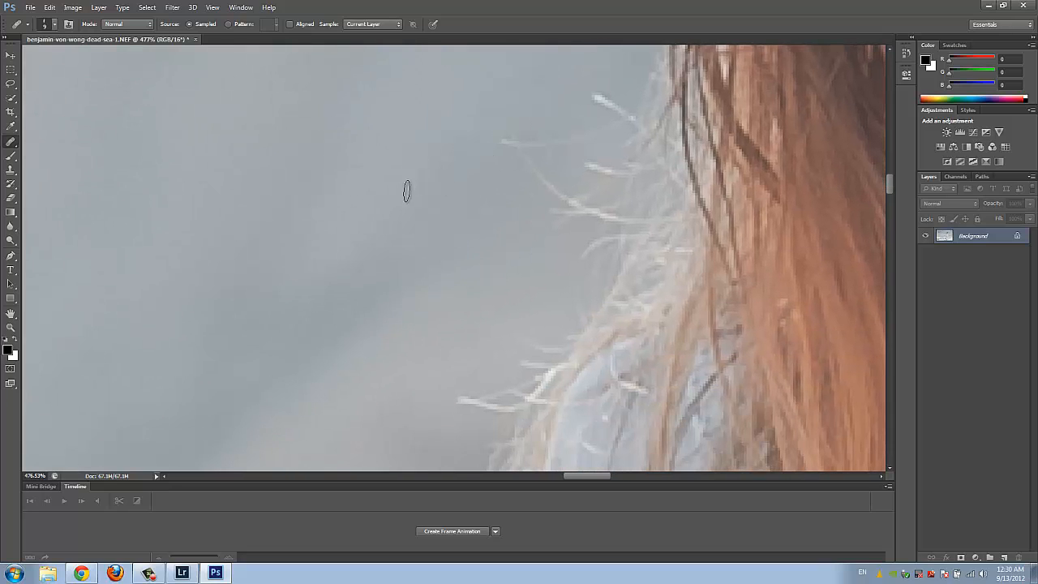
pyautogui.moveTo(407, 191); pyautogui.dragTo(453, 179)
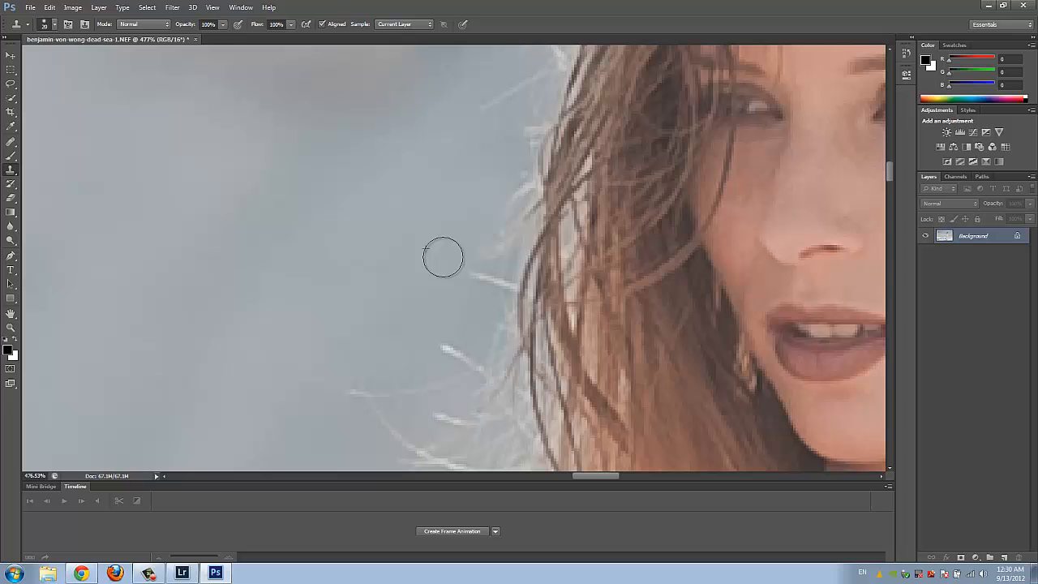
pyautogui.moveTo(467, 259)
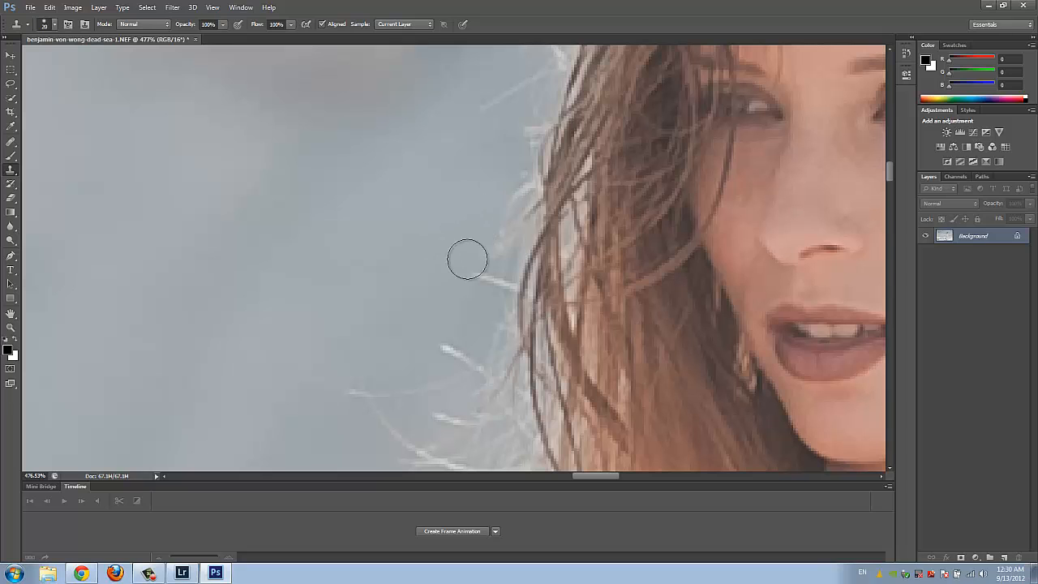
pyautogui.moveTo(456, 142)
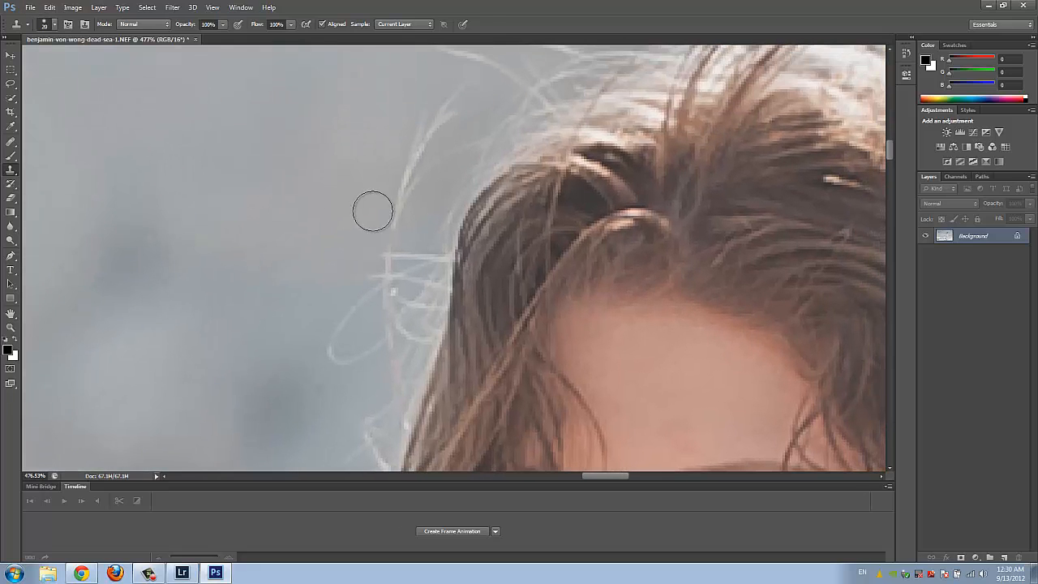
pyautogui.moveTo(397, 120)
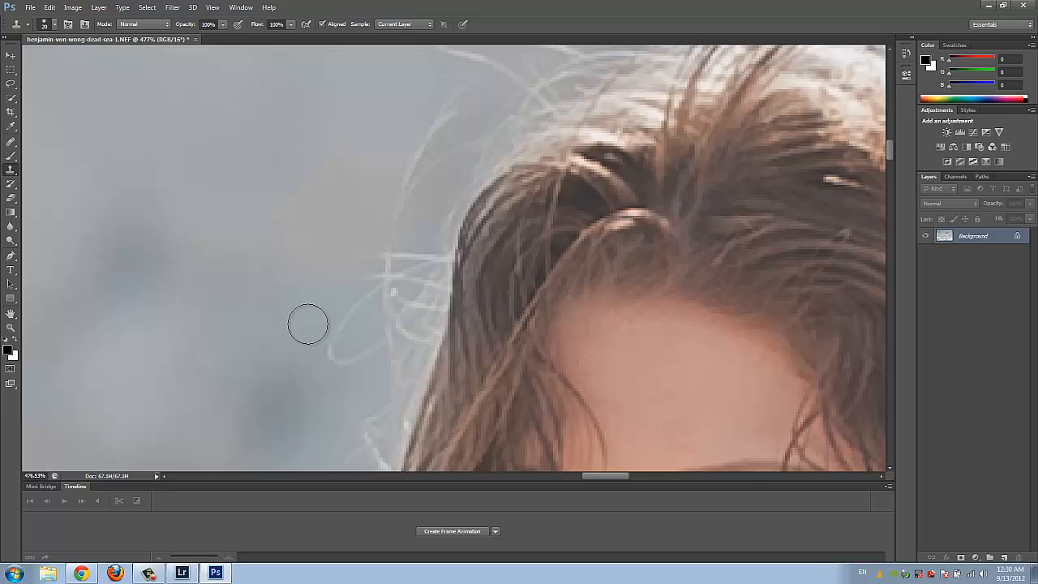
pyautogui.moveTo(373, 252)
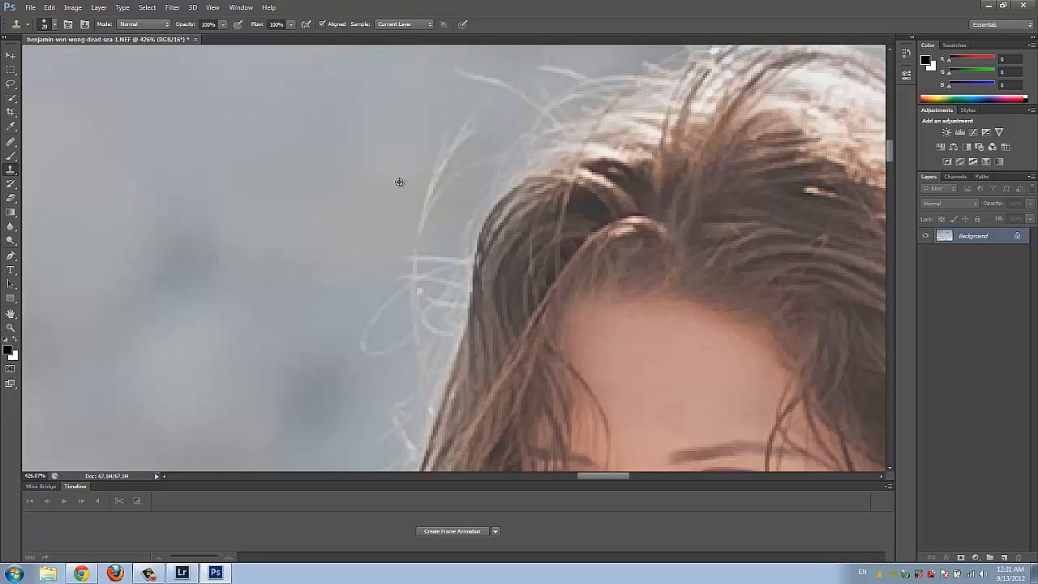
pyautogui.moveTo(383, 177)
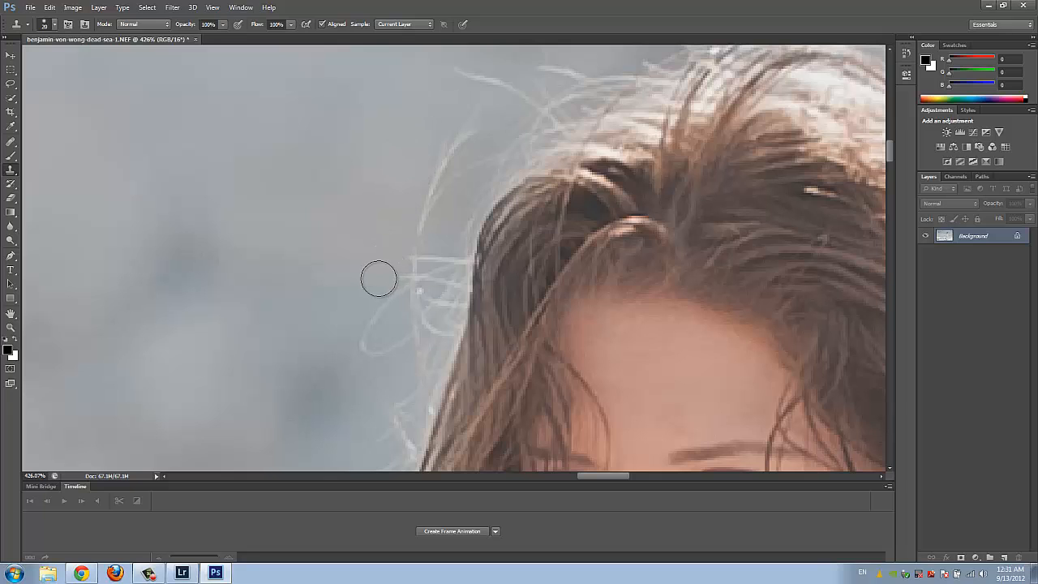
pyautogui.moveTo(360, 292)
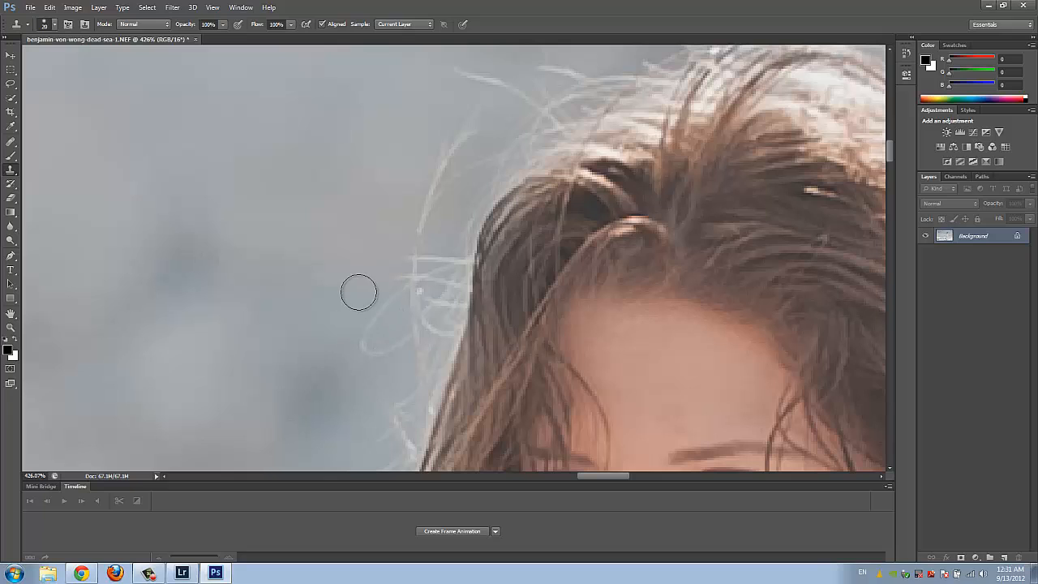
pyautogui.moveTo(419, 243)
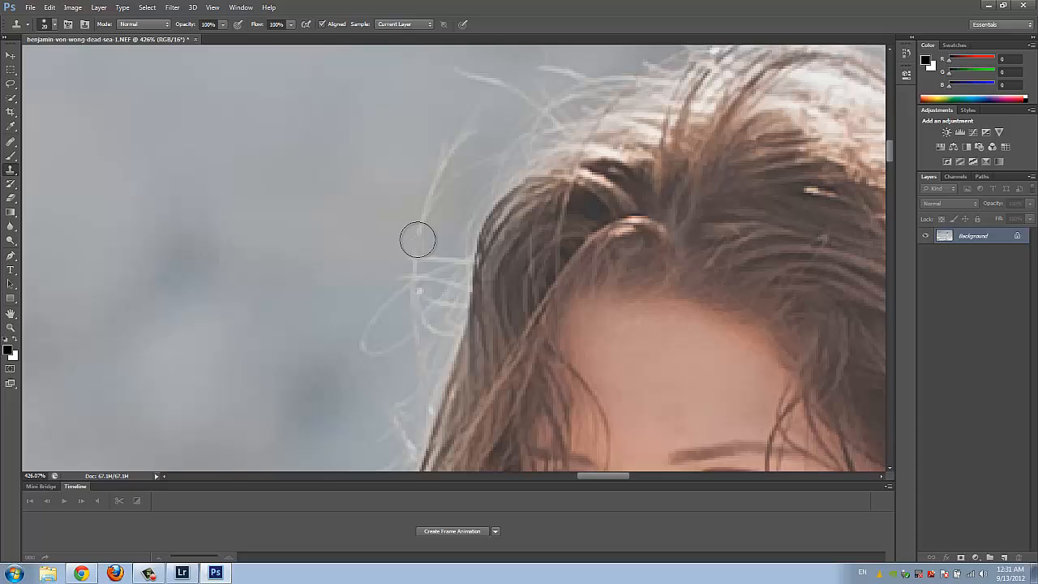
pyautogui.moveTo(58, 130)
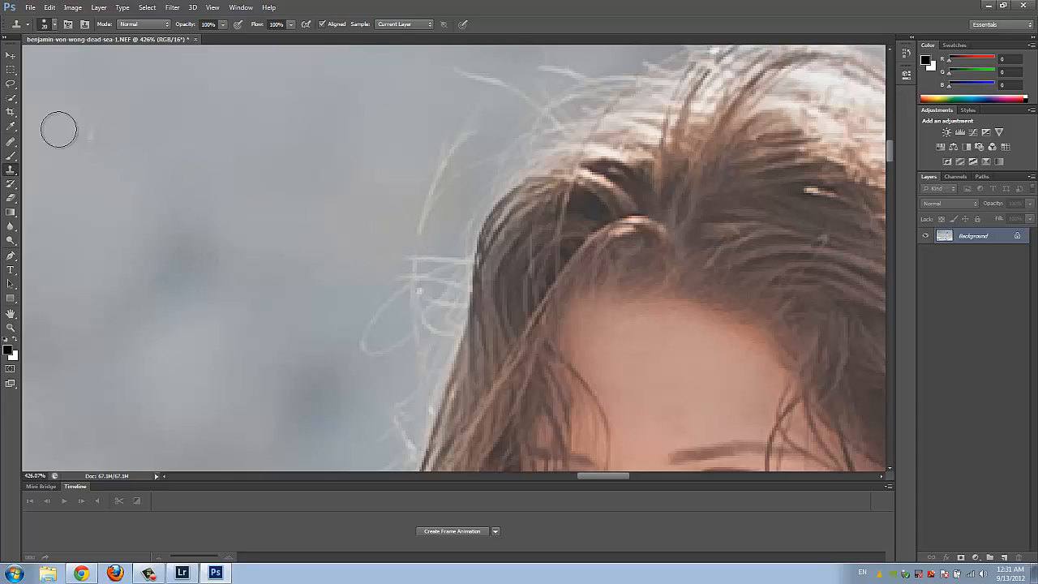
pyautogui.moveTo(357, 211)
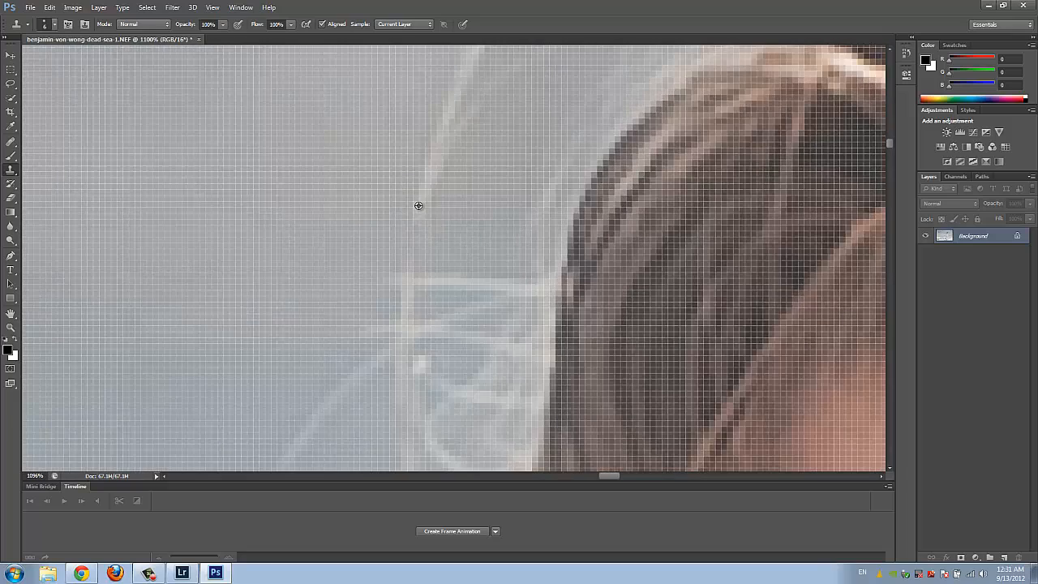
pyautogui.moveTo(420, 234)
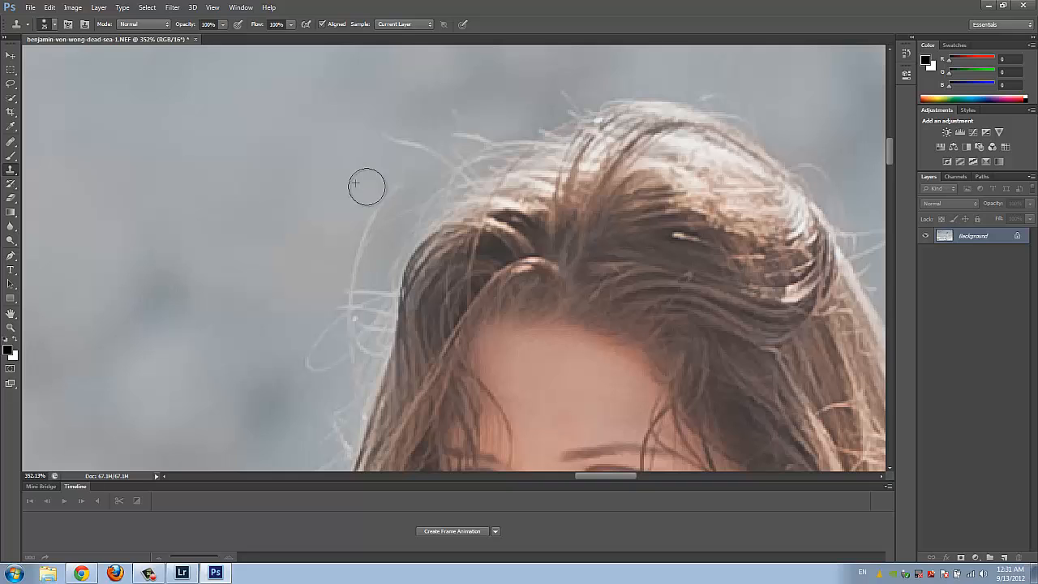
pyautogui.moveTo(381, 177)
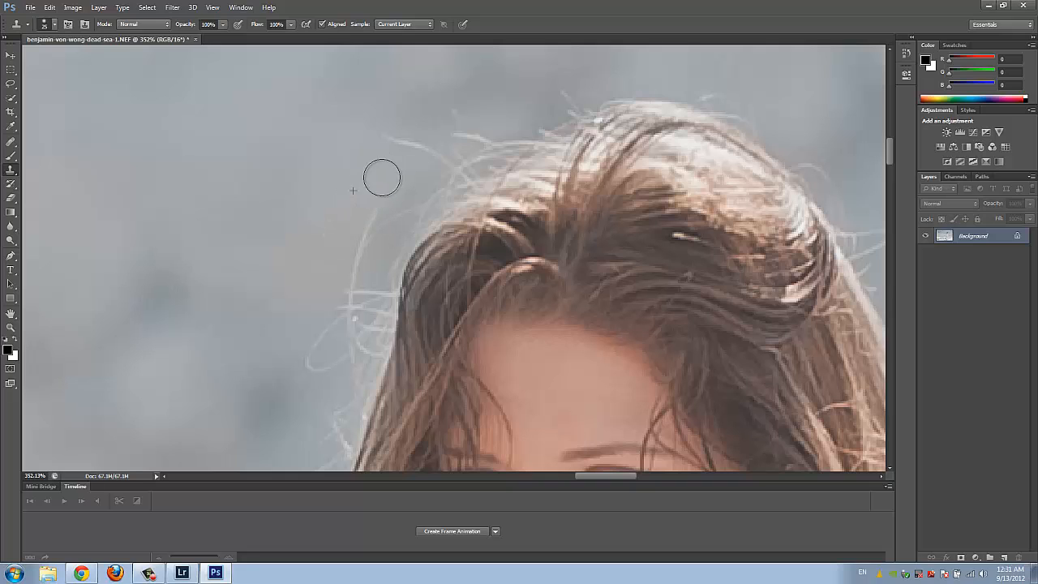
pyautogui.moveTo(224, 296)
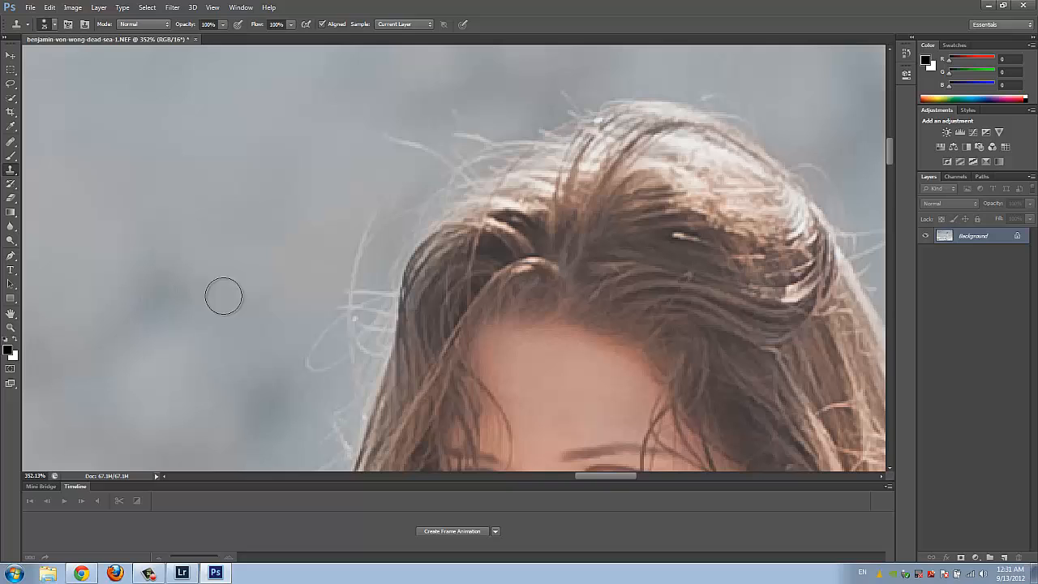
pyautogui.moveTo(350, 231)
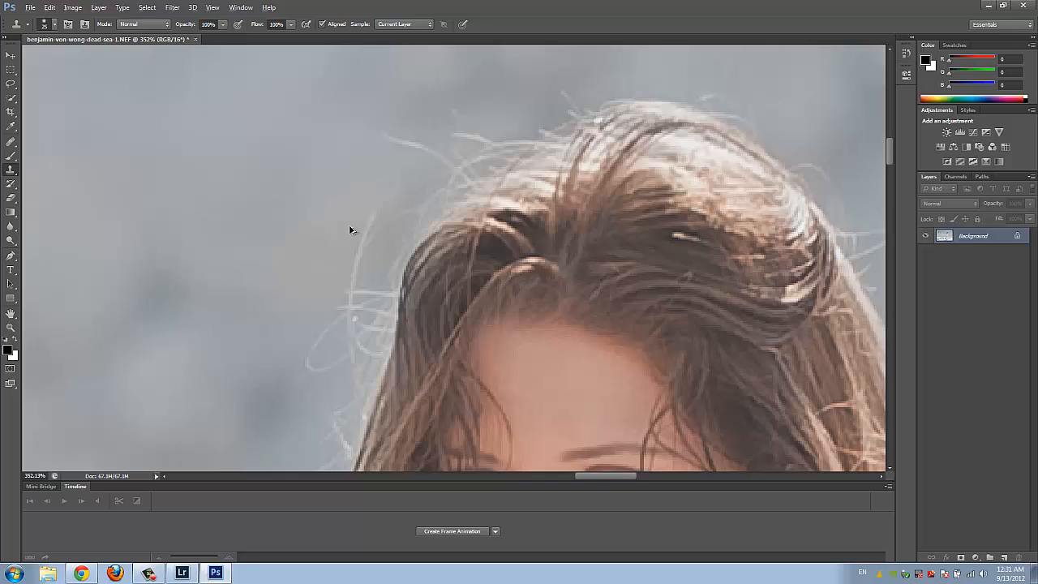
pyautogui.moveTo(418, 130)
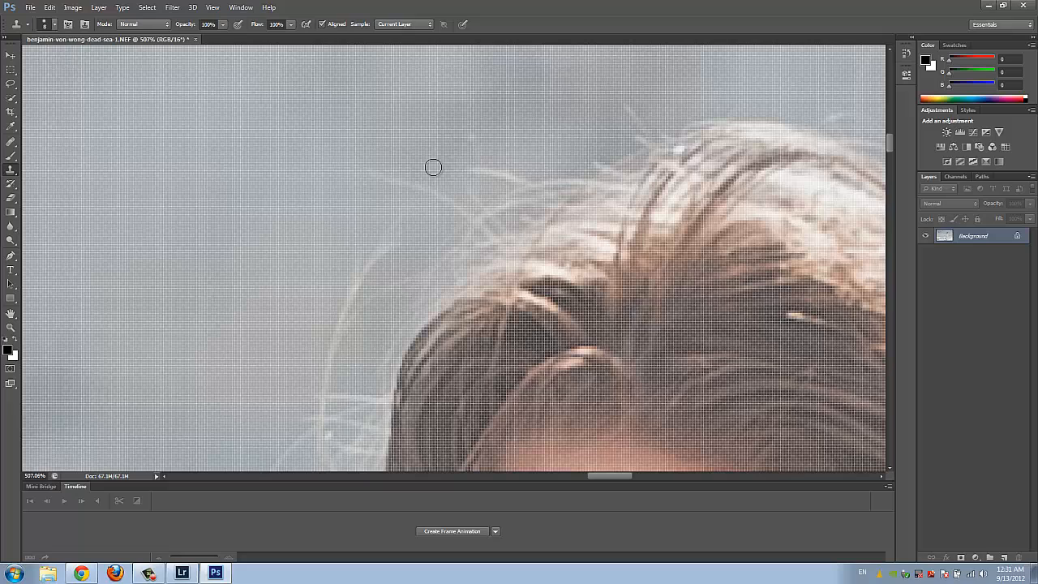
pyautogui.moveTo(386, 149)
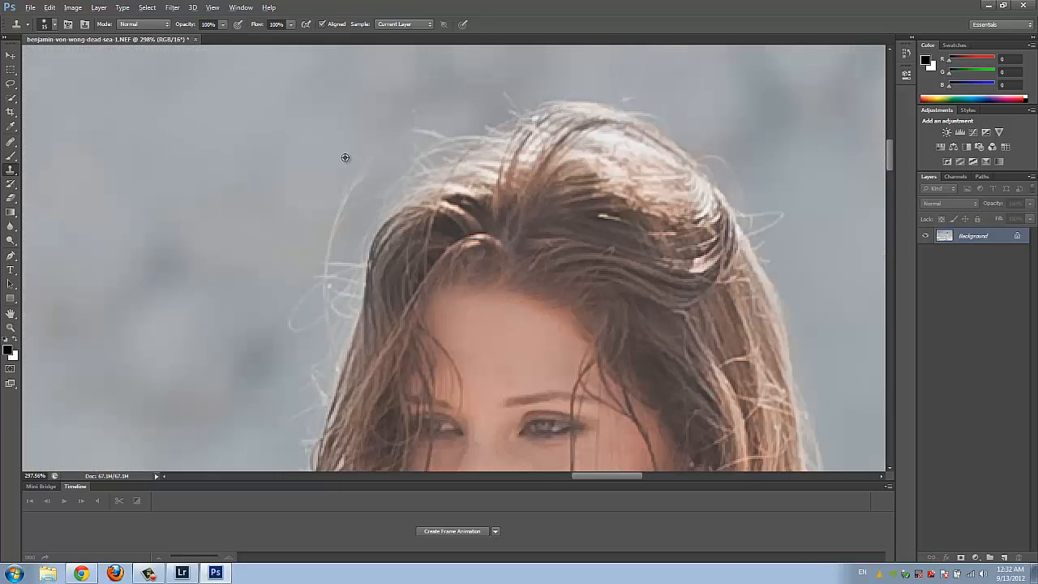
pyautogui.moveTo(412, 87)
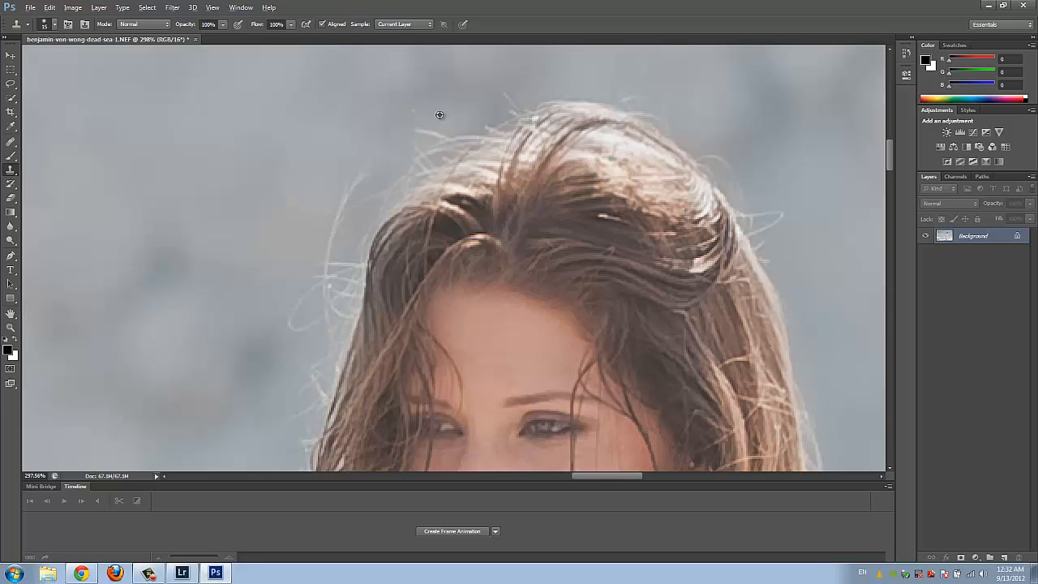
pyautogui.moveTo(284, 210)
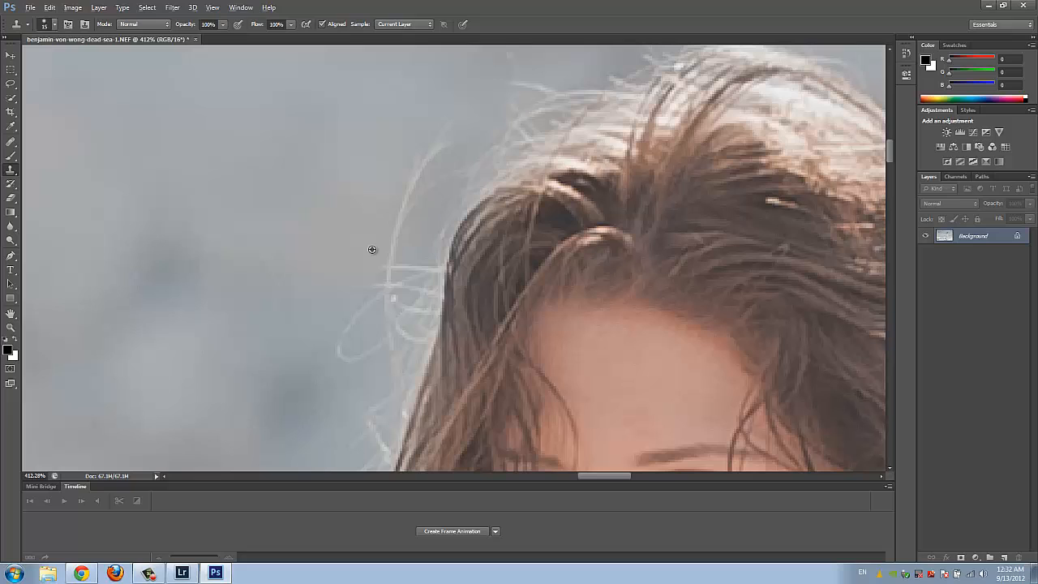
pyautogui.moveTo(376, 237)
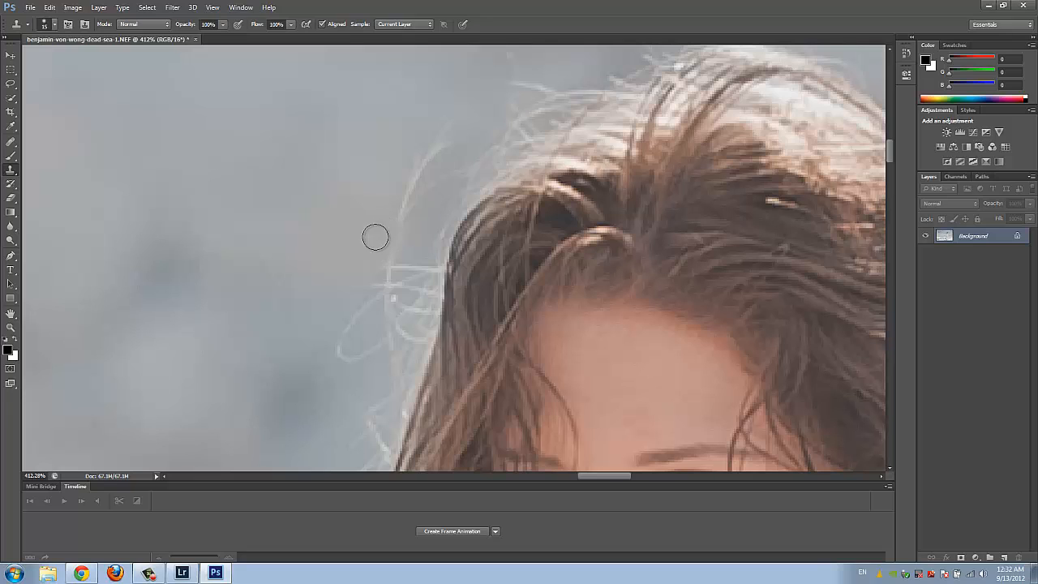
pyautogui.moveTo(383, 217)
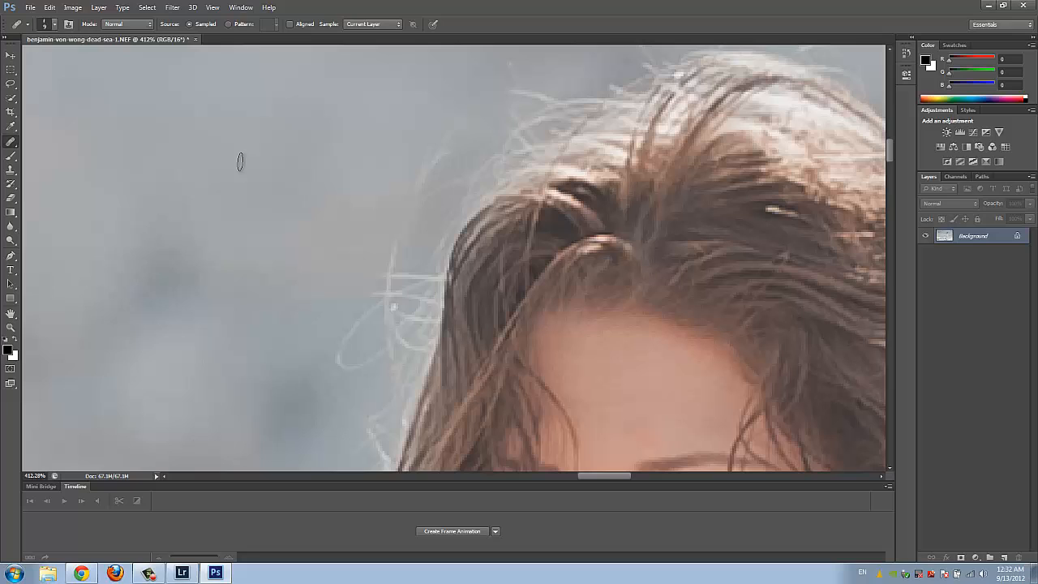
# - Heal a stray hair spot in the sky beside the crown of her hair
pyautogui.click(18, 24)
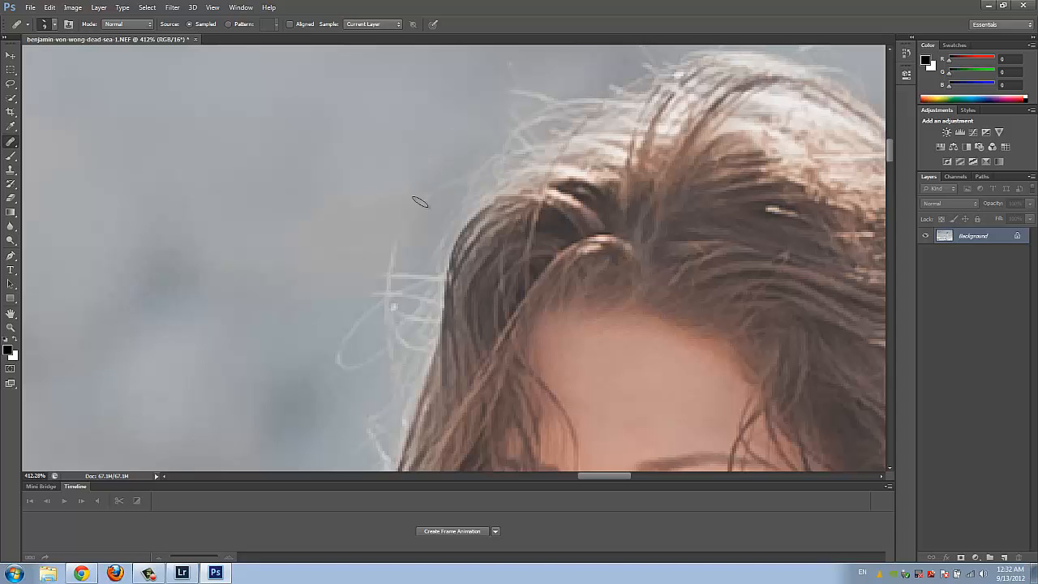
pyautogui.moveTo(454, 174)
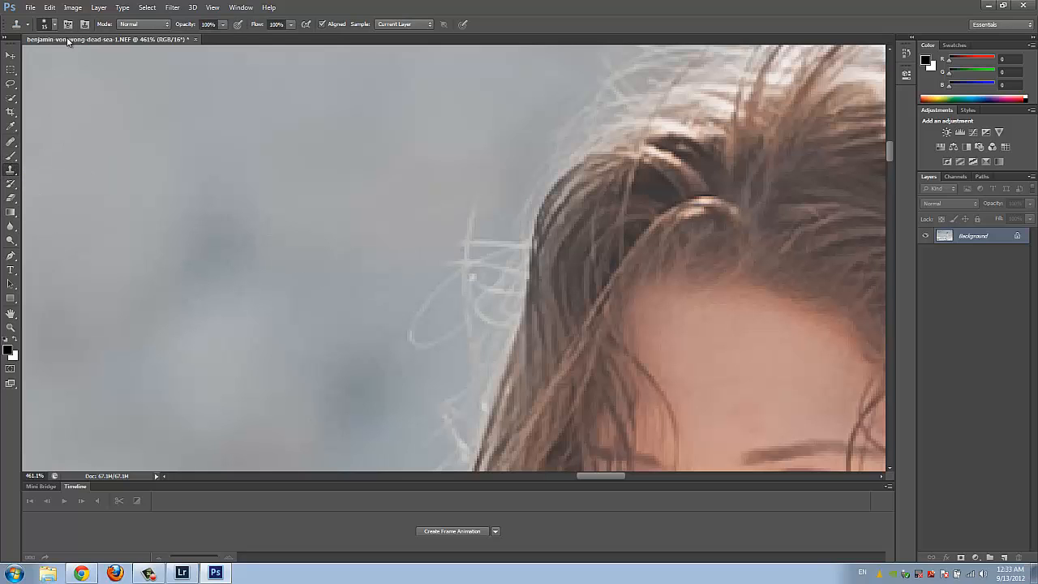
# - Bring up the healing brush settings and select its Size value for editing
pyautogui.click(27, 24)
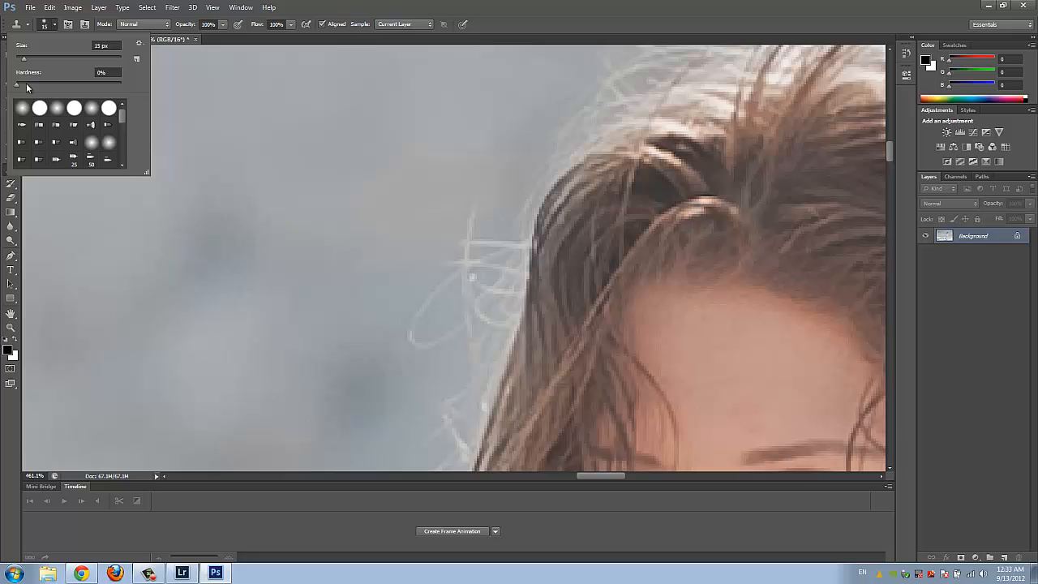
pyautogui.tripleClick(101, 72)
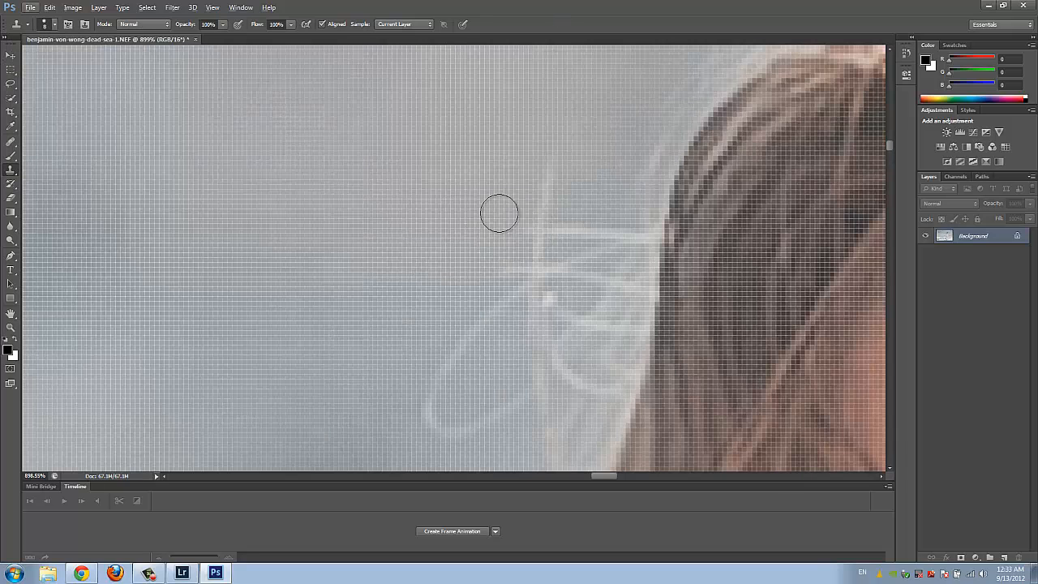
pyautogui.moveTo(512, 224)
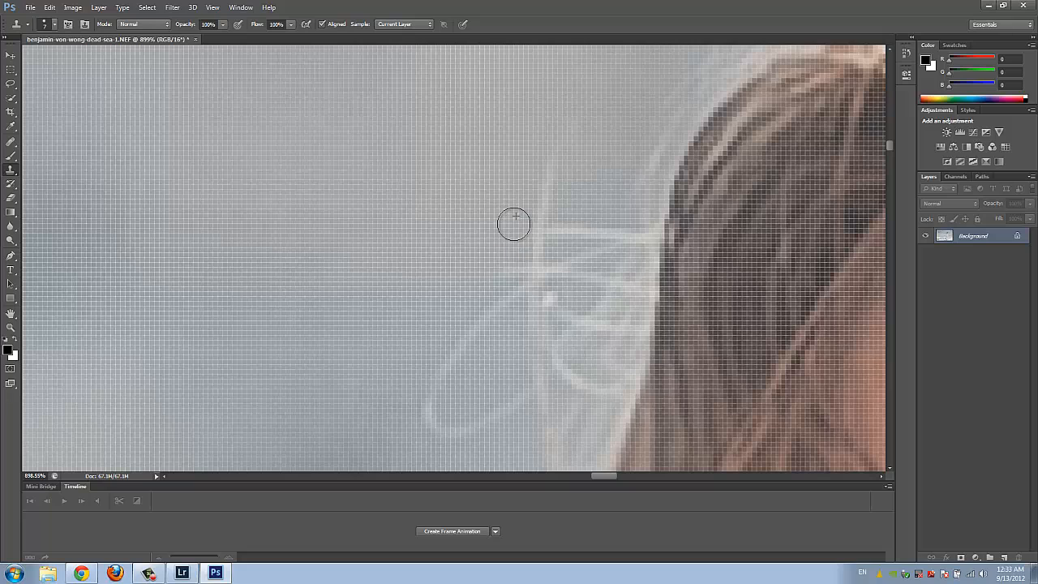
pyautogui.moveTo(513, 266)
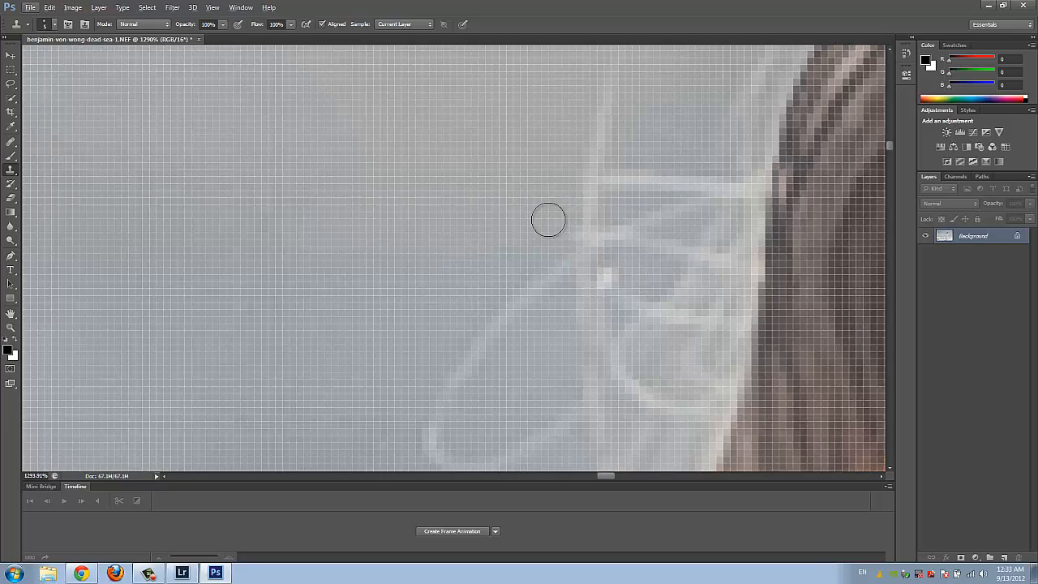
pyautogui.moveTo(555, 189)
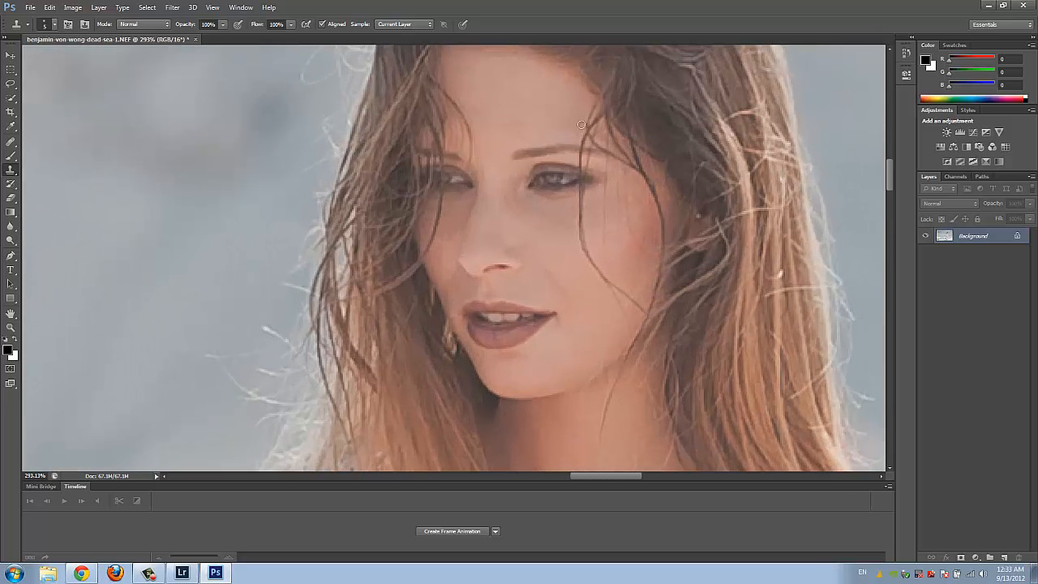
pyautogui.moveTo(623, 258)
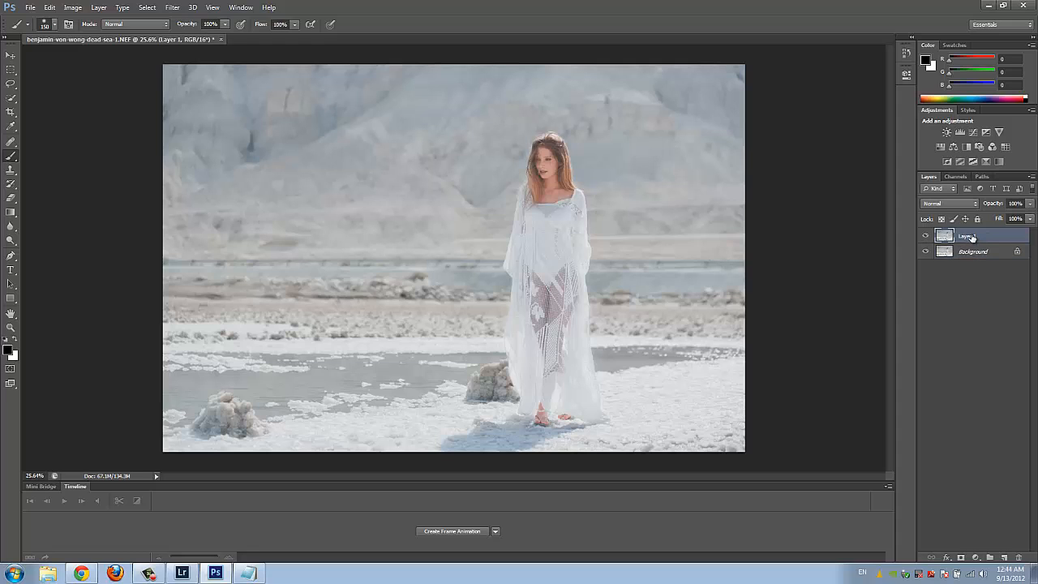
pyautogui.moveTo(966, 237)
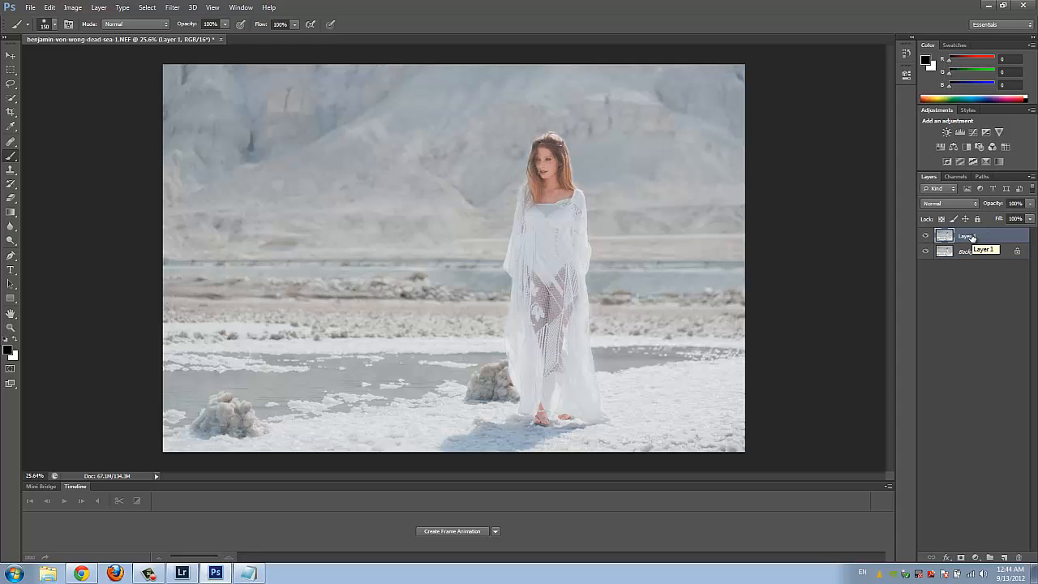
pyautogui.moveTo(973, 249)
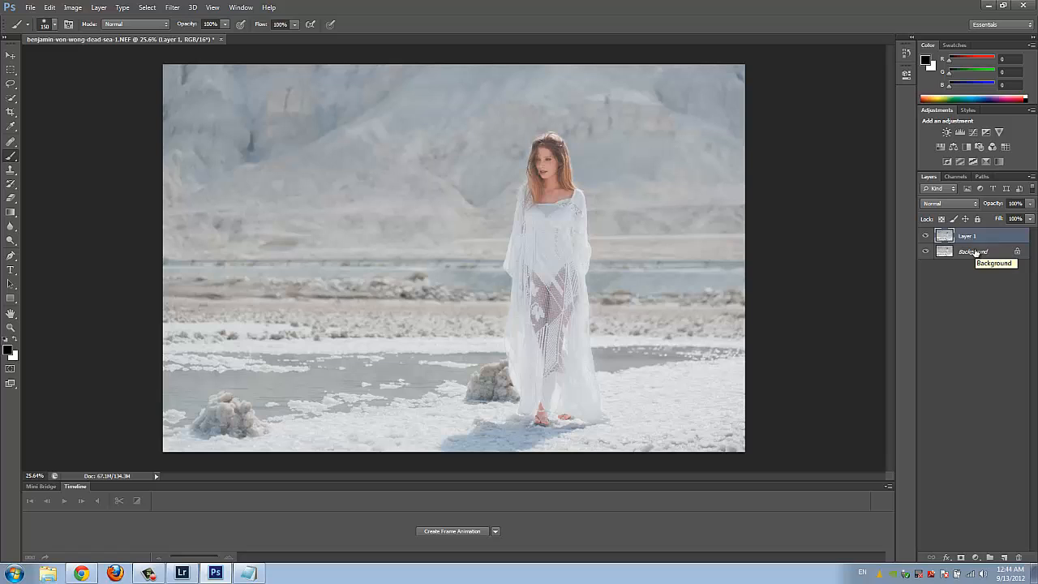
pyautogui.moveTo(972, 242)
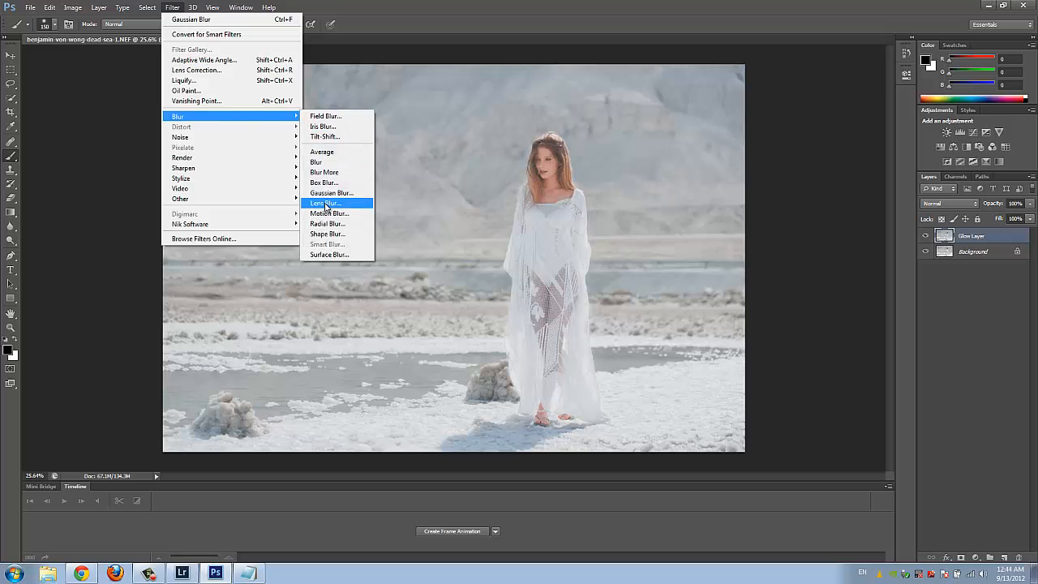
# - Apply a Gaussian Blur with a moderate radius to the Glow Layer
pyautogui.click(331, 193)
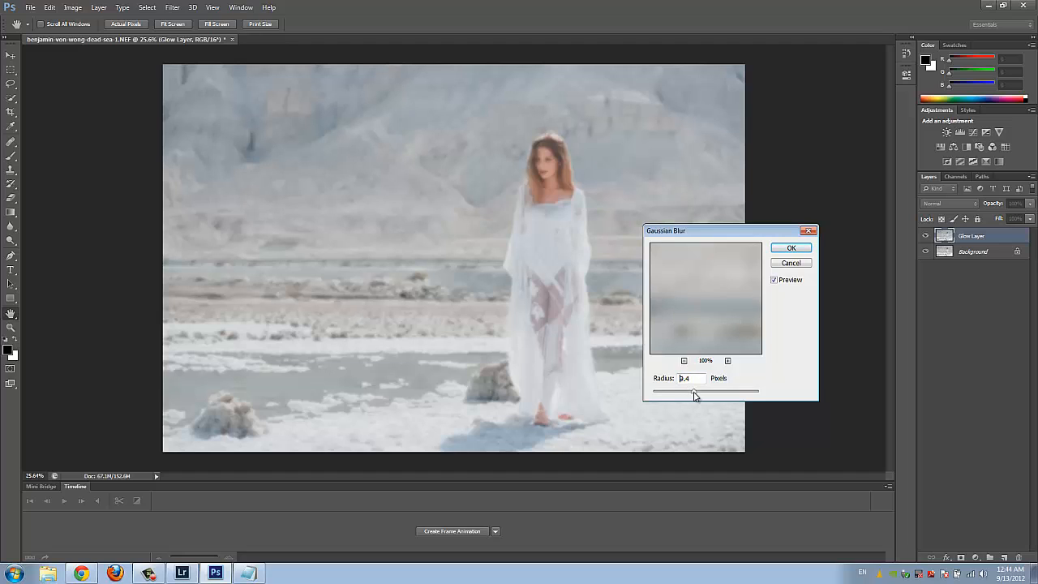
pyautogui.moveTo(670, 391); pyautogui.dragTo(710, 391)
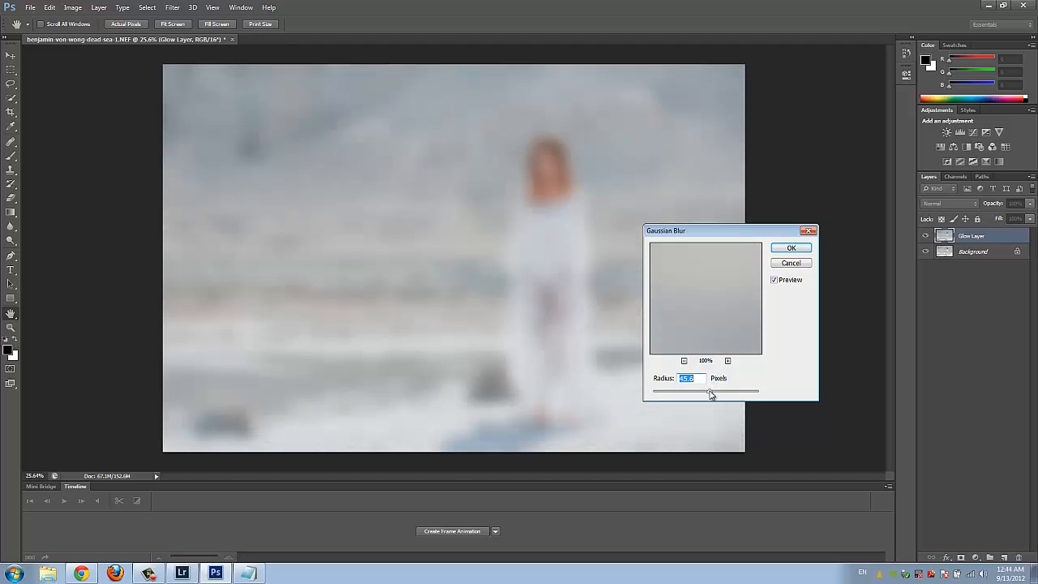
pyautogui.moveTo(711, 391); pyautogui.dragTo(689, 390)
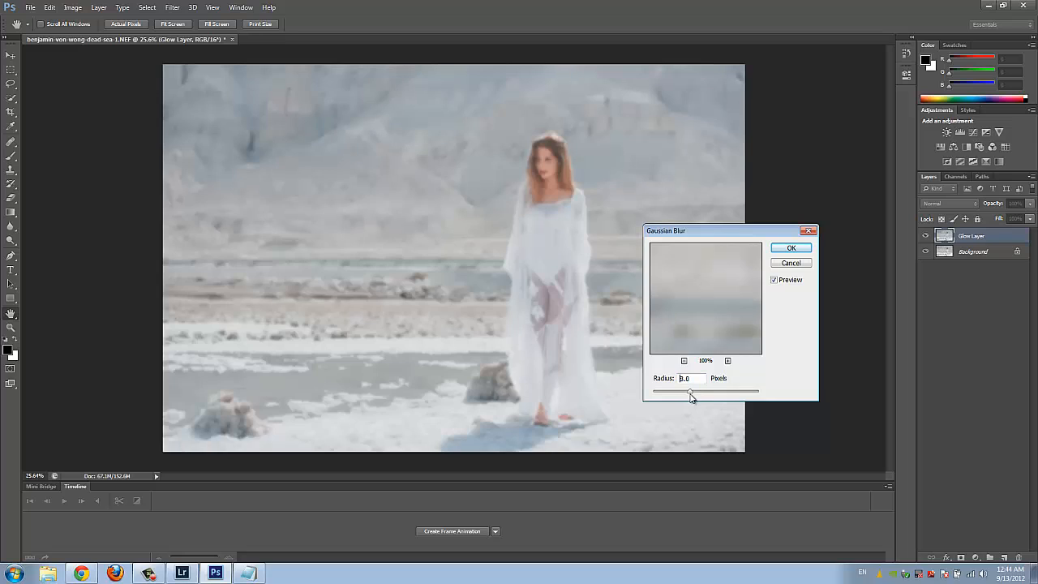
pyautogui.tripleClick(689, 378)
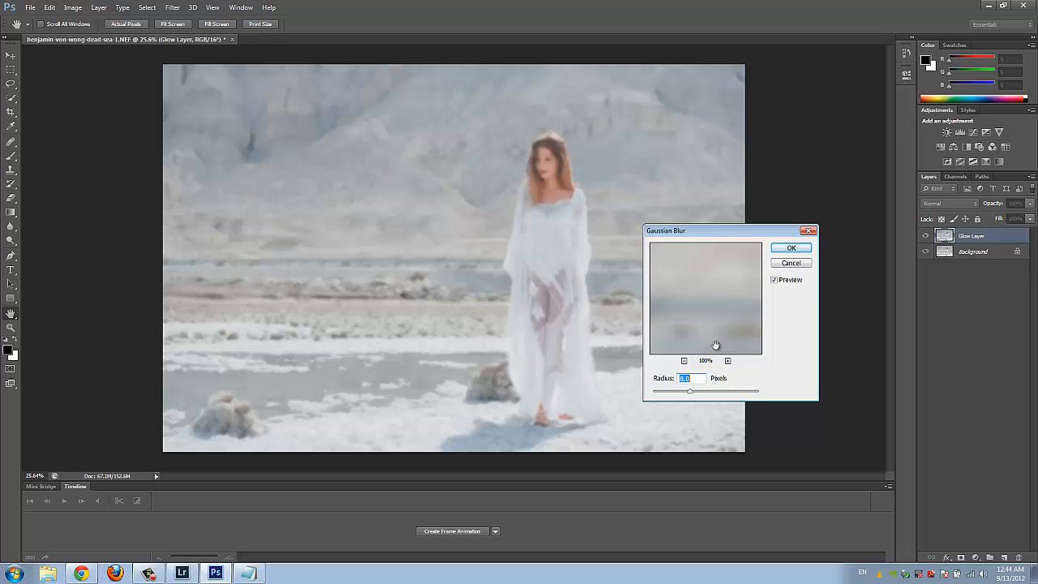
pyautogui.click(792, 247)
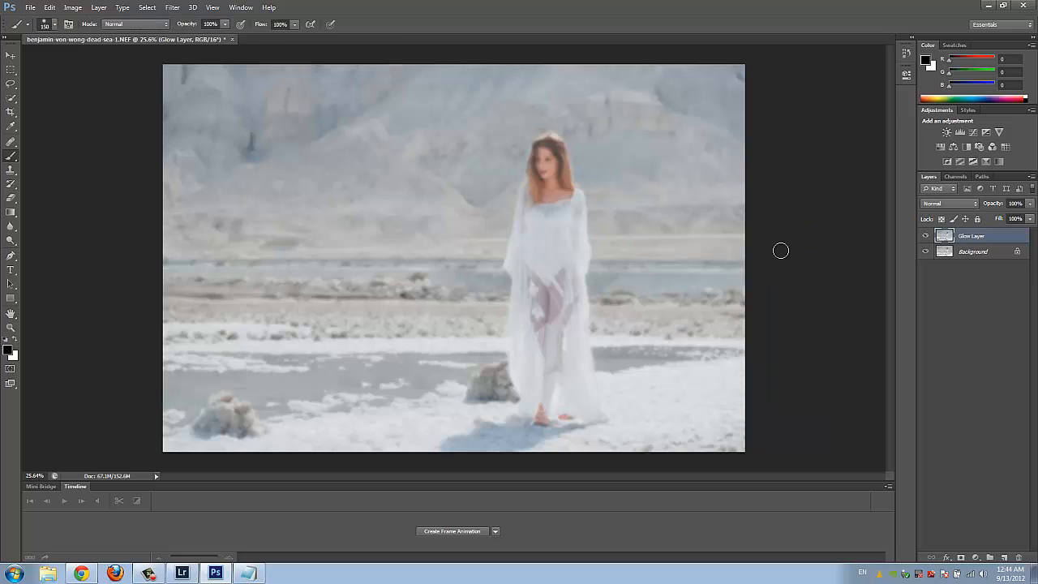
# - Set the Glow Layer's blending mode to Overlay for a soft glow
pyautogui.click(947, 205)
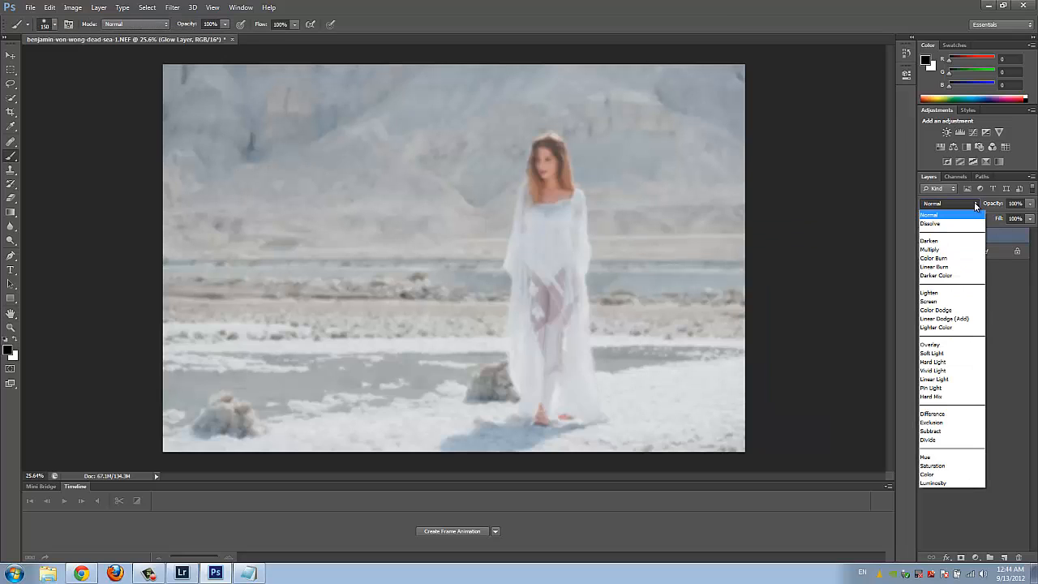
pyautogui.click(931, 344)
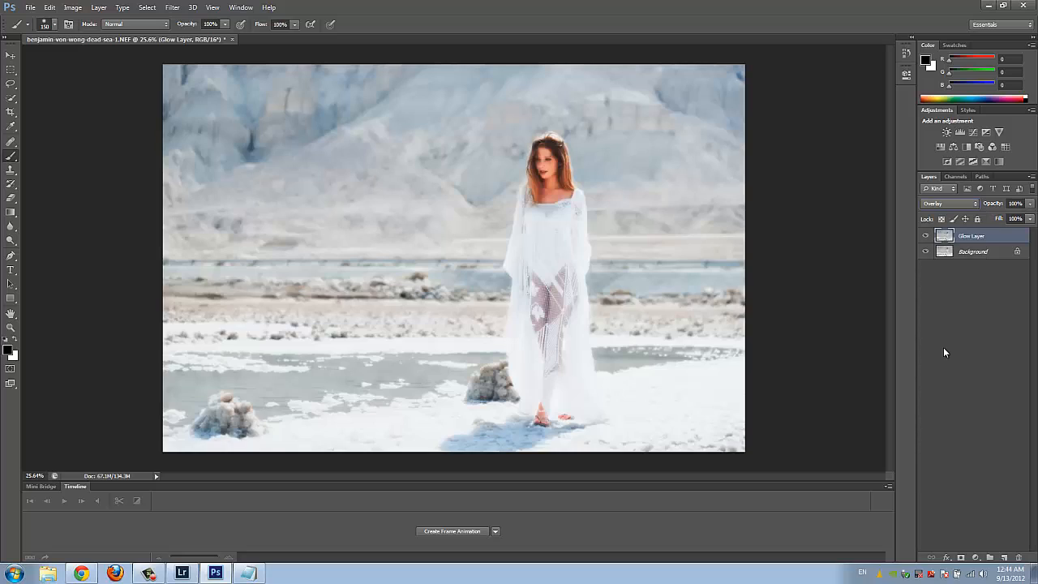
pyautogui.moveTo(976, 308)
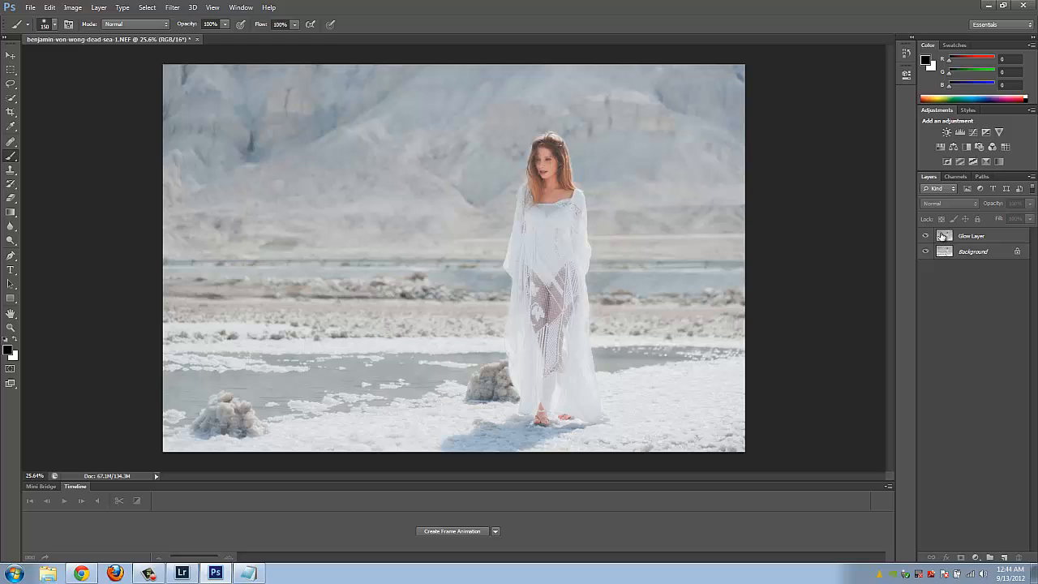
pyautogui.moveTo(924, 236)
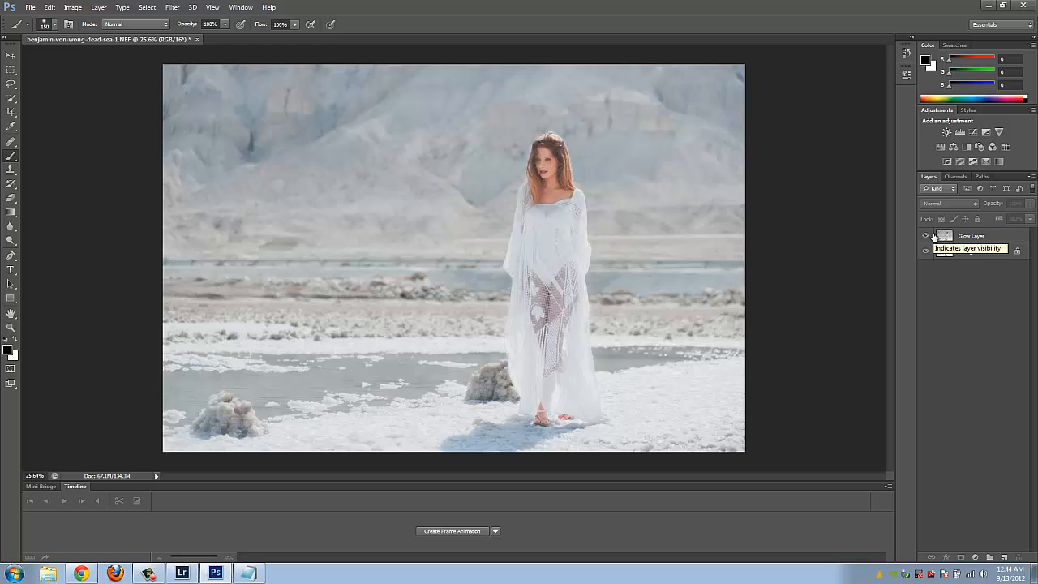
# - Toggle the Glow Layer's visibility to compare the glow against the original photo
pyautogui.click(924, 237)
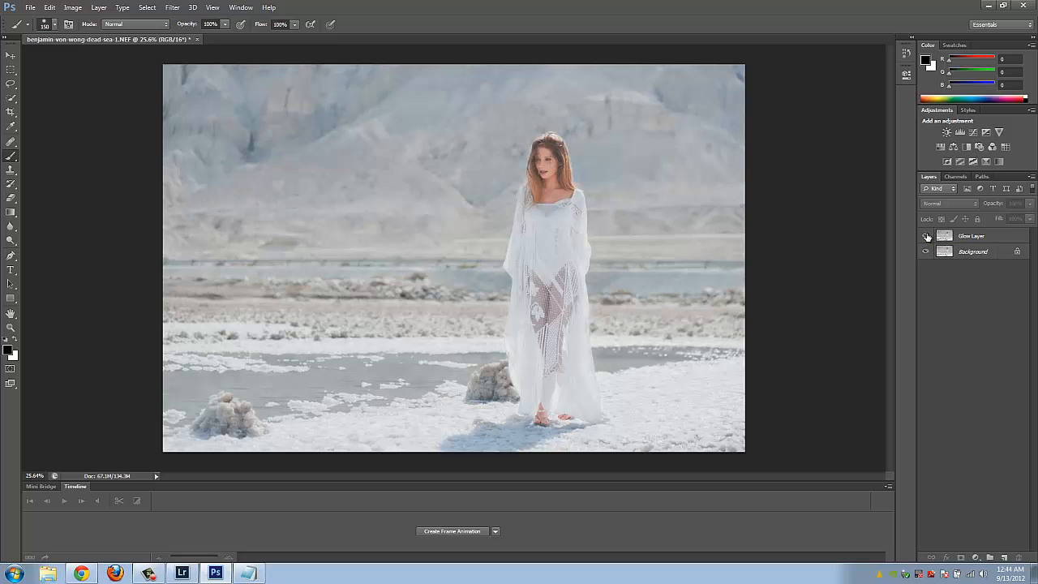
pyautogui.click(924, 237)
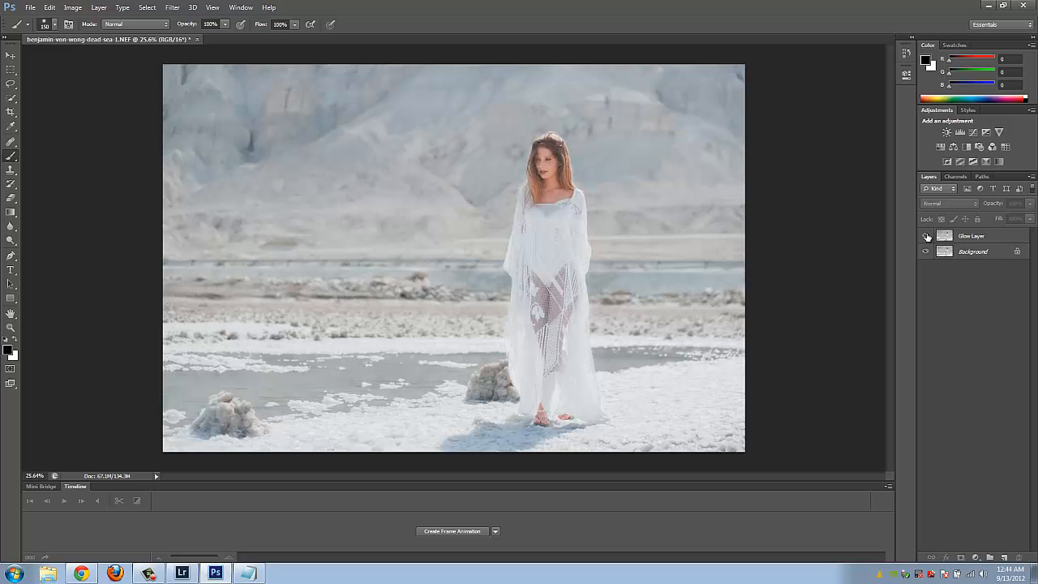
pyautogui.click(925, 235)
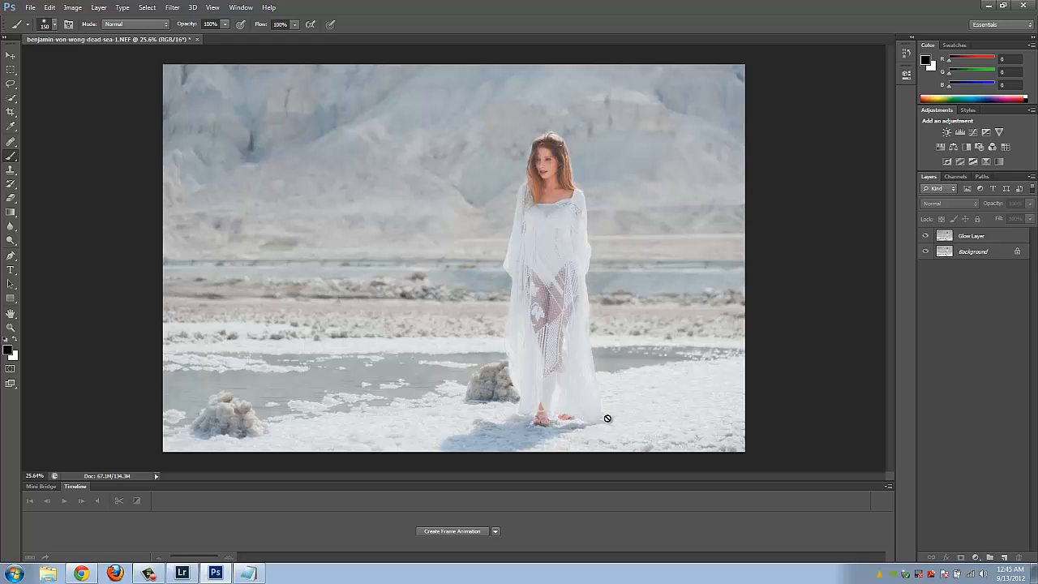
pyautogui.moveTo(965, 276)
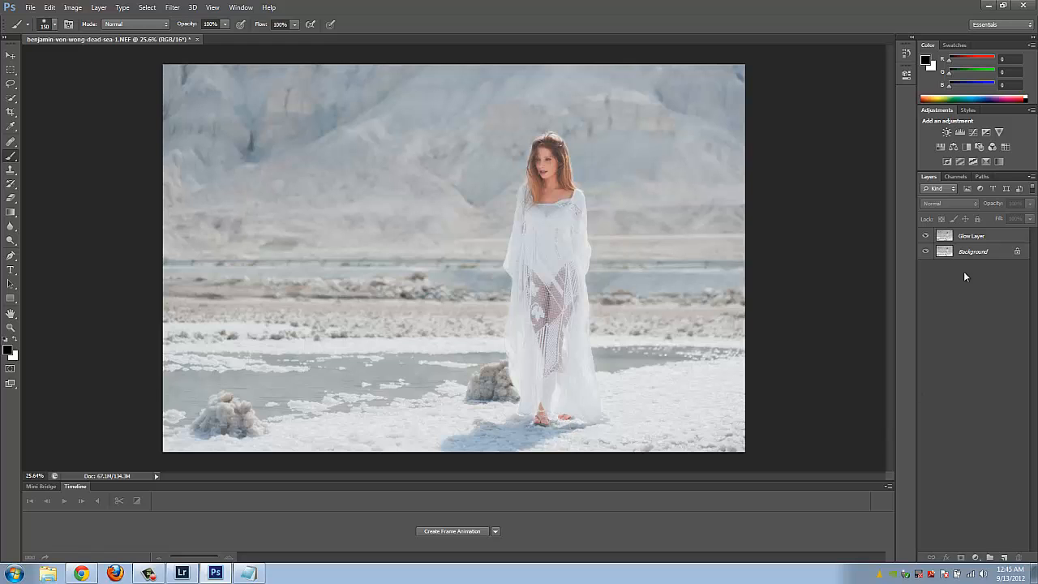
pyautogui.click(970, 236)
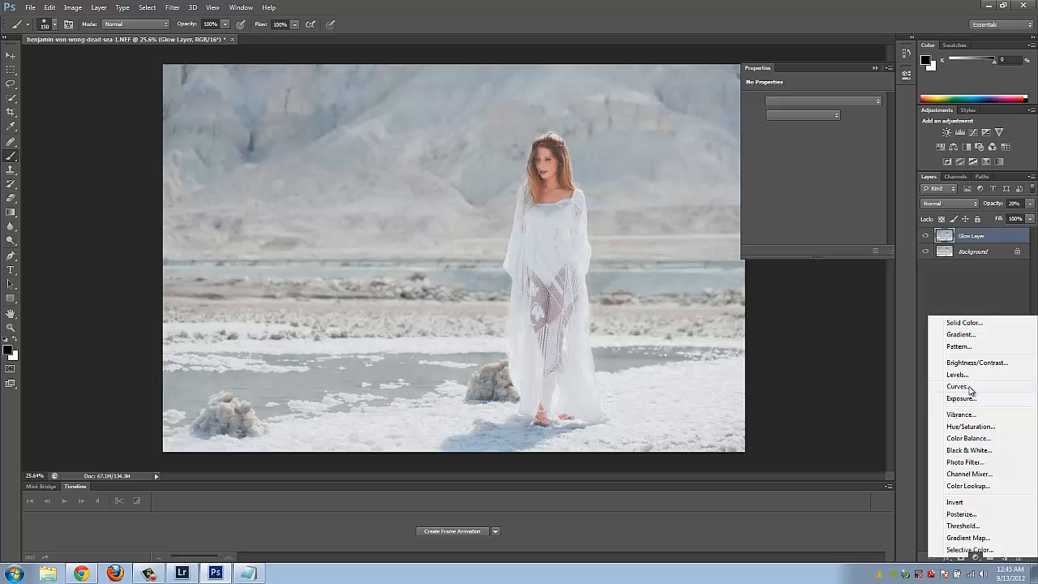
# - Add a Curves adjustment layer and bend the curve into a gentle S for more contrast
pyautogui.click(959, 386)
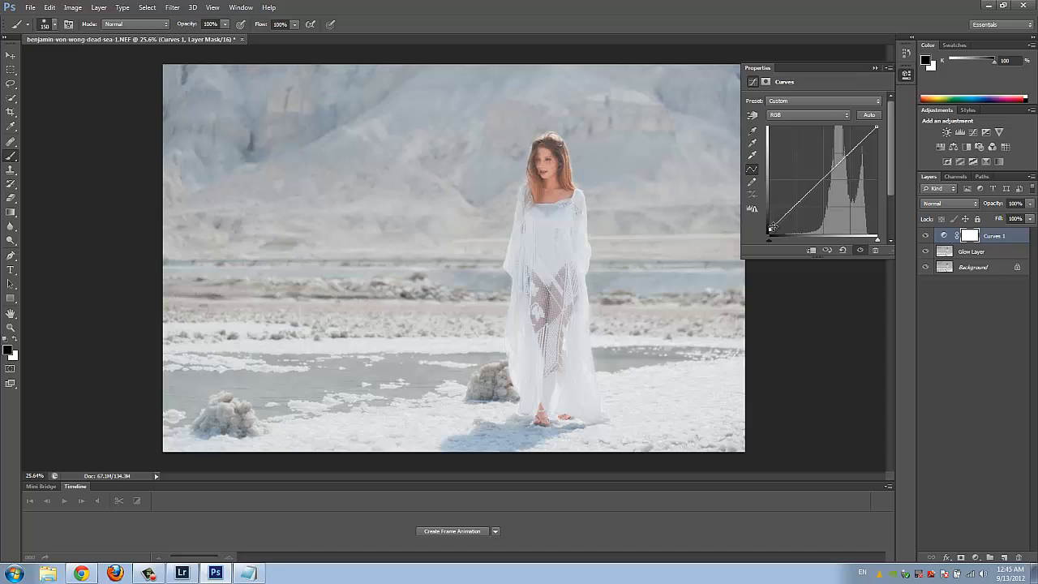
pyautogui.moveTo(770, 228); pyautogui.dragTo(769, 230)
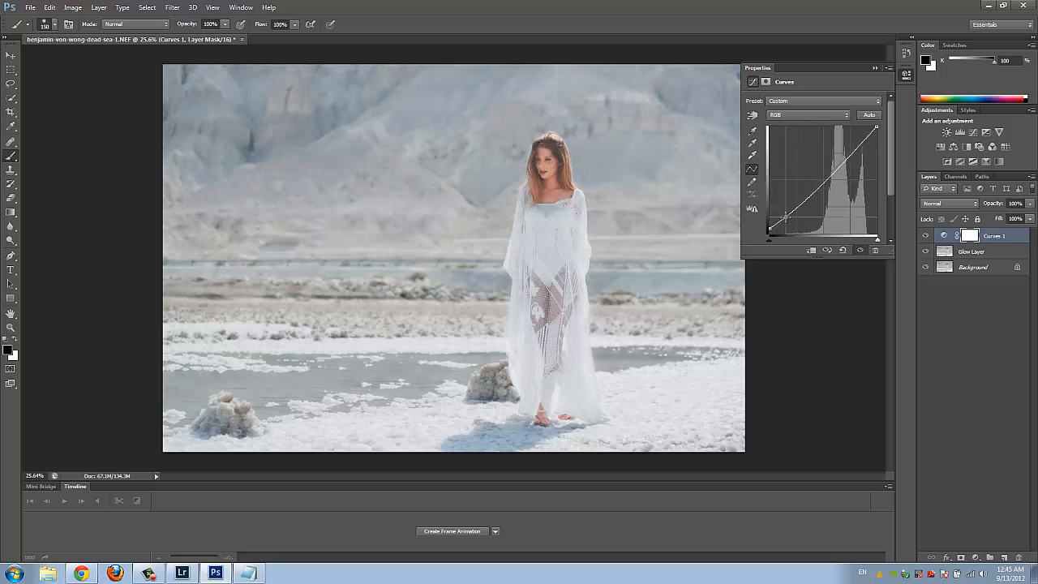
pyautogui.moveTo(782, 215); pyautogui.dragTo(814, 186)
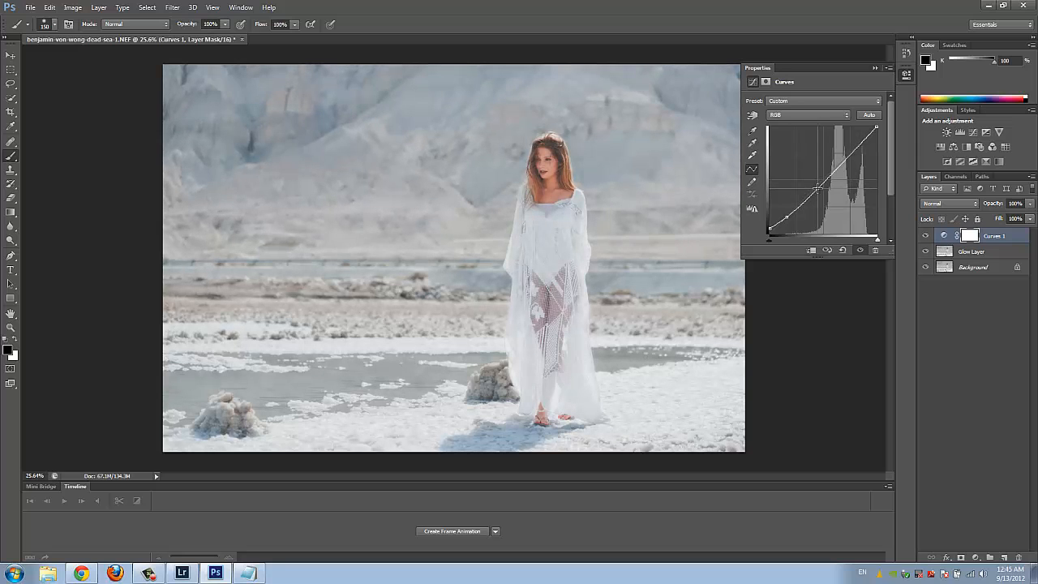
pyautogui.moveTo(819, 188); pyautogui.dragTo(852, 146)
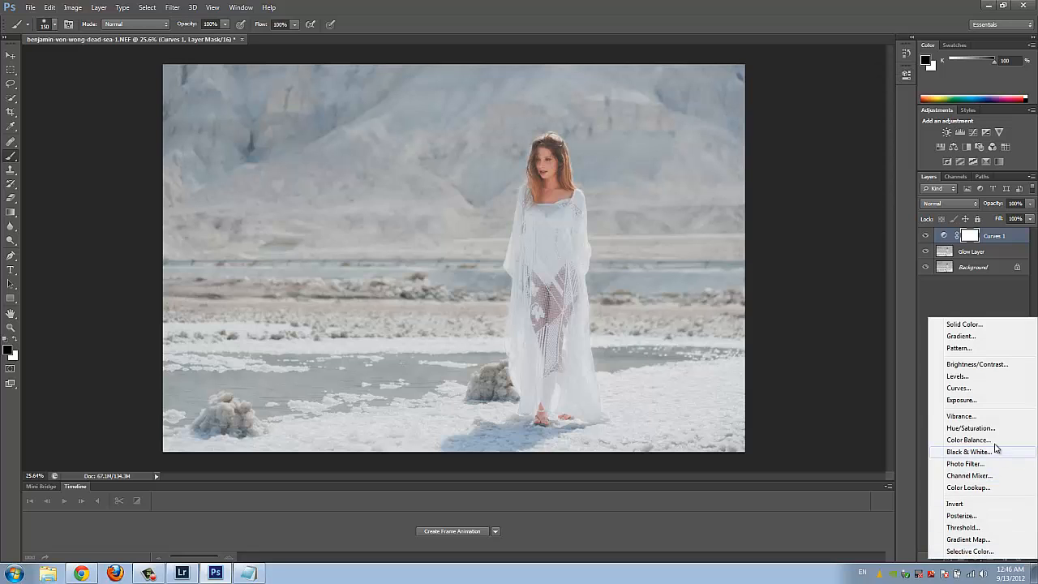
pyautogui.moveTo(970, 428)
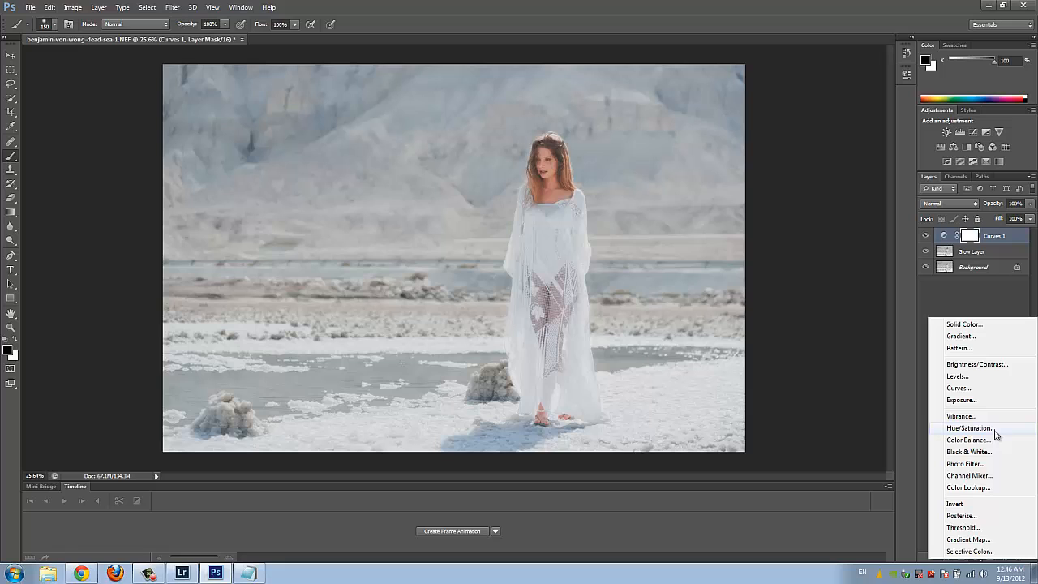
# - Add a Hue/Saturation adjustment layer and lower Saturation slightly for muted colors
pyautogui.click(969, 428)
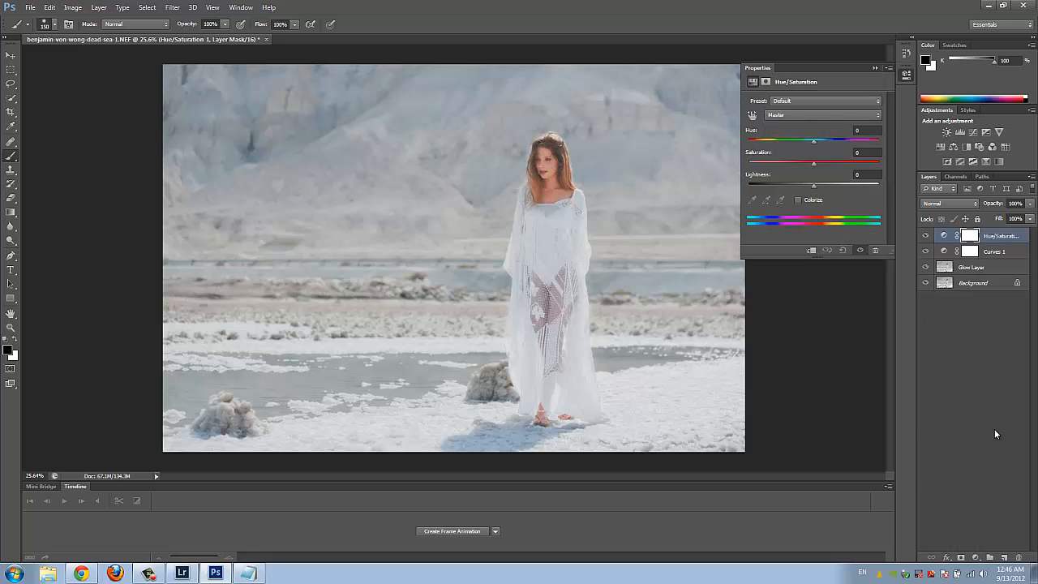
pyautogui.moveTo(814, 164); pyautogui.dragTo(814, 164)
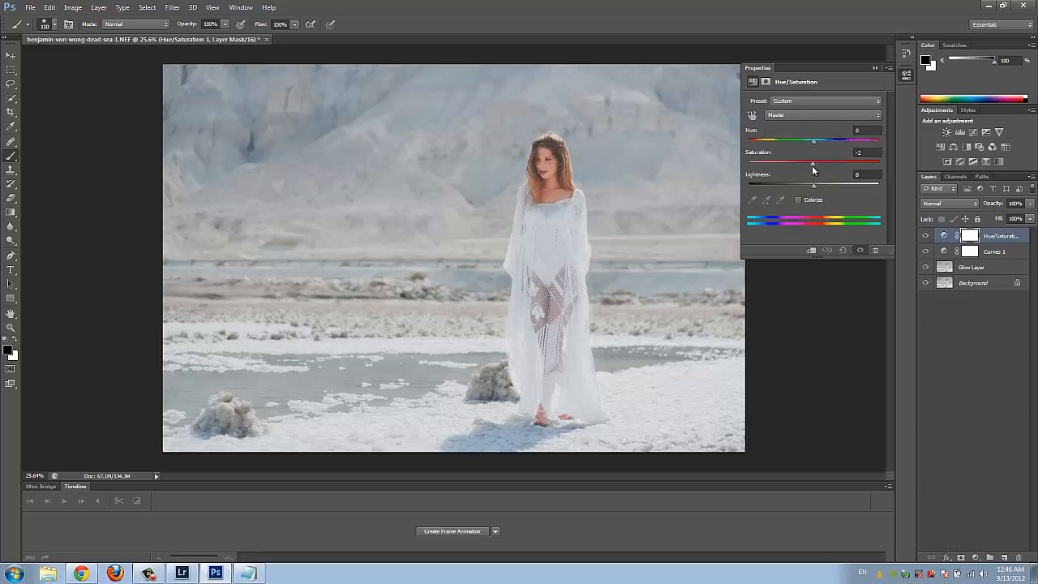
pyautogui.moveTo(814, 162); pyautogui.dragTo(805, 163)
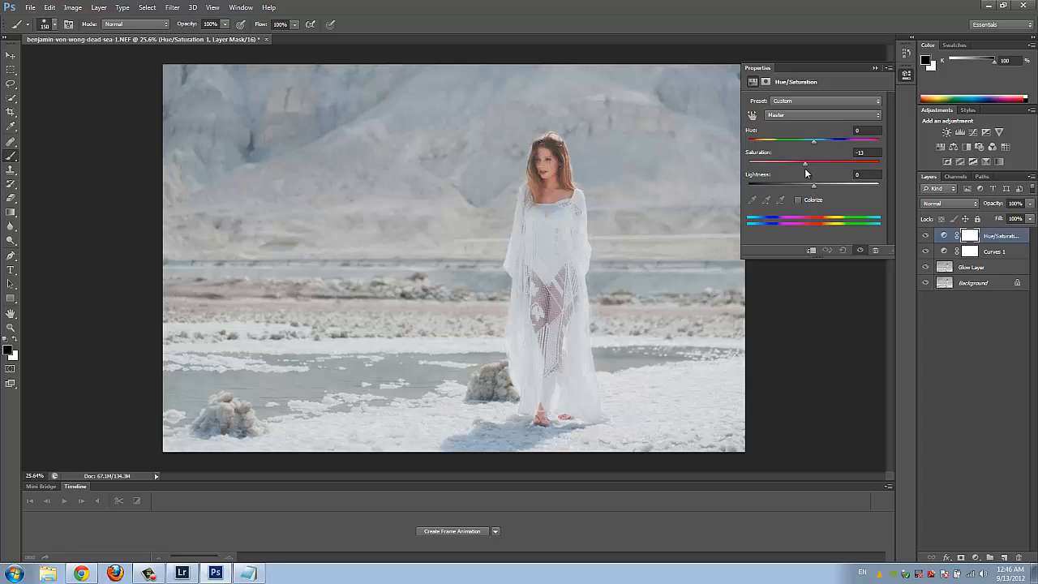
pyautogui.moveTo(815, 162); pyautogui.dragTo(804, 163)
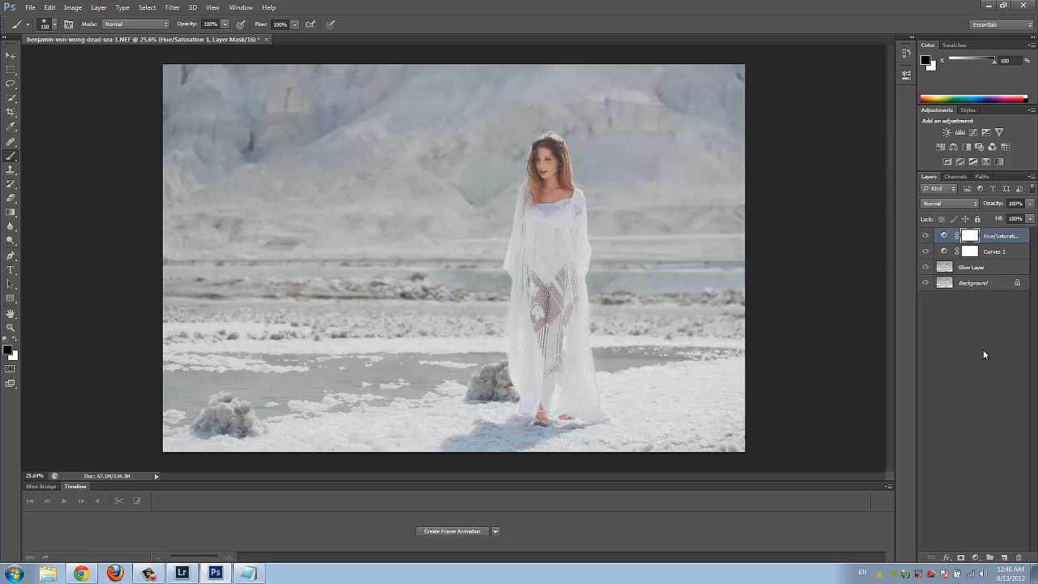
pyautogui.moveTo(970, 237)
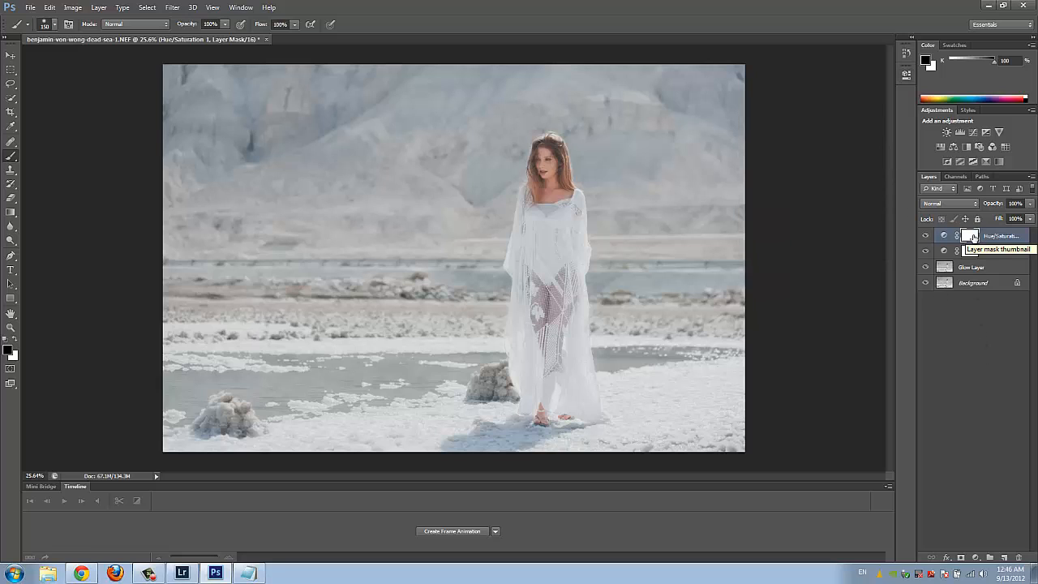